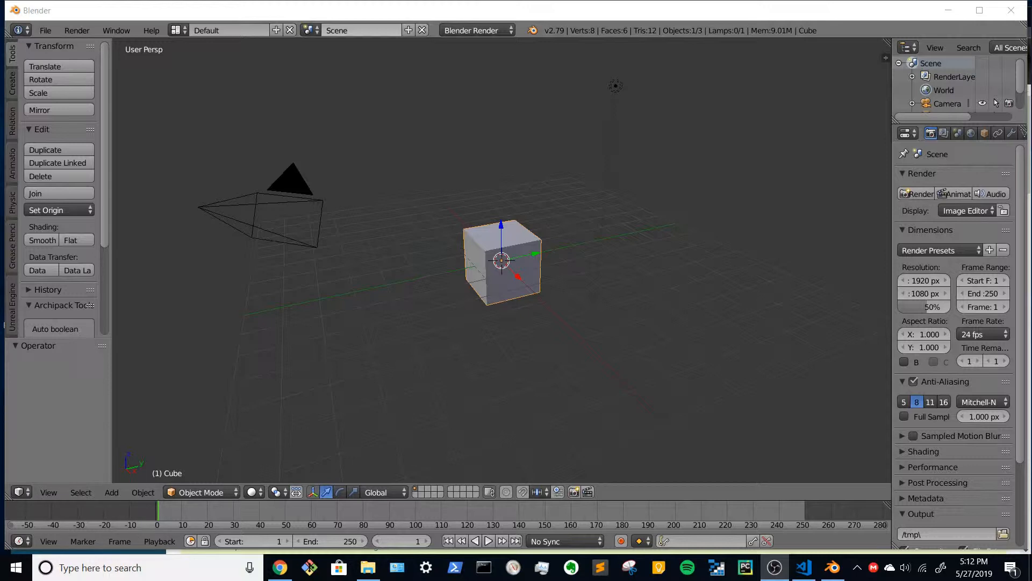
mouse_move(452, 219)
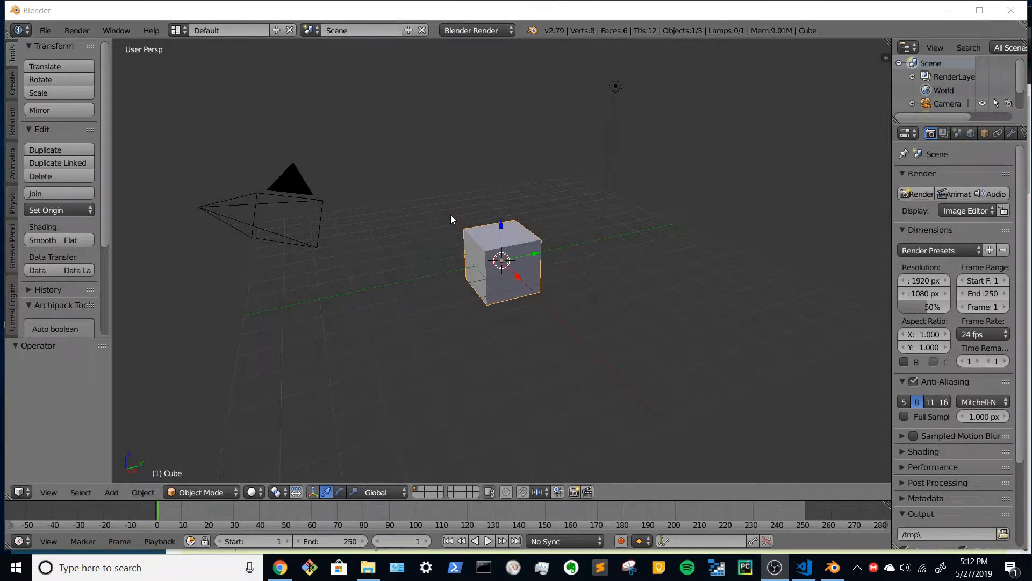
Step: Show the list of available screen layouts from the top header
left_click(451, 220)
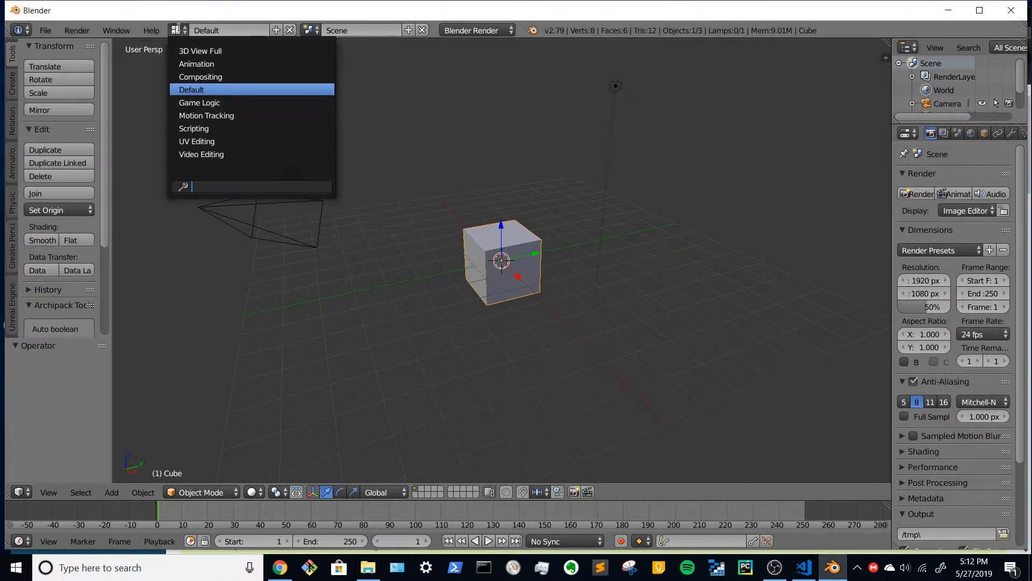
mouse_move(216, 128)
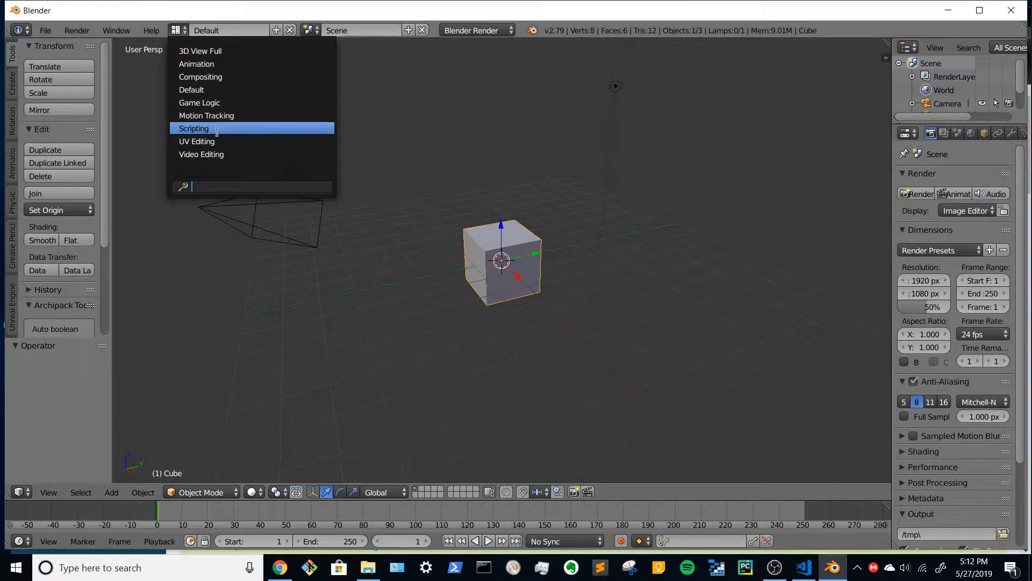
Step: Choose the Scripting layout with its text editor and Python console
left_click(194, 128)
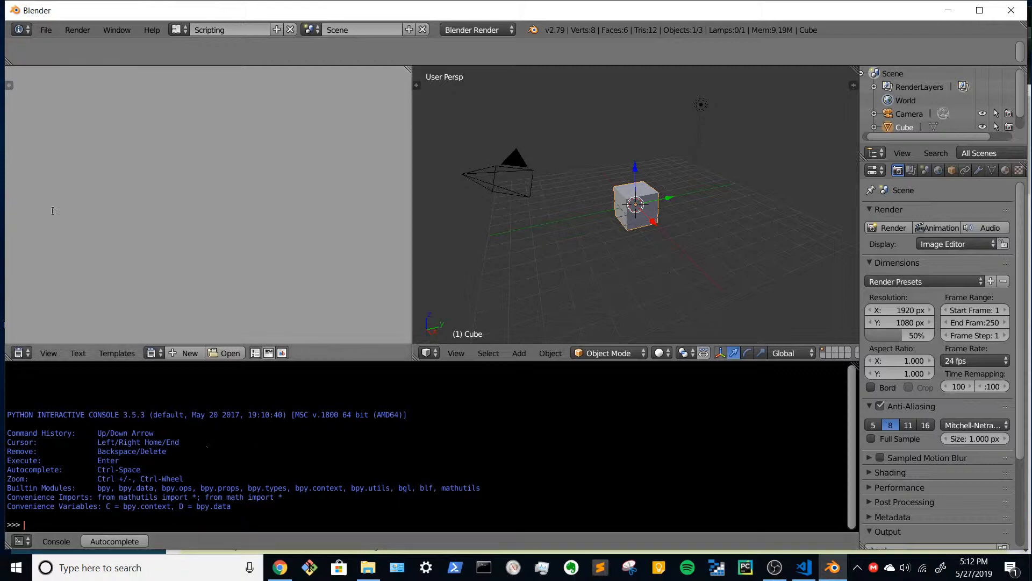
mouse_move(177, 277)
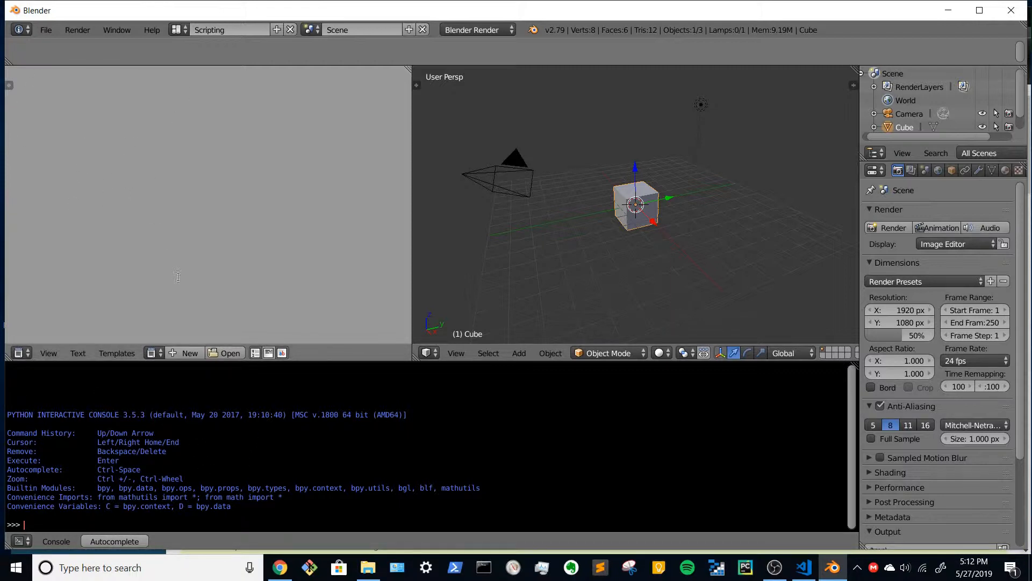
Step: Create a new text block, run 'import bpy' in the console and autocomplete 'bpy.' to list submodules
left_click(190, 352)
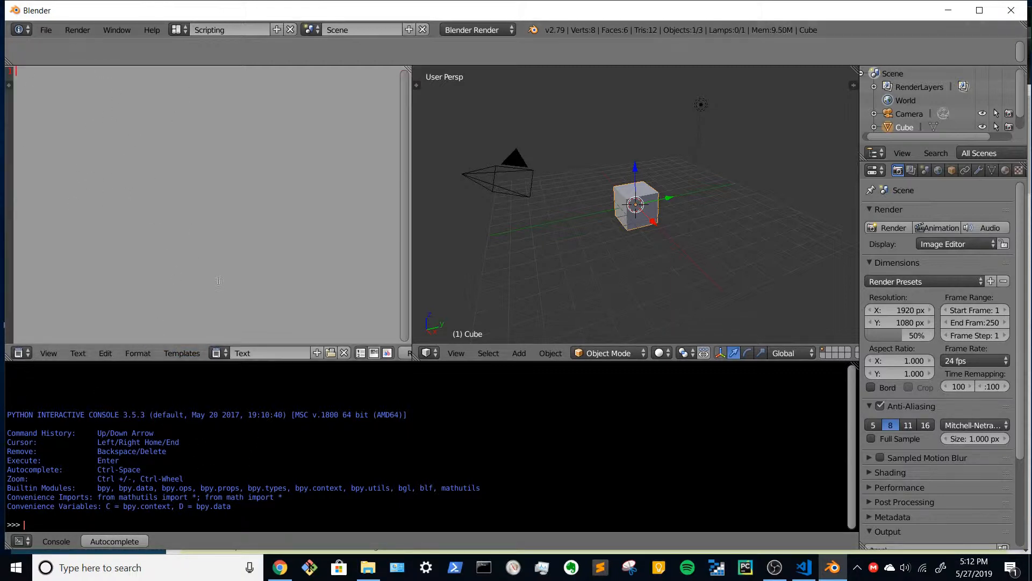
mouse_move(127, 105)
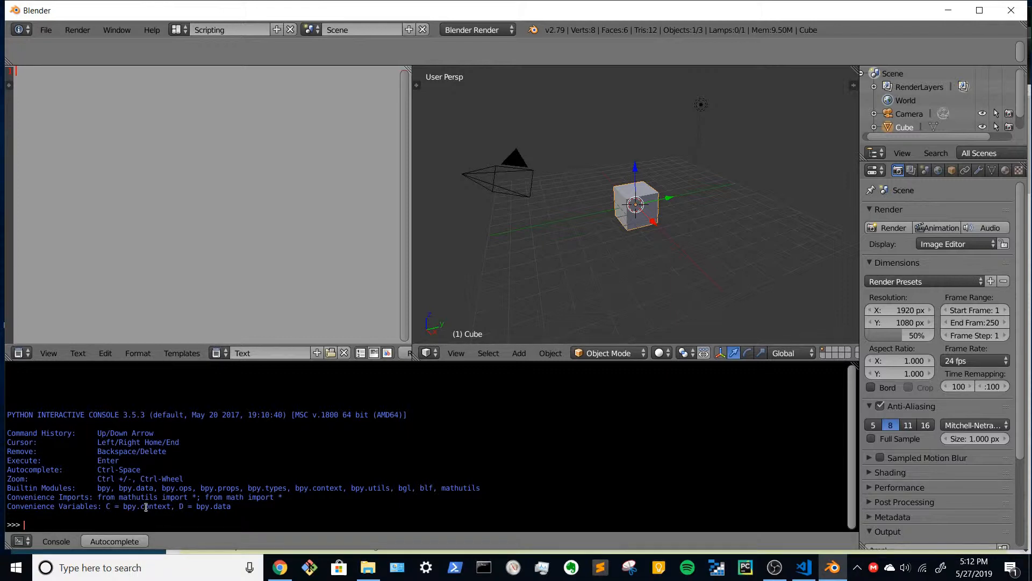
type("import bp")
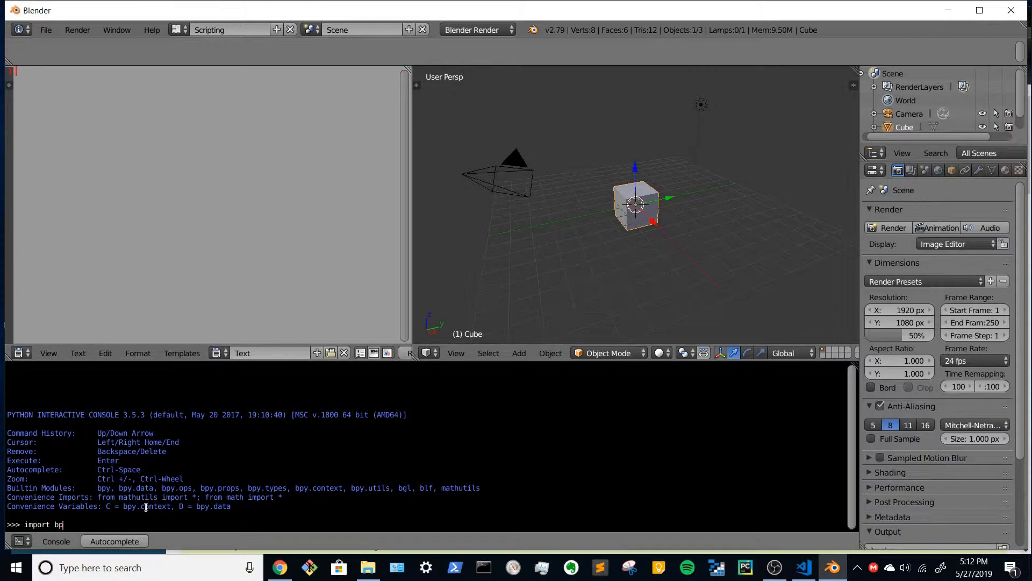
key("Return")
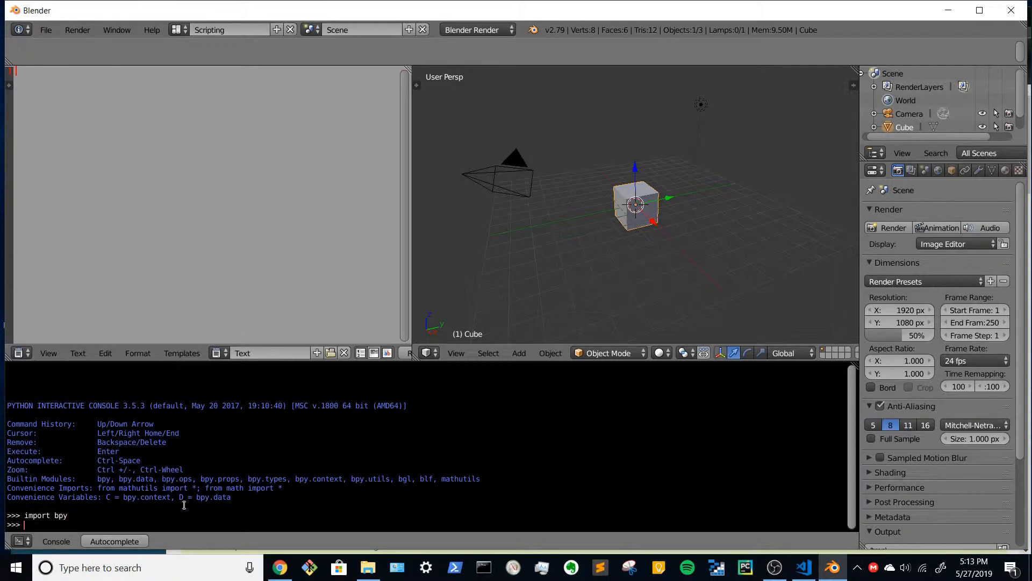
type("bpy")
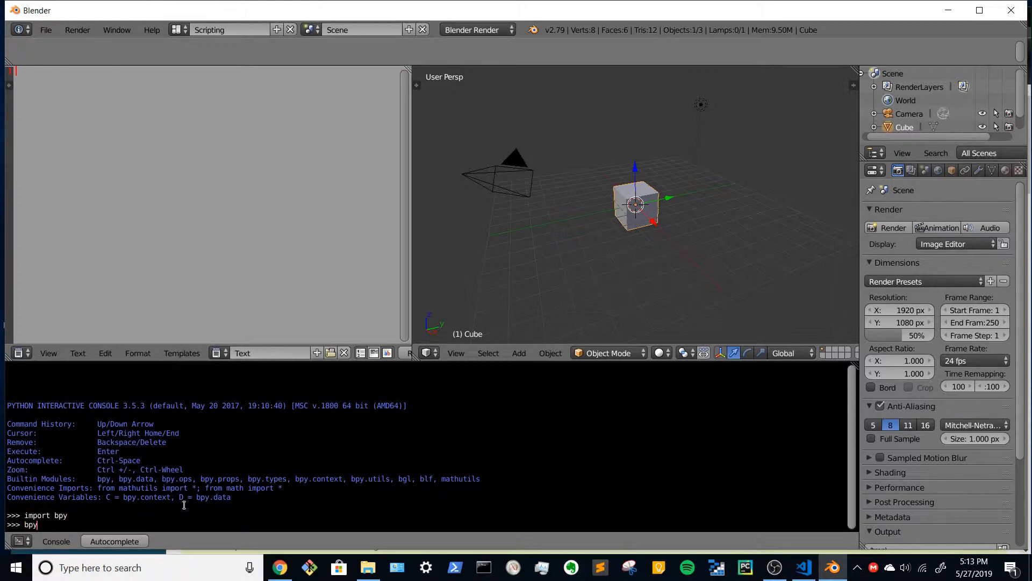
type(".")
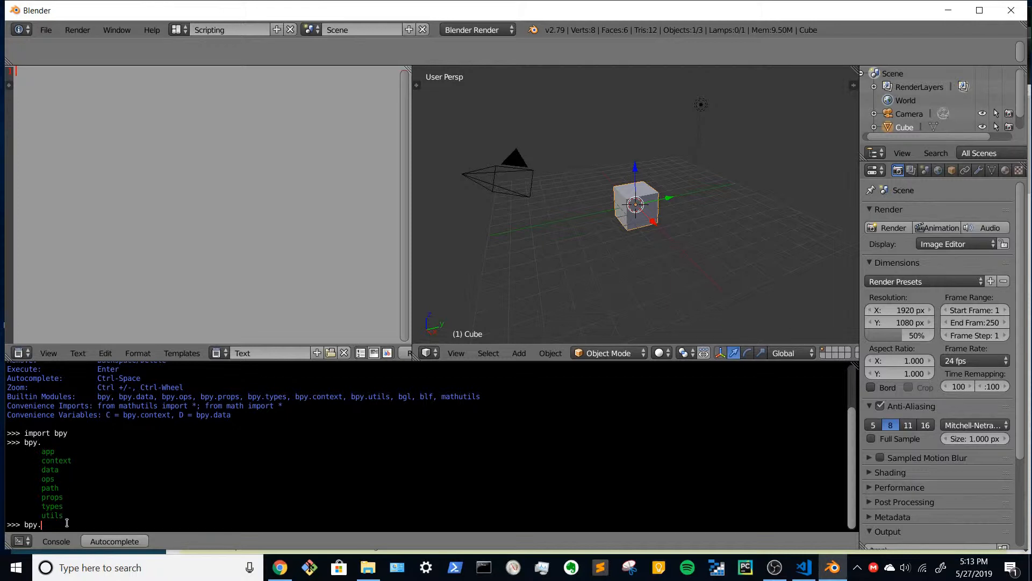
Step: Autocomplete 'bpy.data.' and scroll through its collections such as meshes, materials, objects and scenes
type("d")
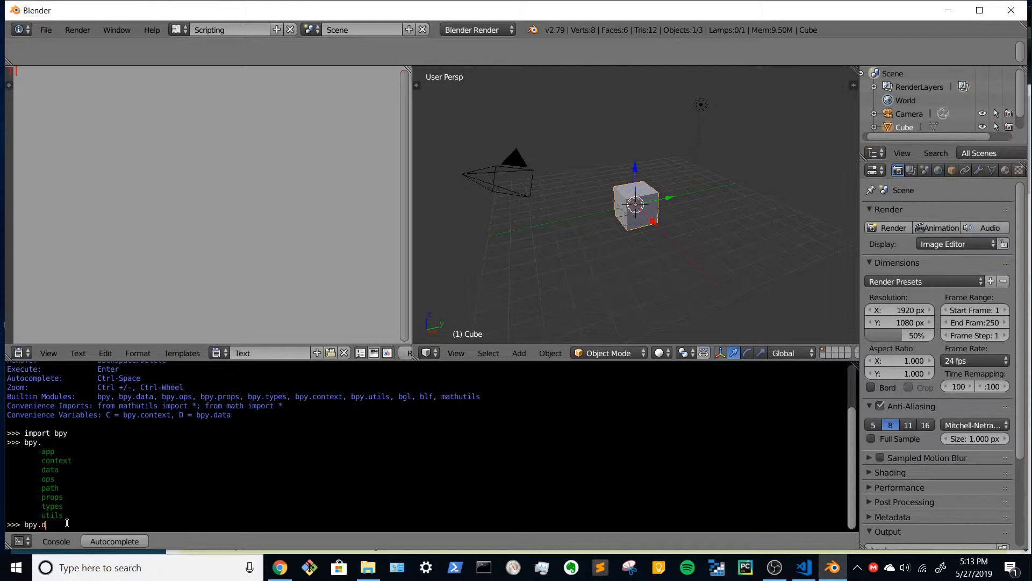
type("ata")
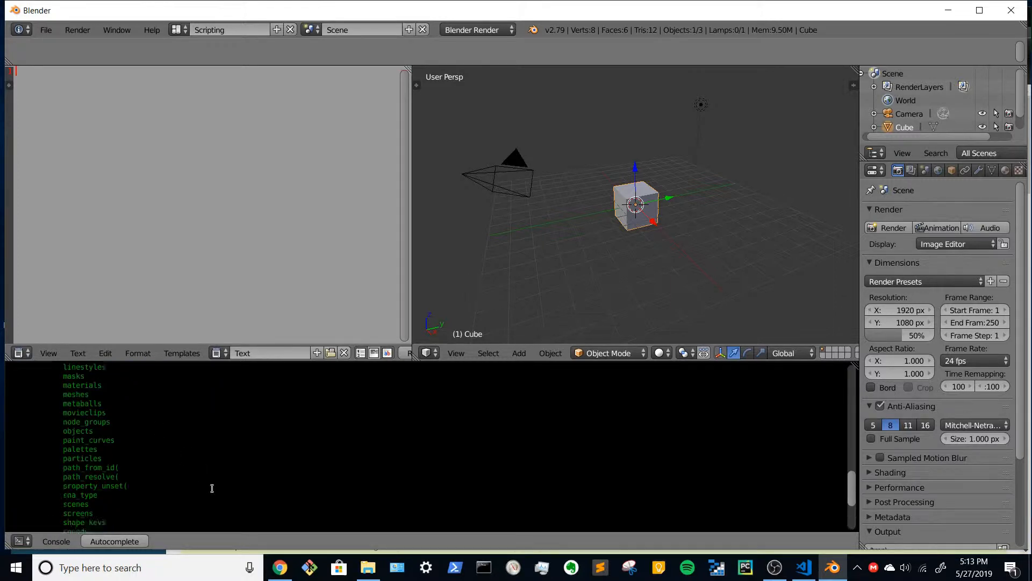
scroll("up", 3)
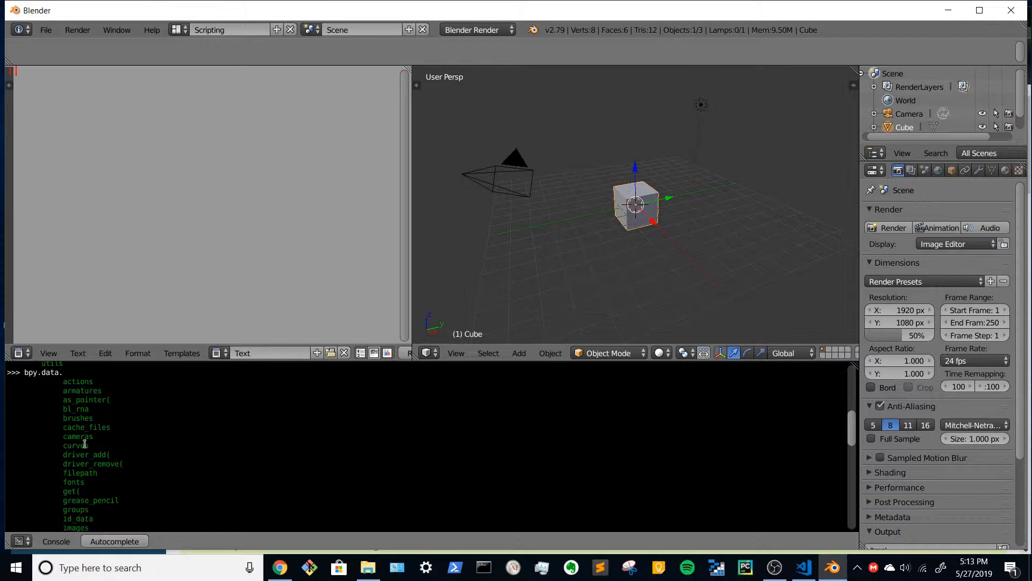
scroll("down", 3)
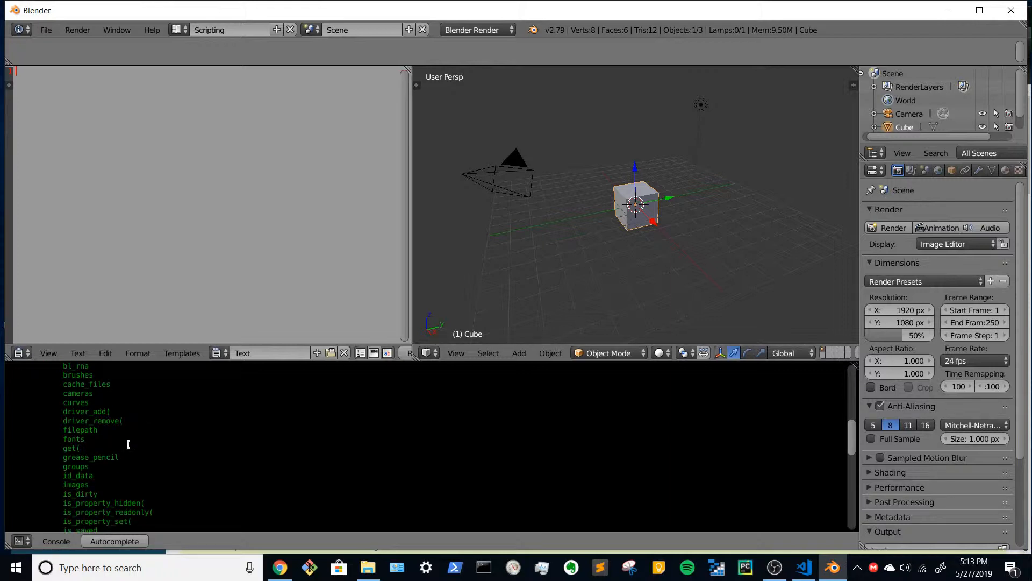
scroll("down", 3)
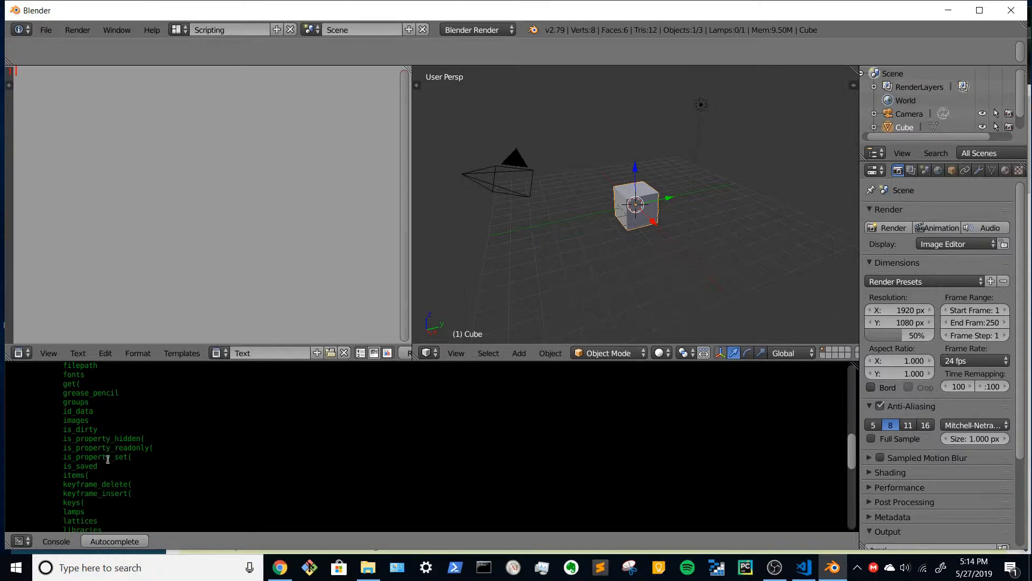
scroll("down", 3)
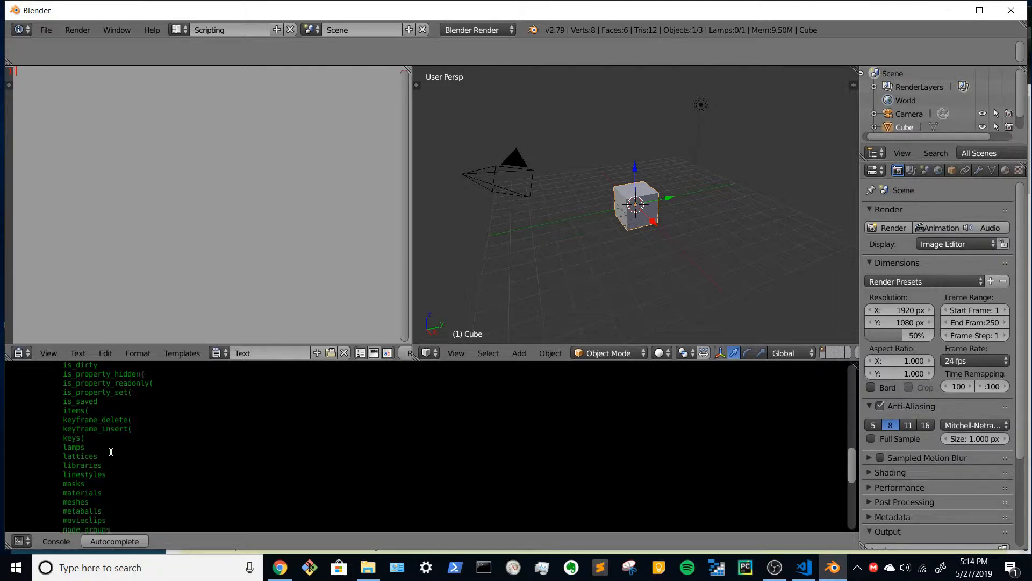
scroll("down", 3)
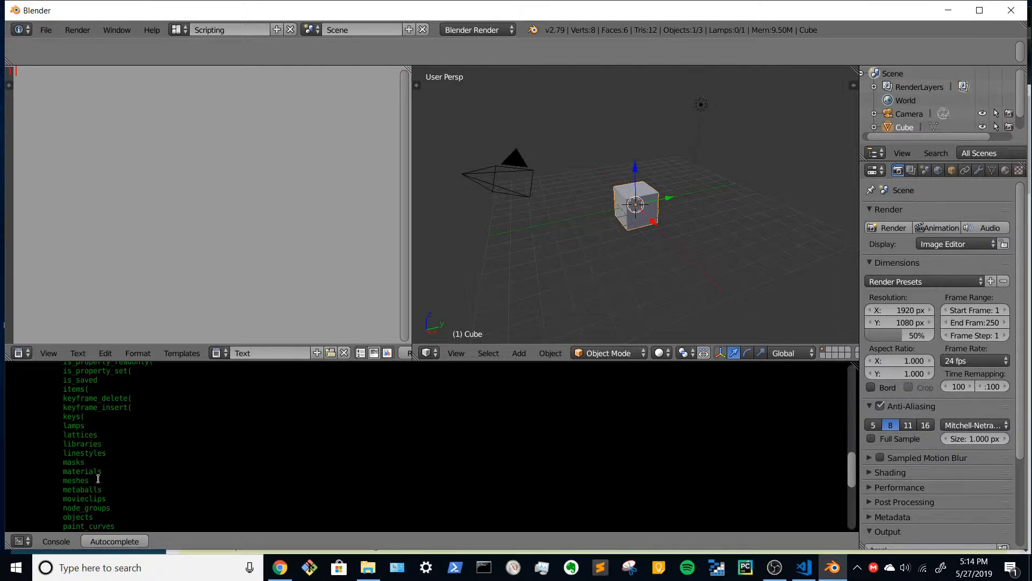
scroll("down", 3)
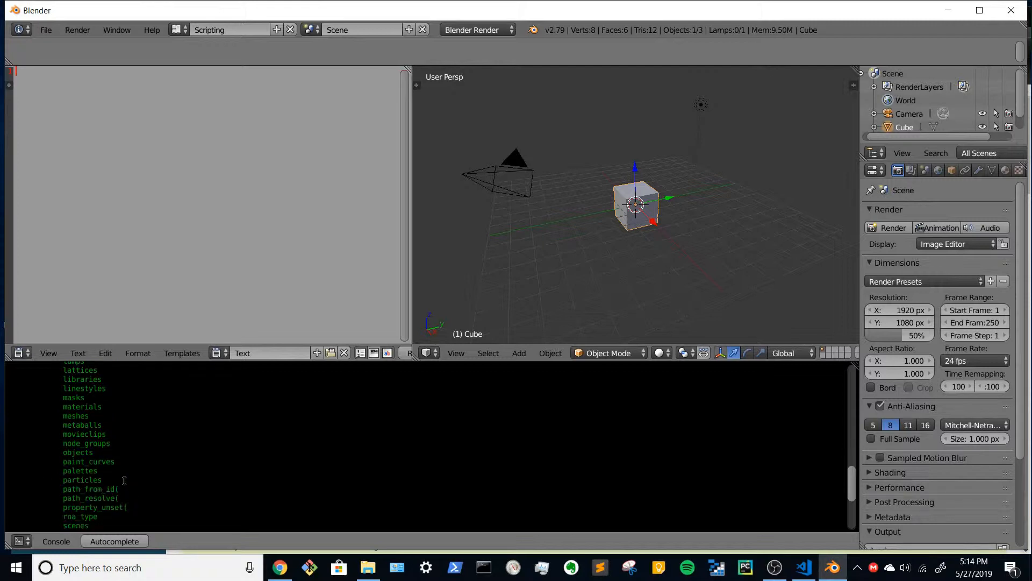
mouse_move(468, 199)
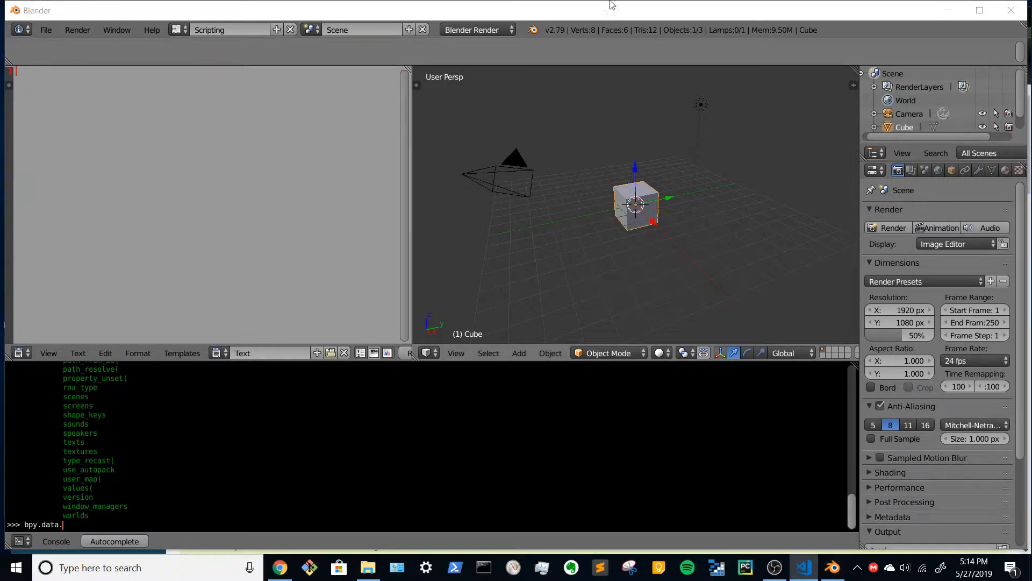
mouse_move(558, 256)
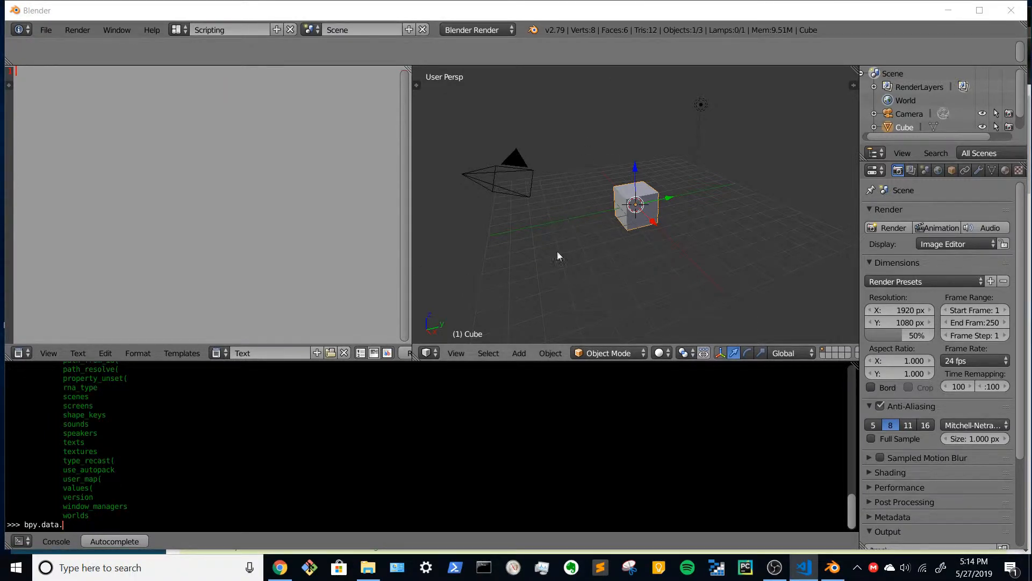
mouse_move(658, 196)
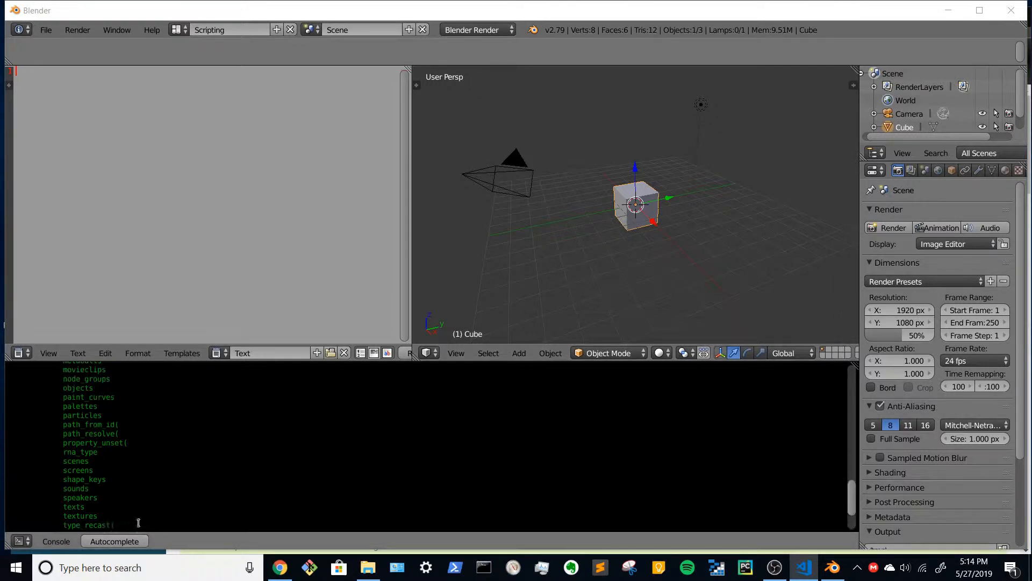
scroll("up", 3)
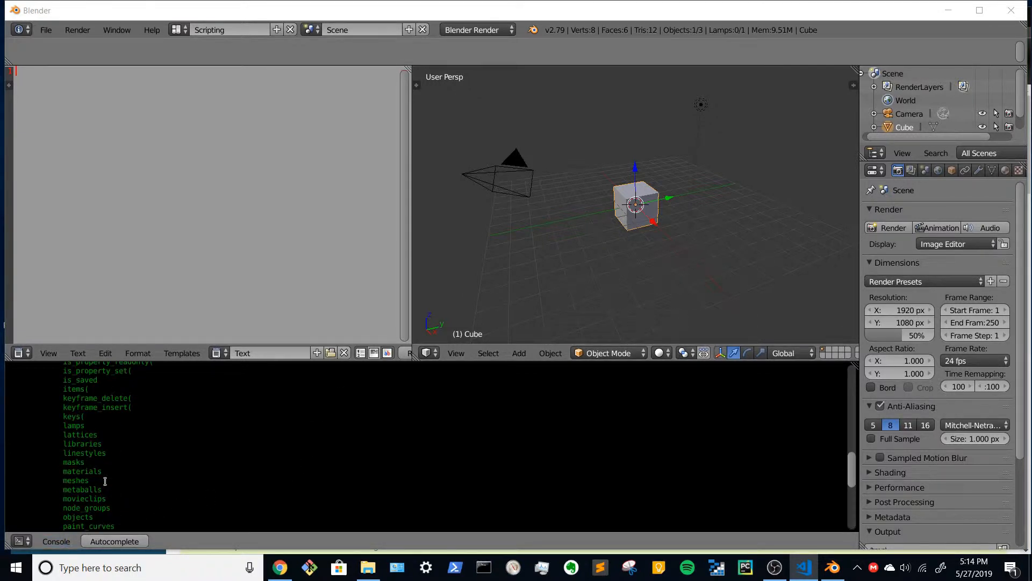
scroll("up", 3)
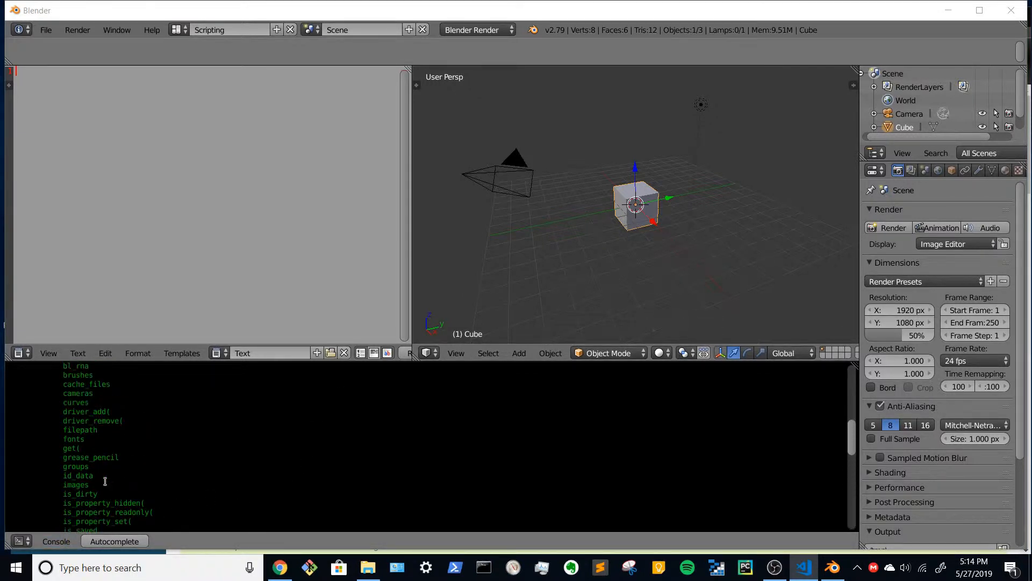
scroll("down", 3)
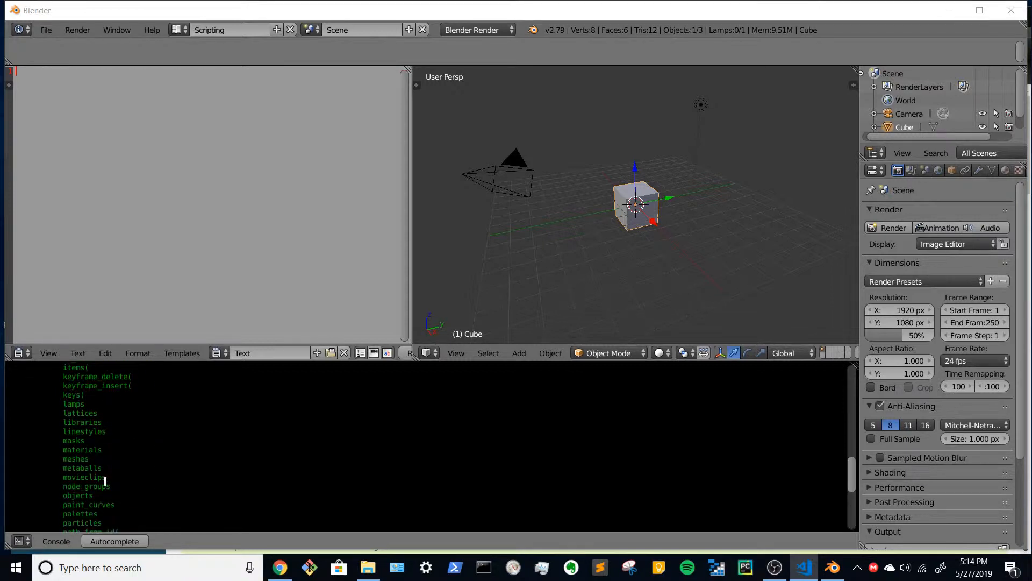
scroll("down", 3)
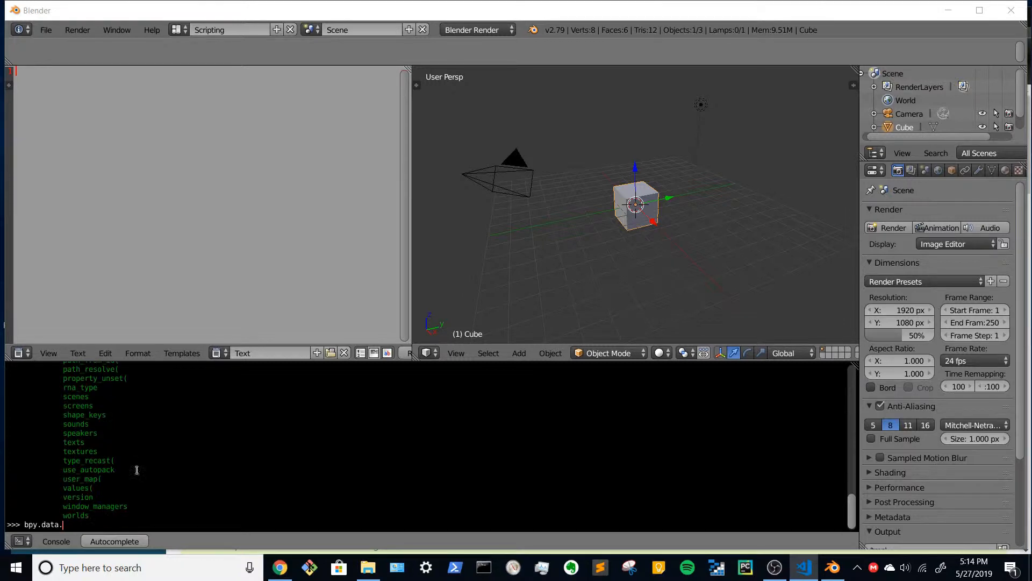
mouse_move(148, 465)
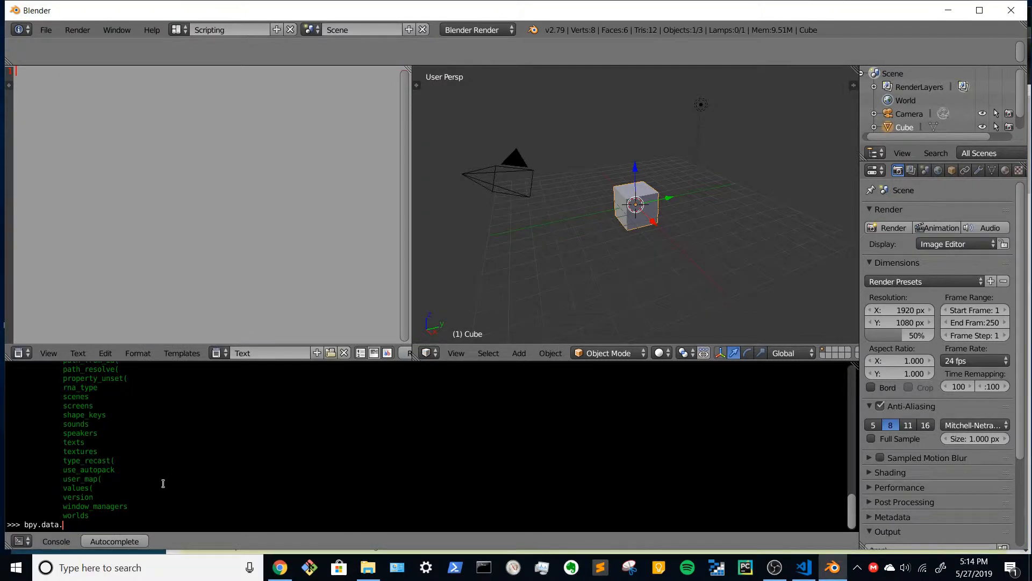
Step: Evaluate bpy.data.objects, returning a collection of three objects
type("objects.")
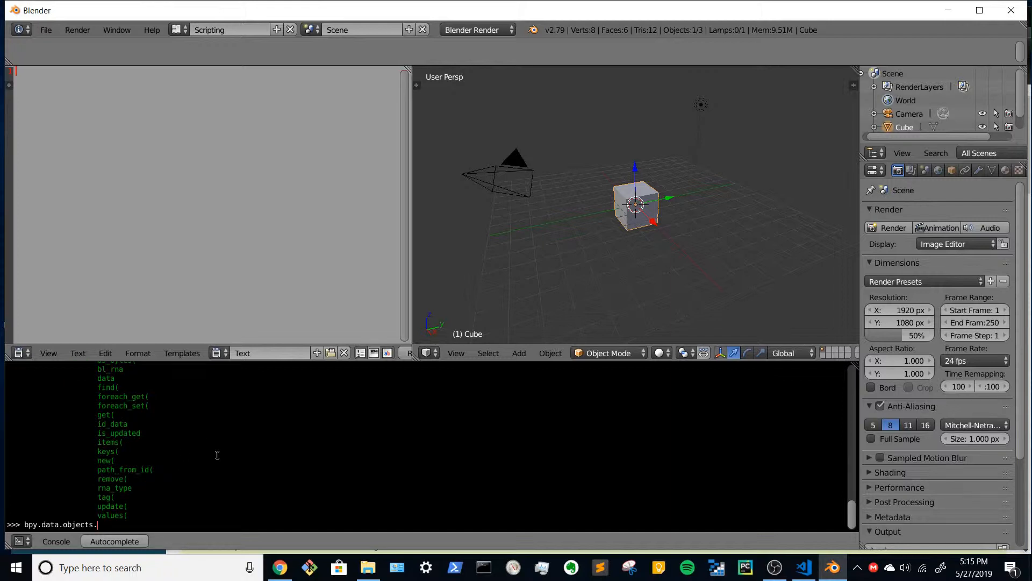
key("Return")
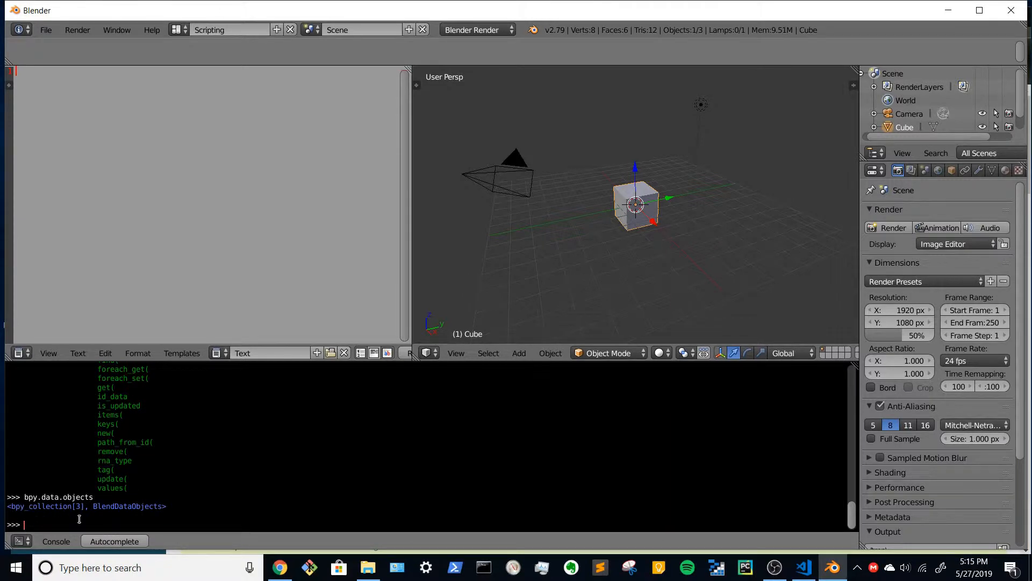
Step: Index bpy.data.objects by 0, 1 and 2, returning Camera, Cube and Lamp
type("bpy.data.objects")
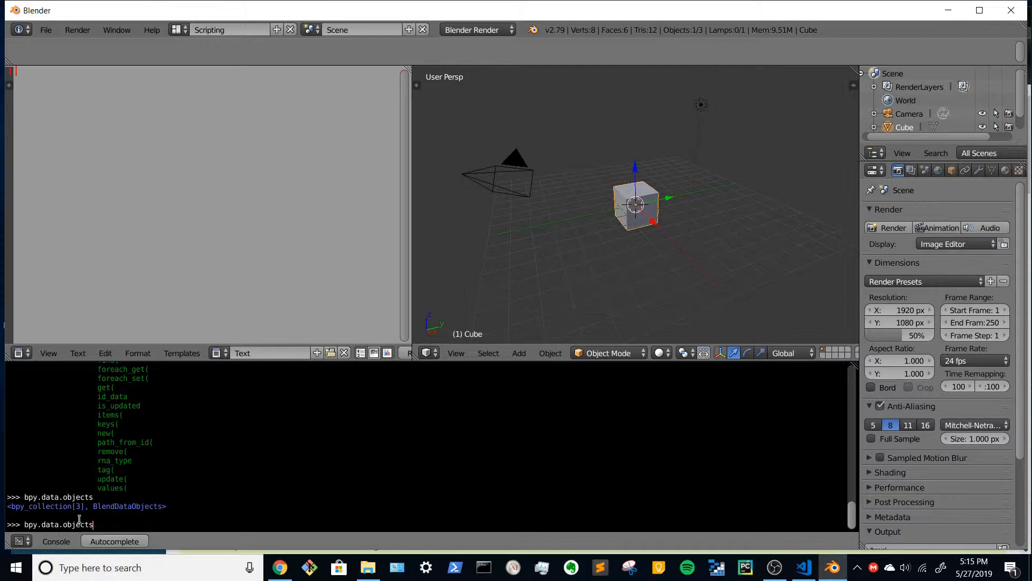
type("[0]")
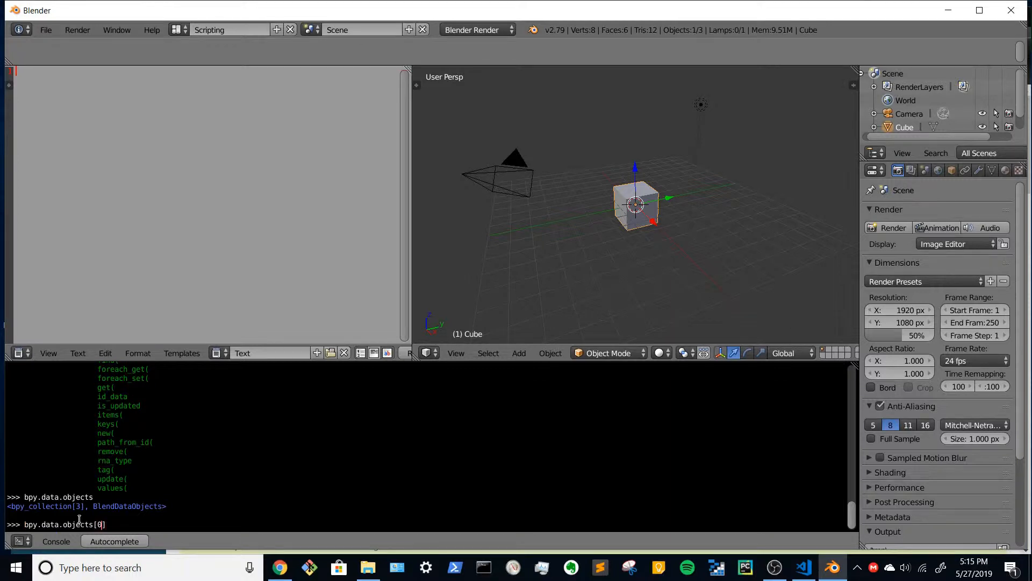
key("Return")
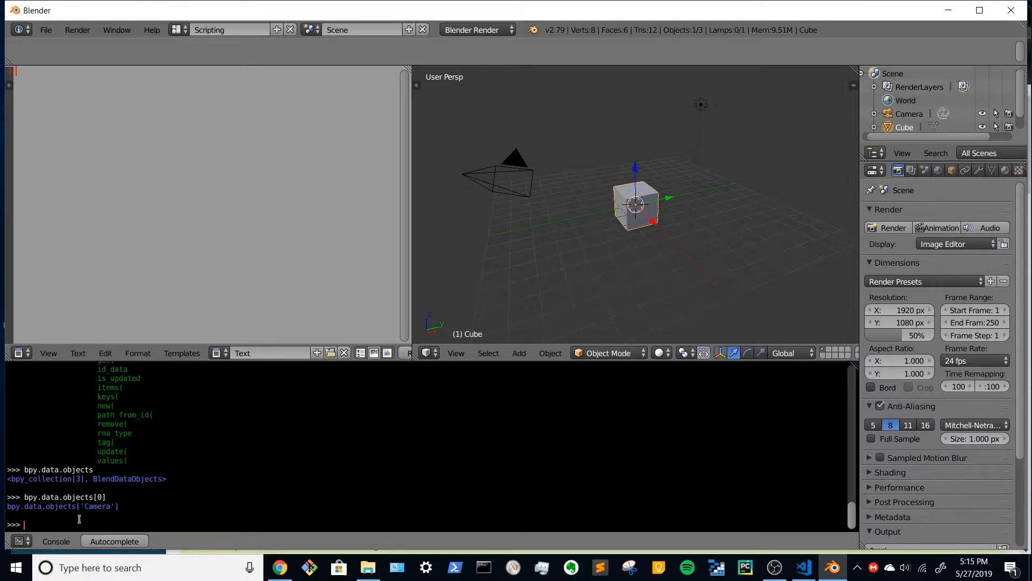
type("bpy.data.objects[0]")
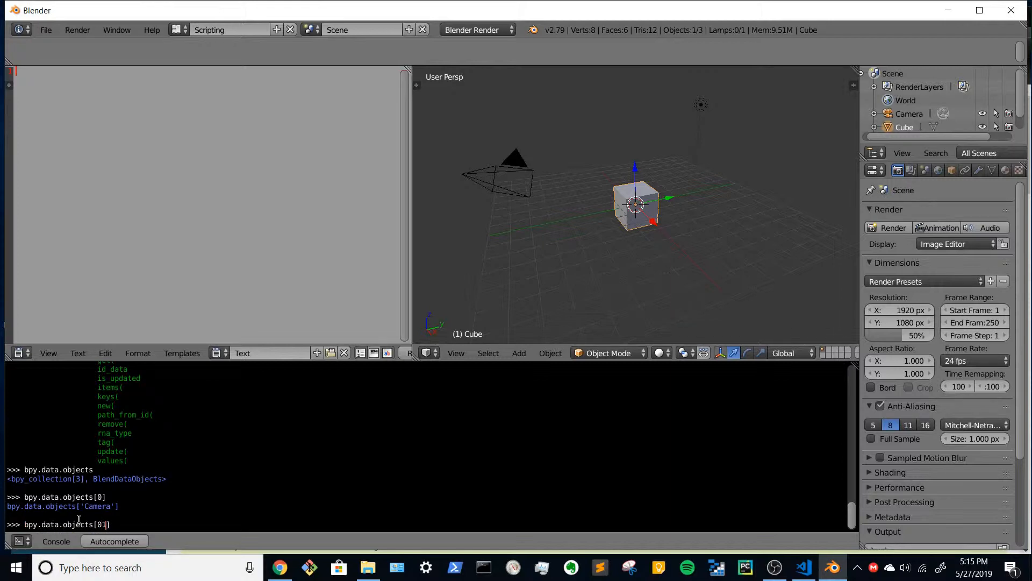
key("Return")
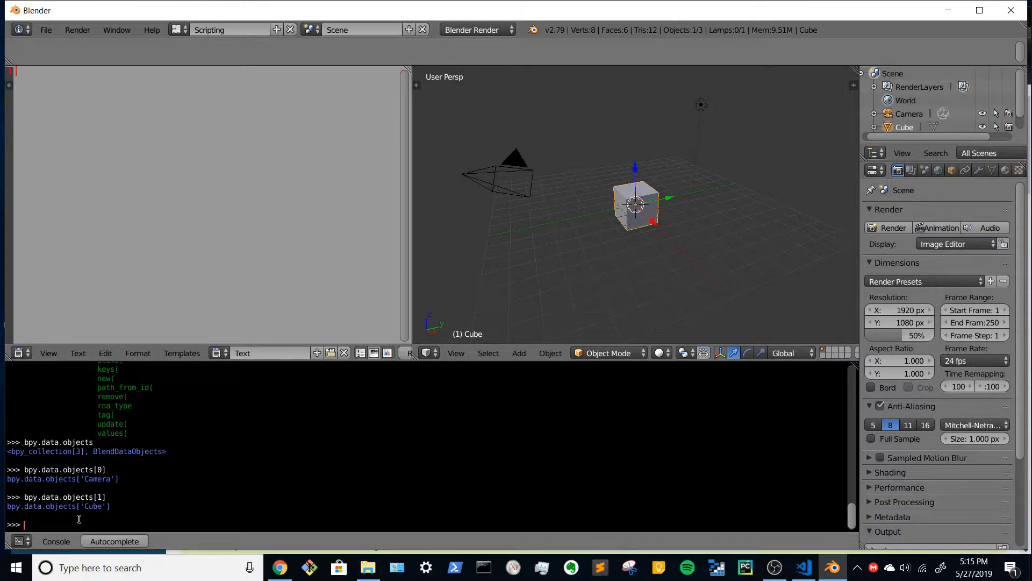
type("bpy.data.objects[2]")
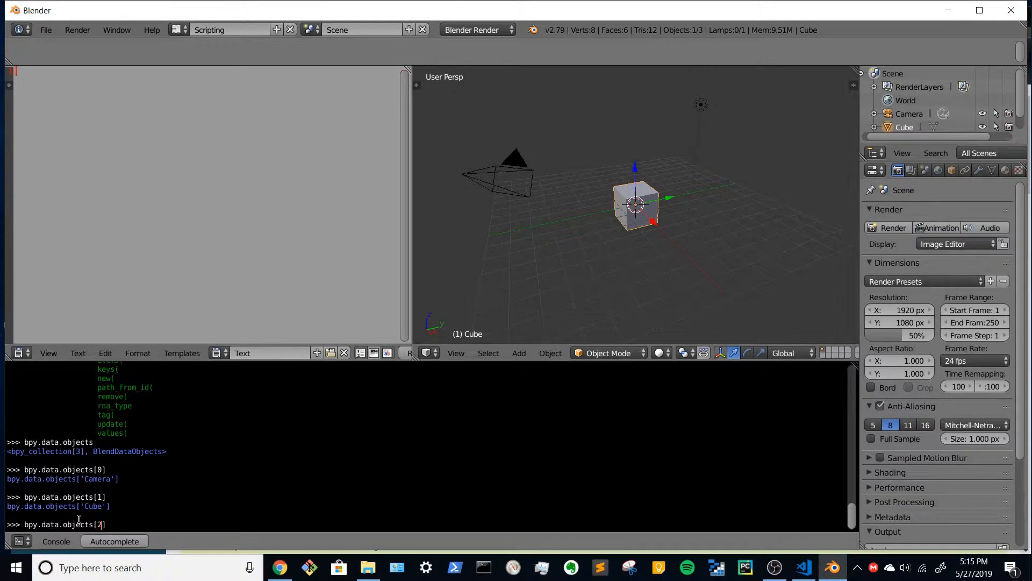
key("Return")
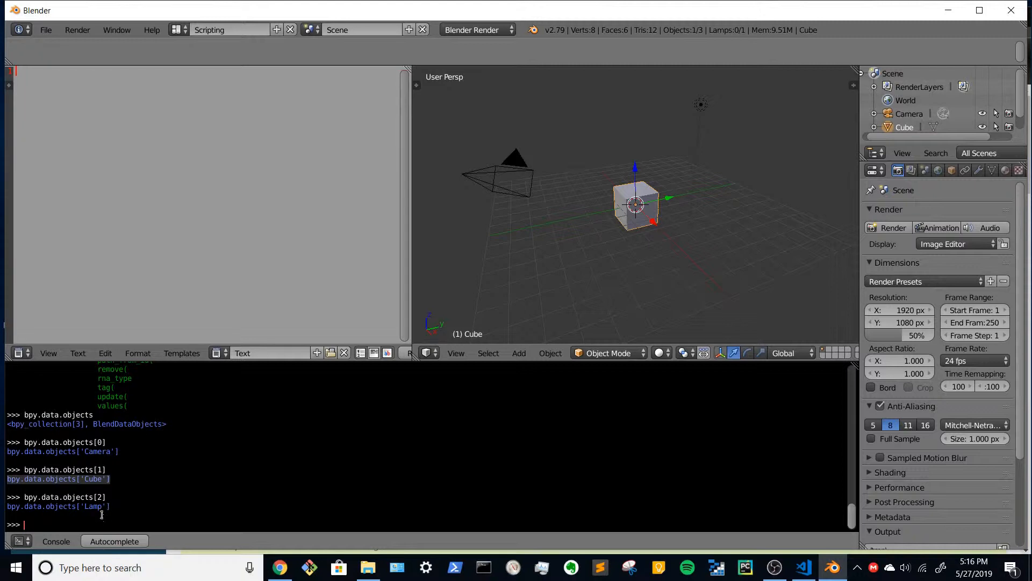
mouse_move(401, 393)
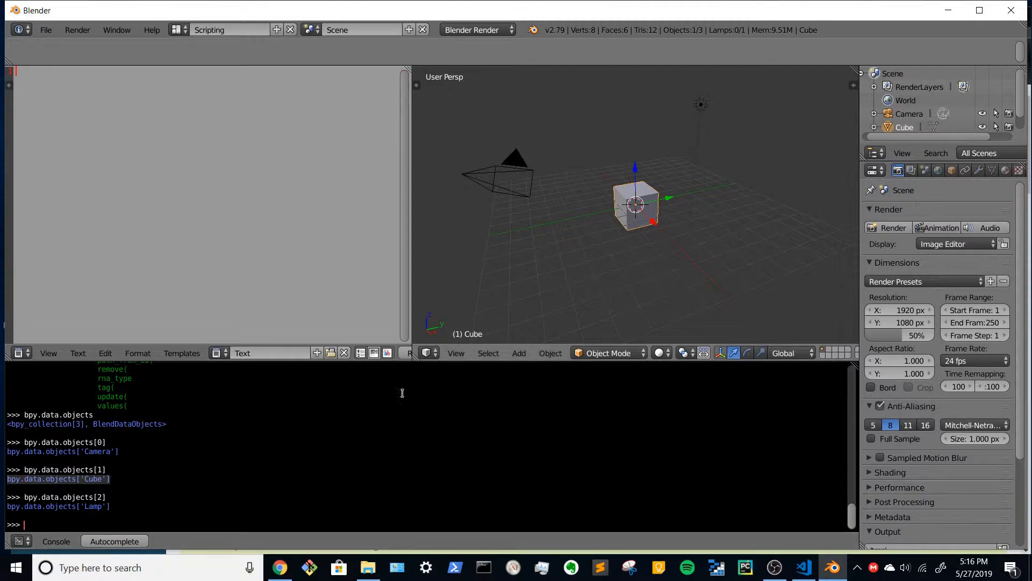
mouse_move(345, 425)
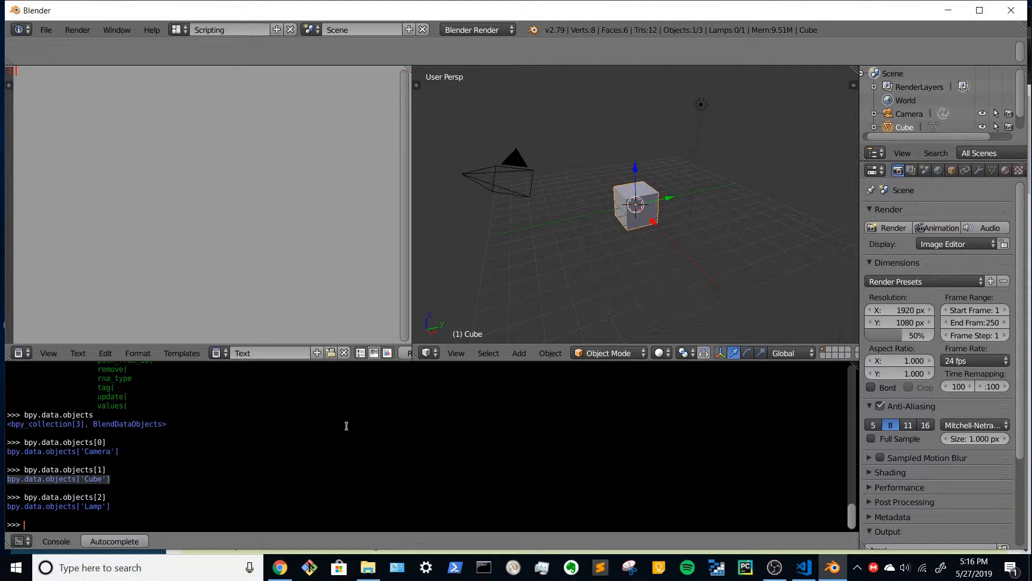
mouse_move(338, 426)
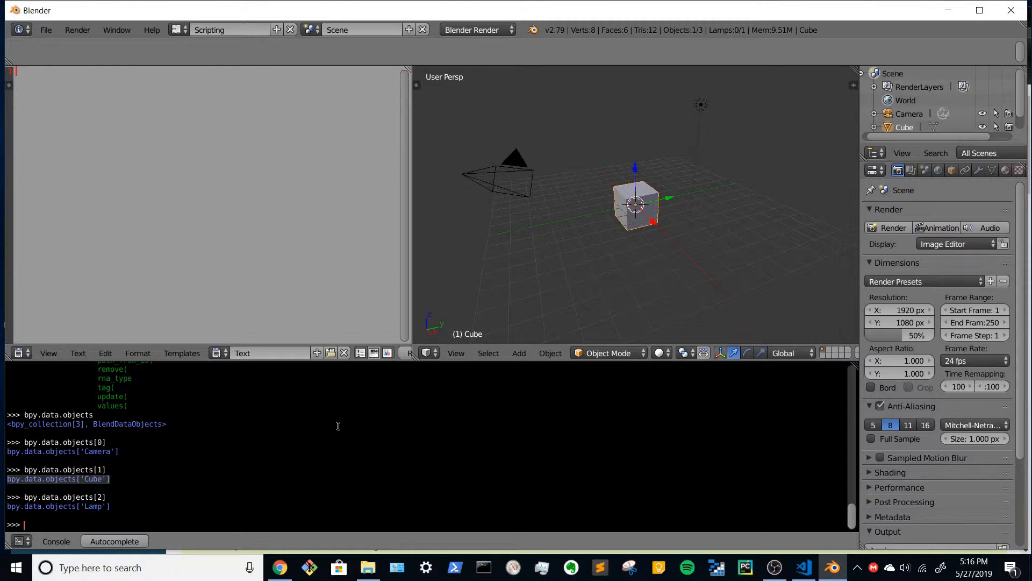
mouse_move(272, 459)
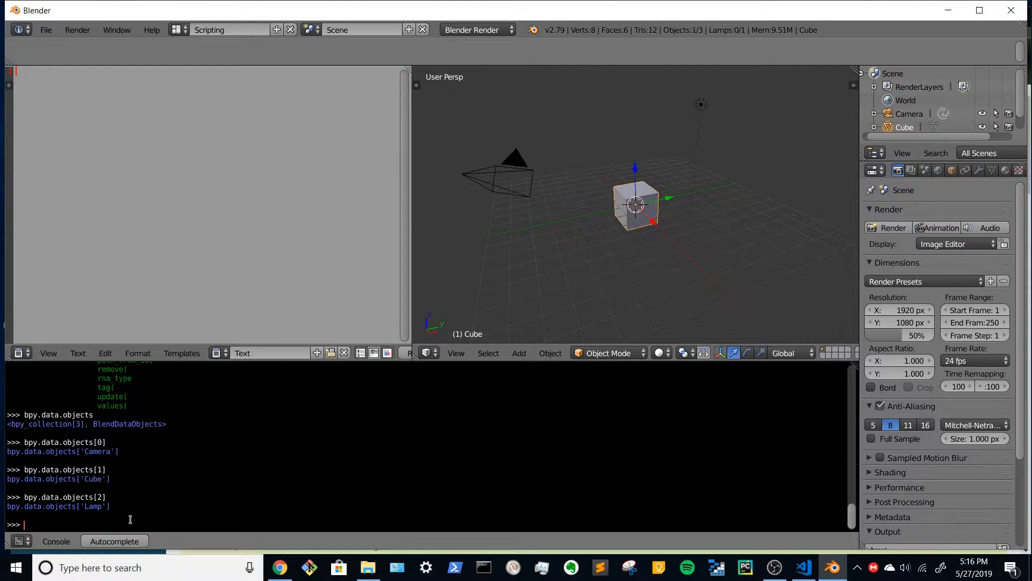
Step: Submit an unfinished 'ob = bpy.data.obje' assignment, ending in a syntax error
type("ob =")
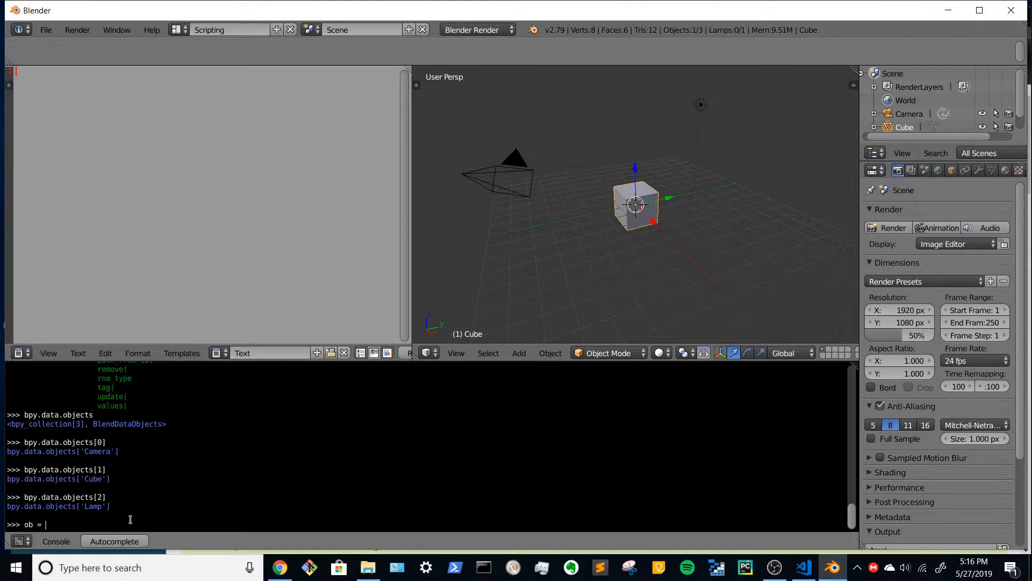
type("b")
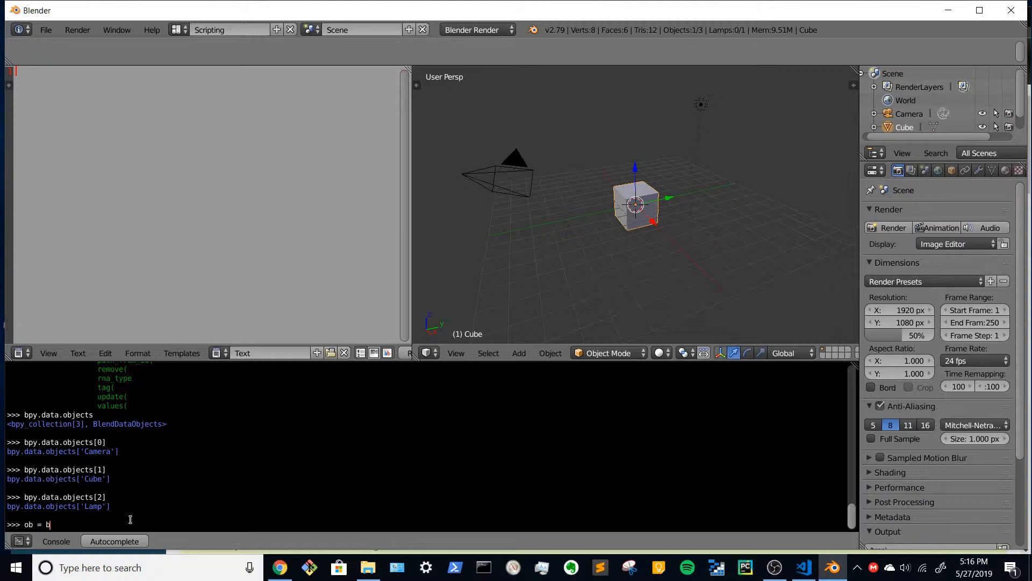
type("py.da")
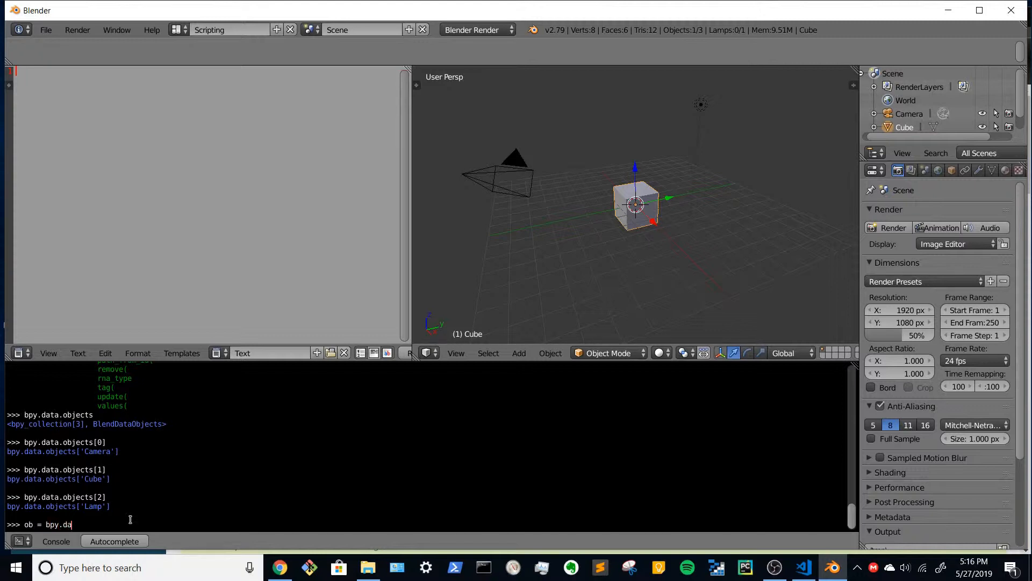
type("ta.objects[")
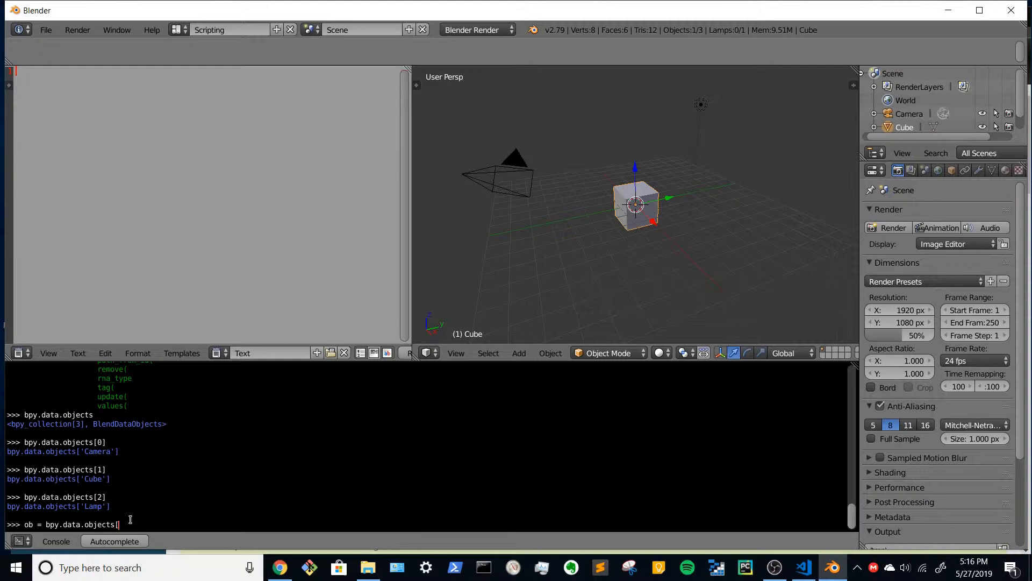
key("Return")
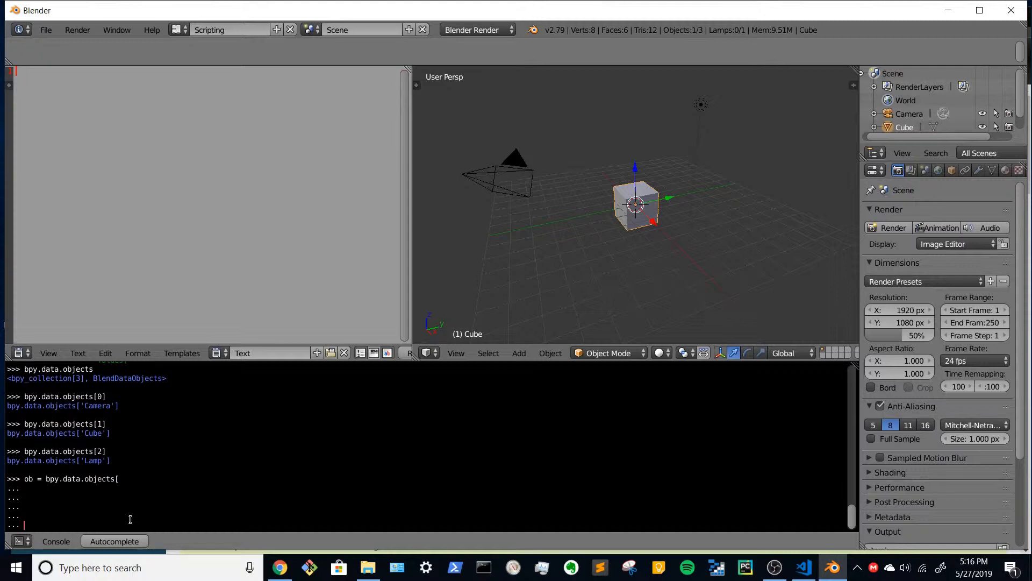
key("Return")
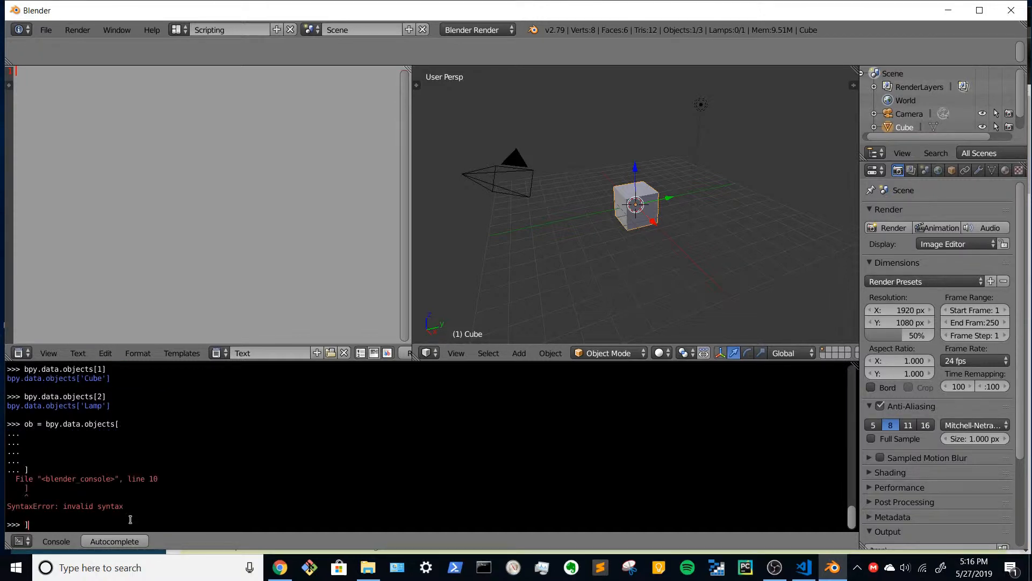
Step: Assign bpy.data.objects['Cube'] to the variable ob and evaluate it
type("ob = bpy.data.objects['Cube")
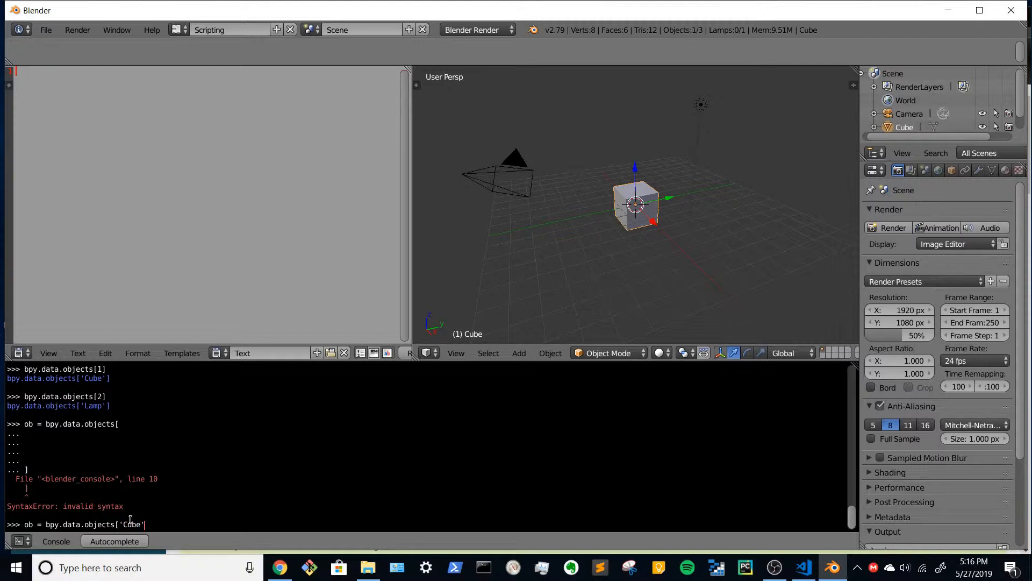
key("Return")
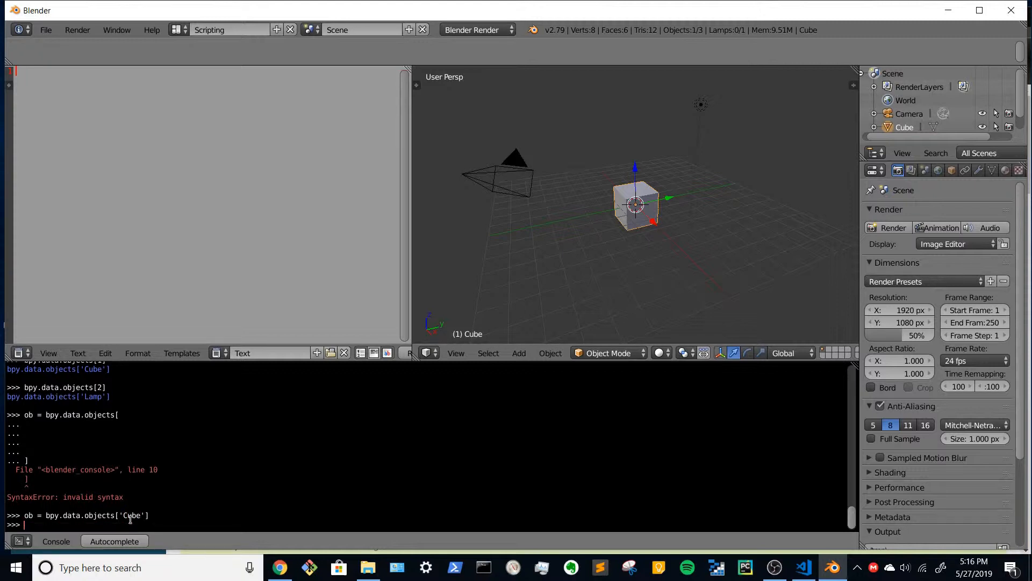
key("Return")
type("bpy.data.object")
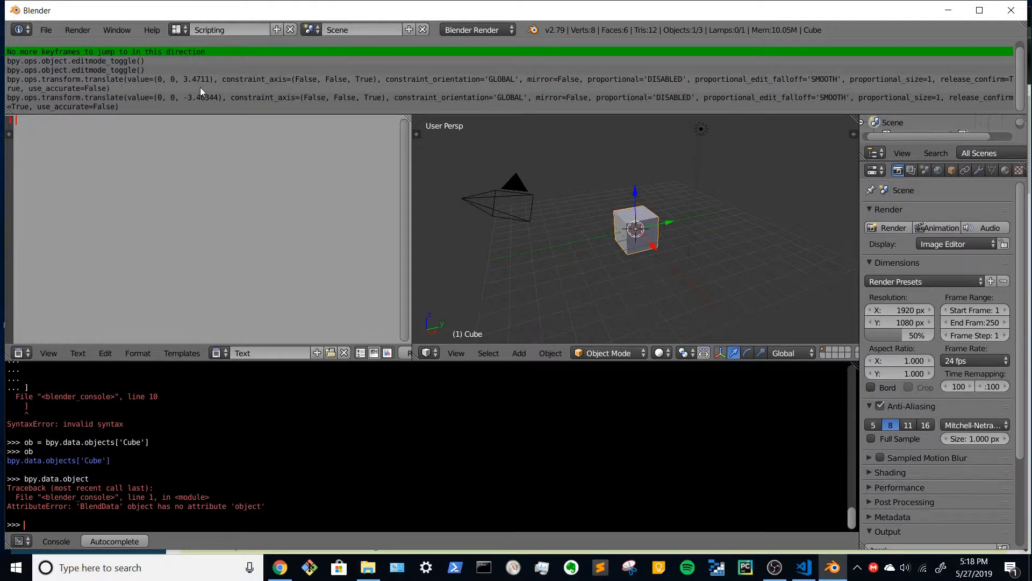
mouse_move(172, 76)
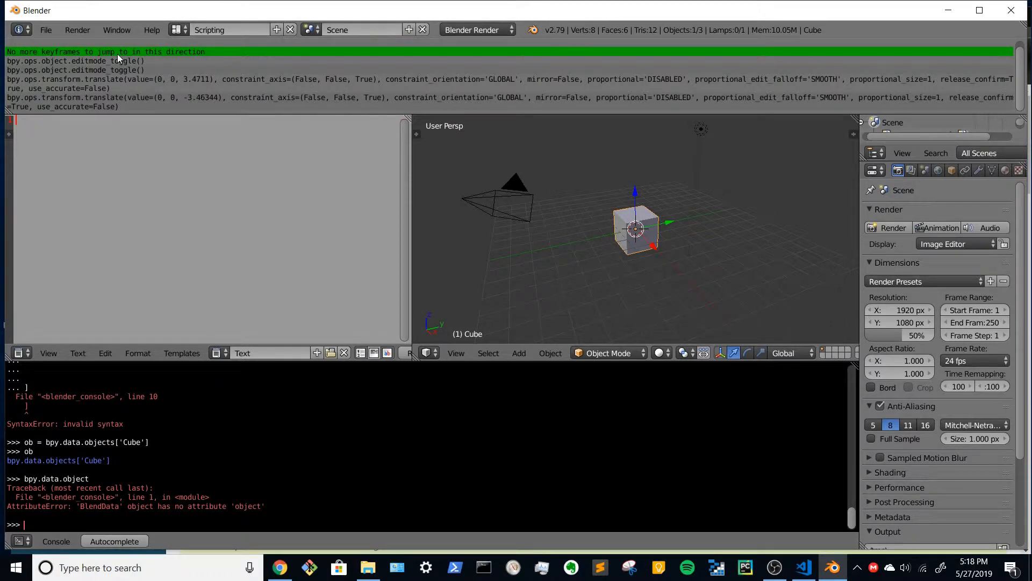
mouse_move(131, 48)
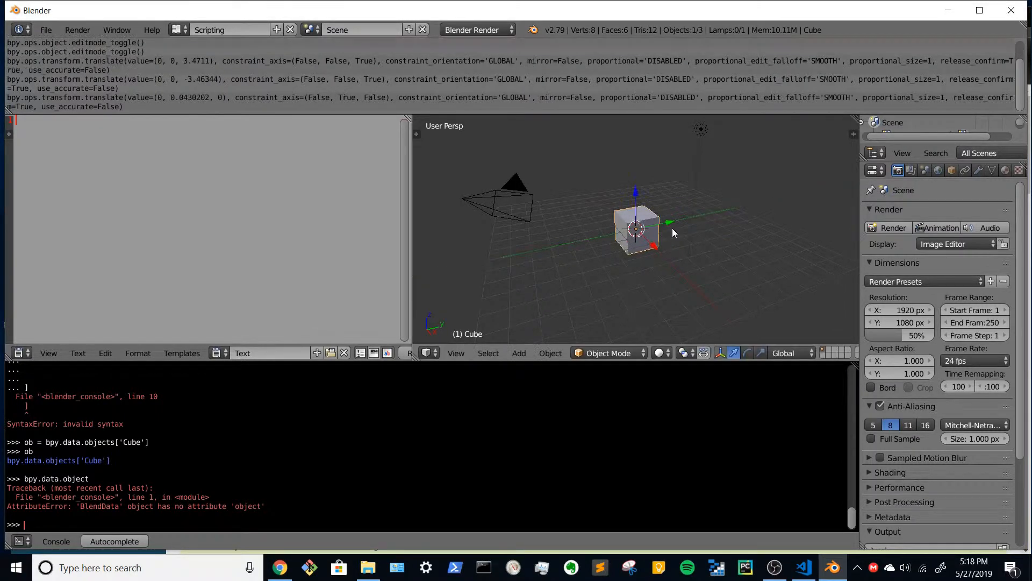
Step: Switch the Cube into Edit Mode and pull one face outward into a longer box
key("Tab")
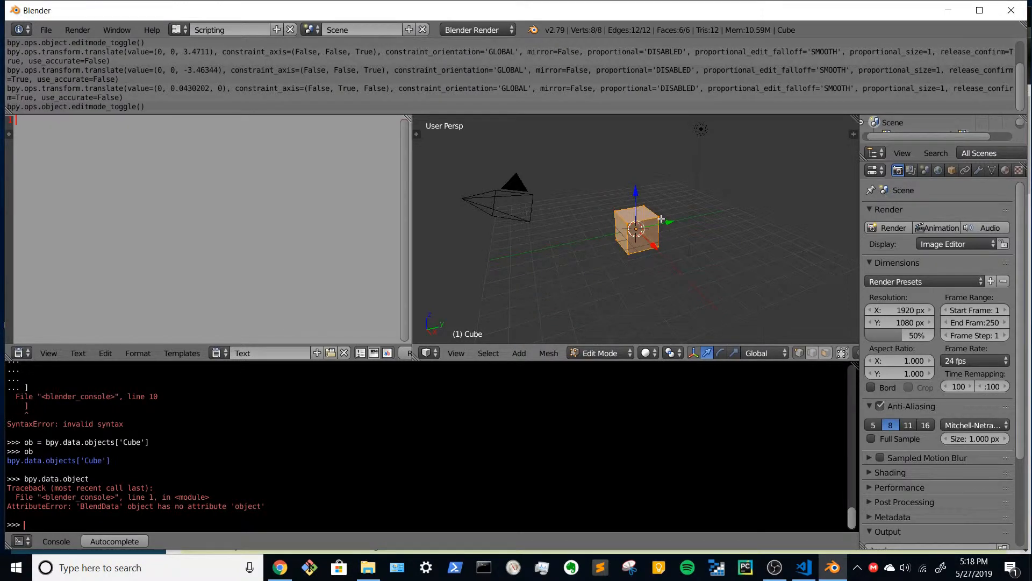
mouse_move(664, 253)
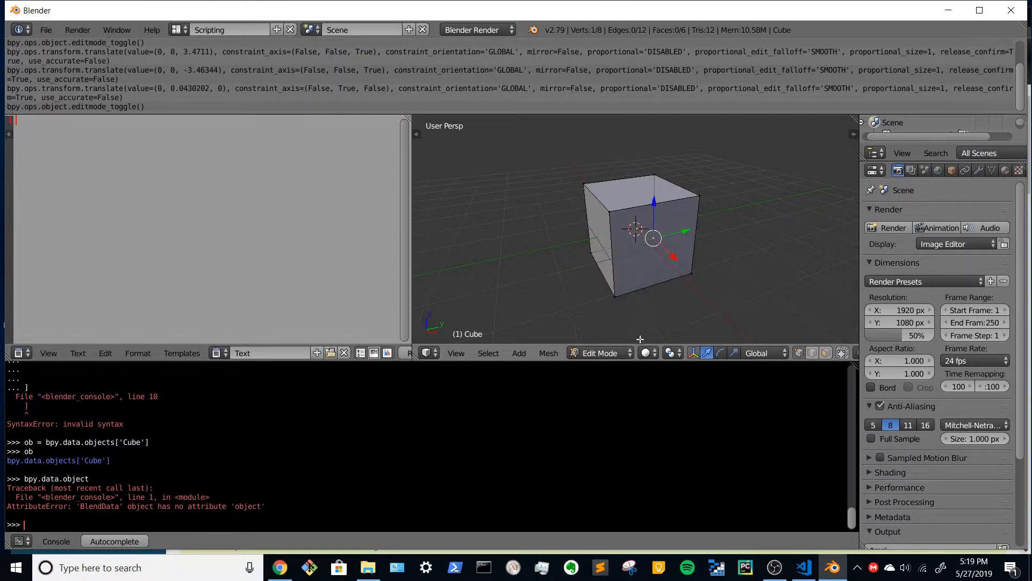
mouse_move(583, 276)
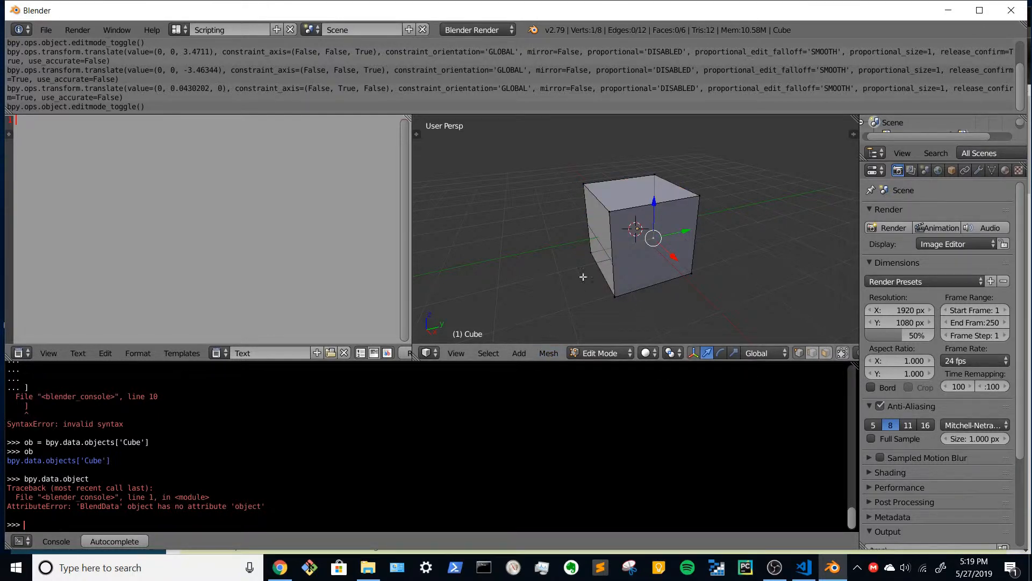
left_click(607, 213)
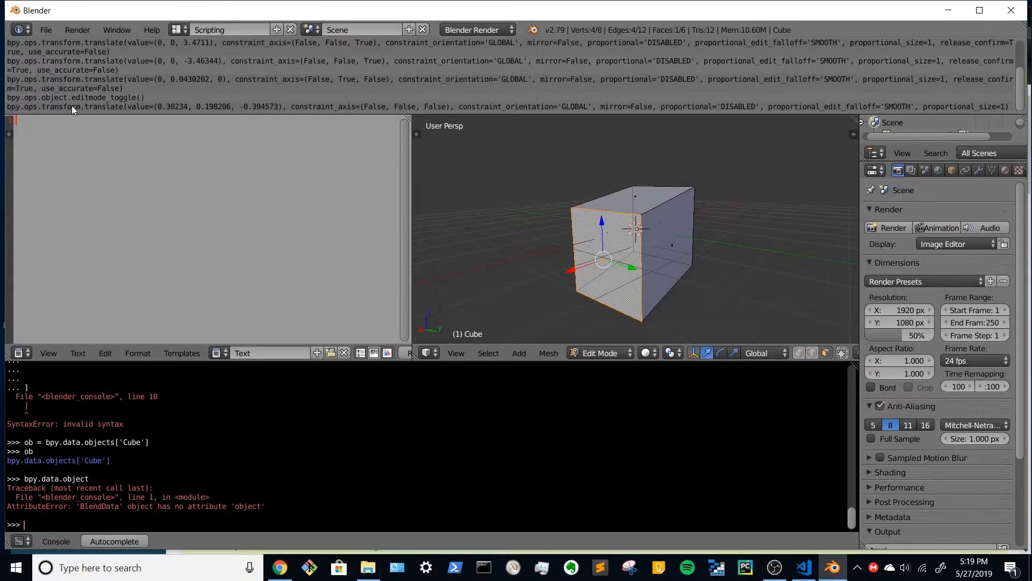
mouse_move(203, 110)
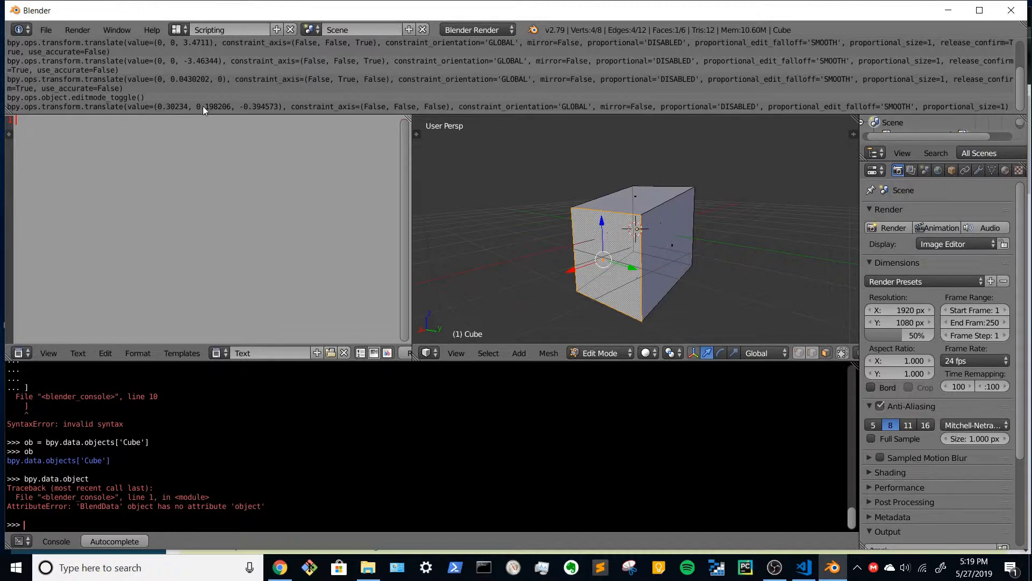
mouse_move(204, 110)
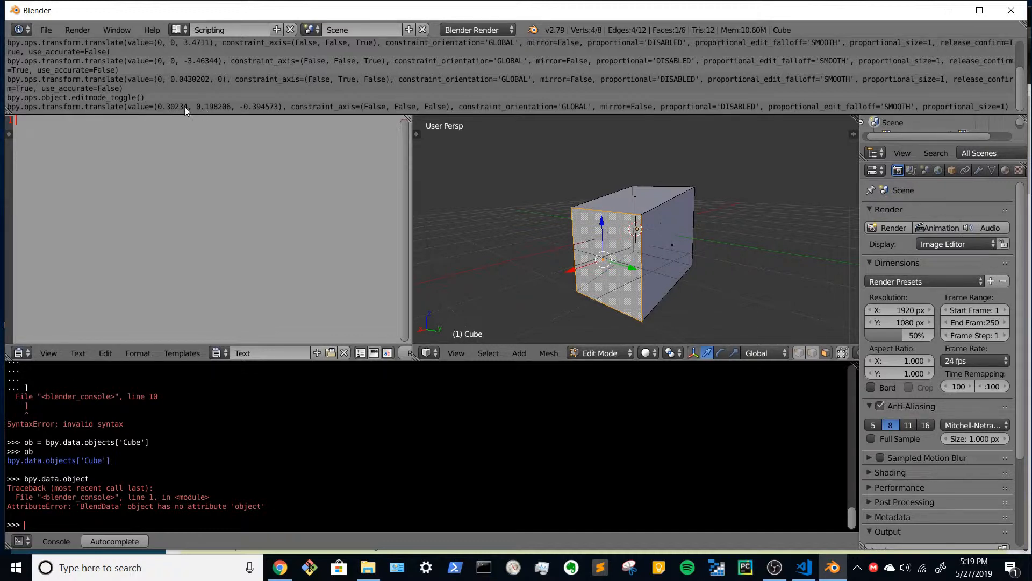
mouse_move(288, 133)
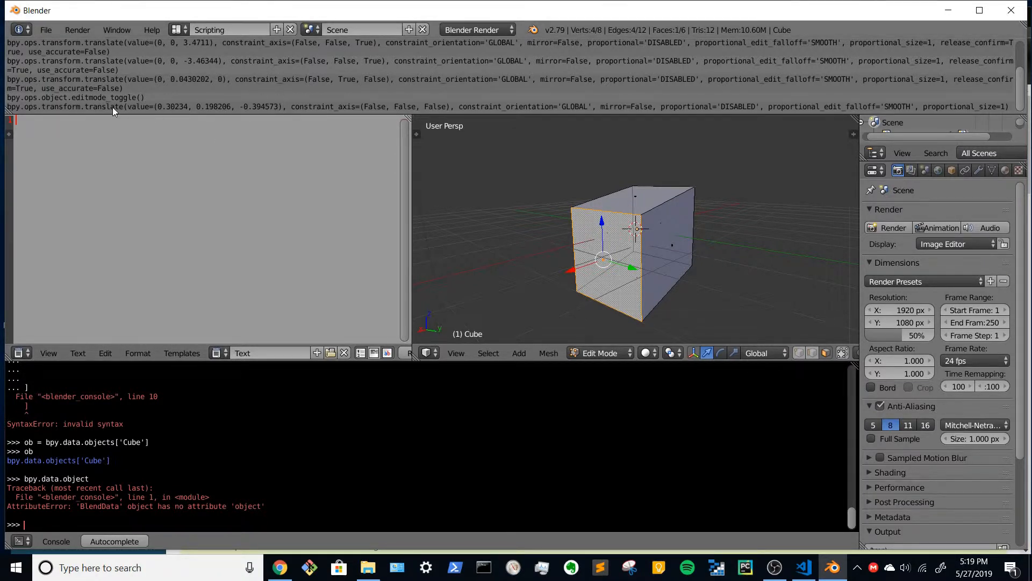
mouse_move(499, 212)
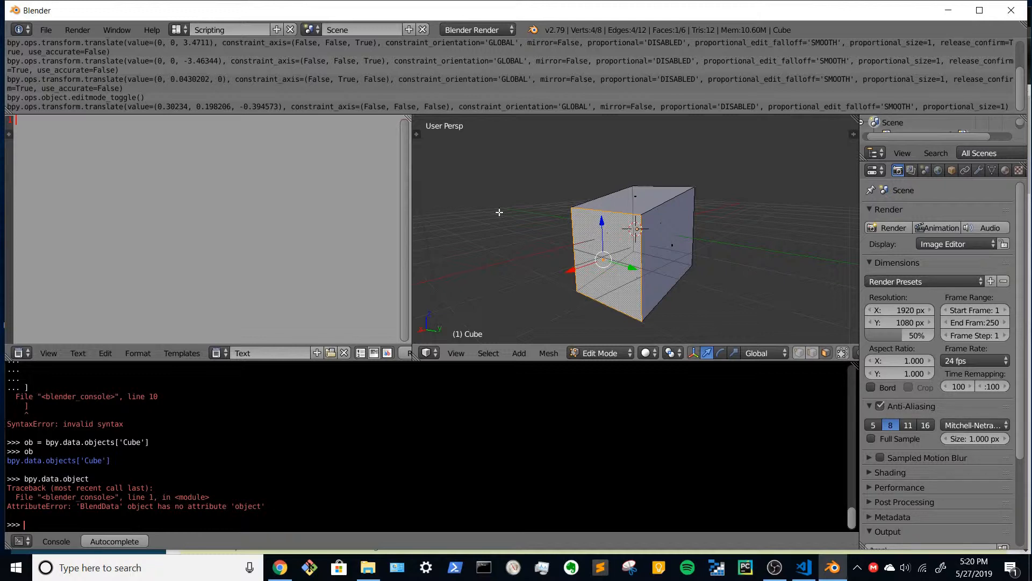
mouse_move(362, 88)
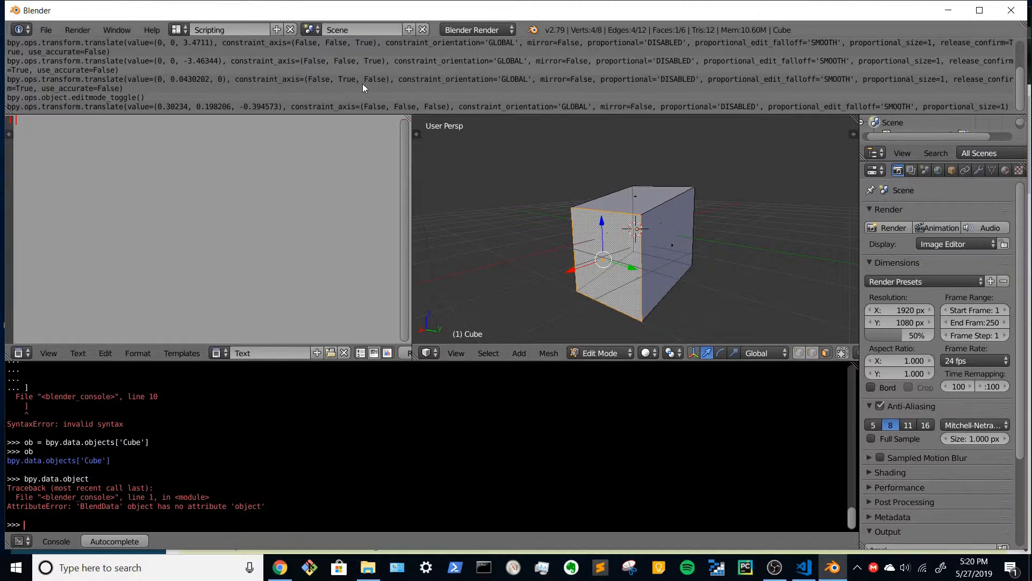
mouse_move(229, 83)
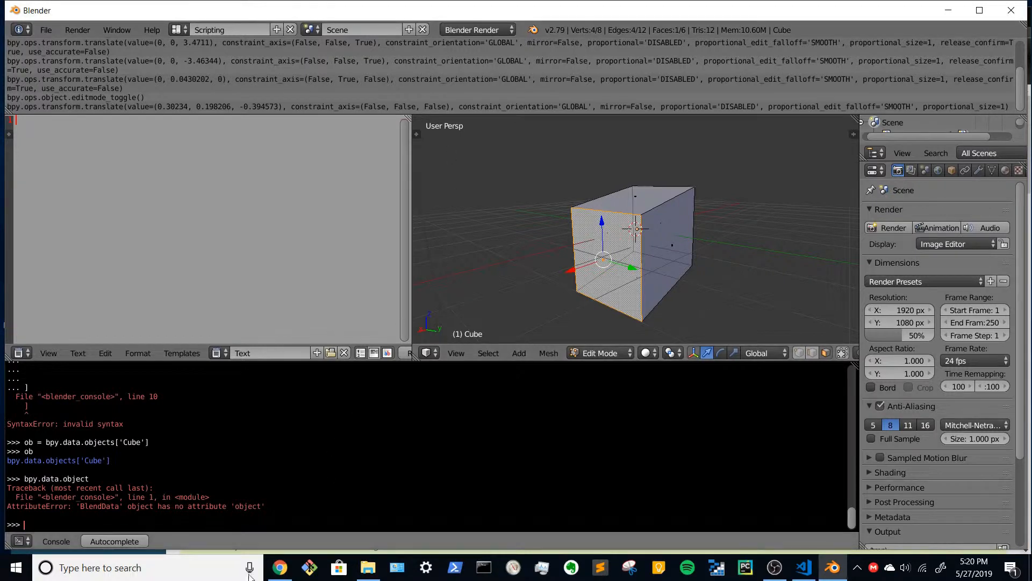
mouse_move(280, 567)
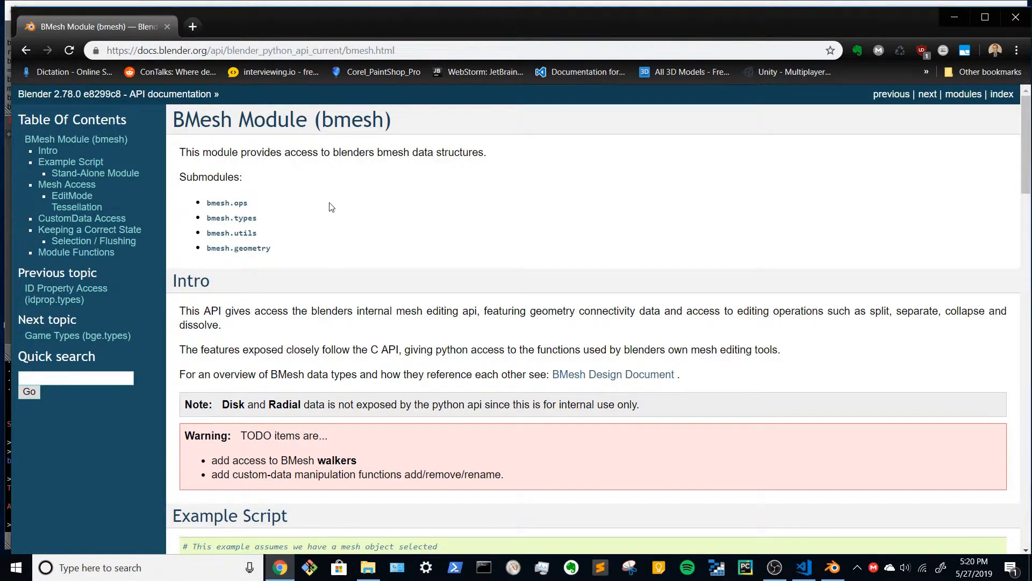
mouse_move(53, 98)
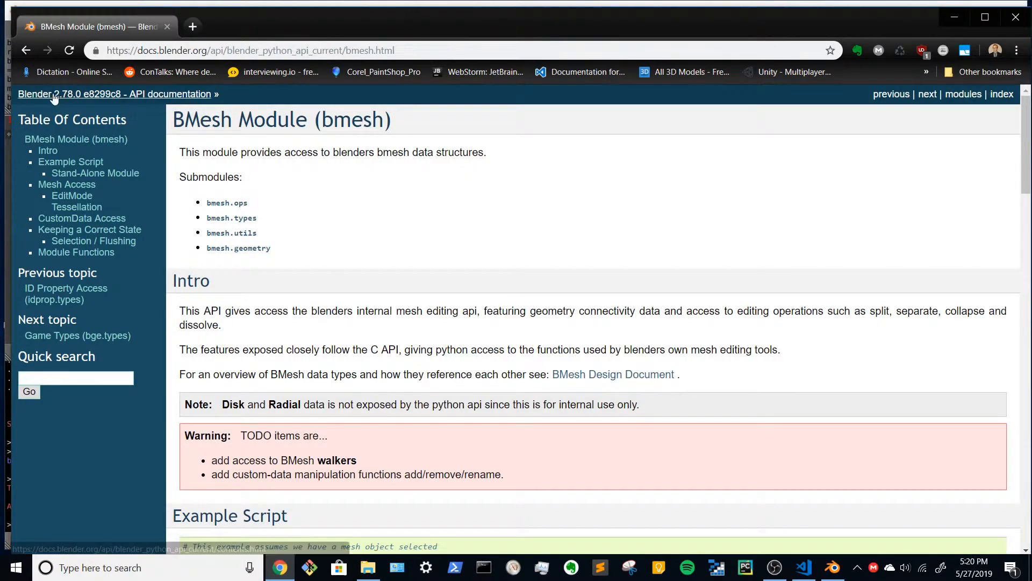
mouse_move(300, 201)
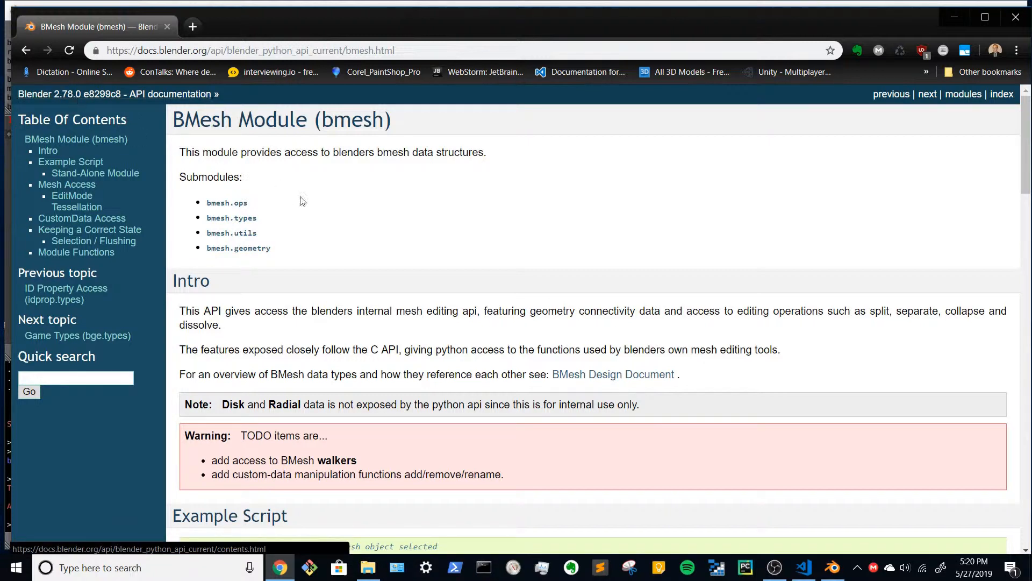
mouse_move(371, 230)
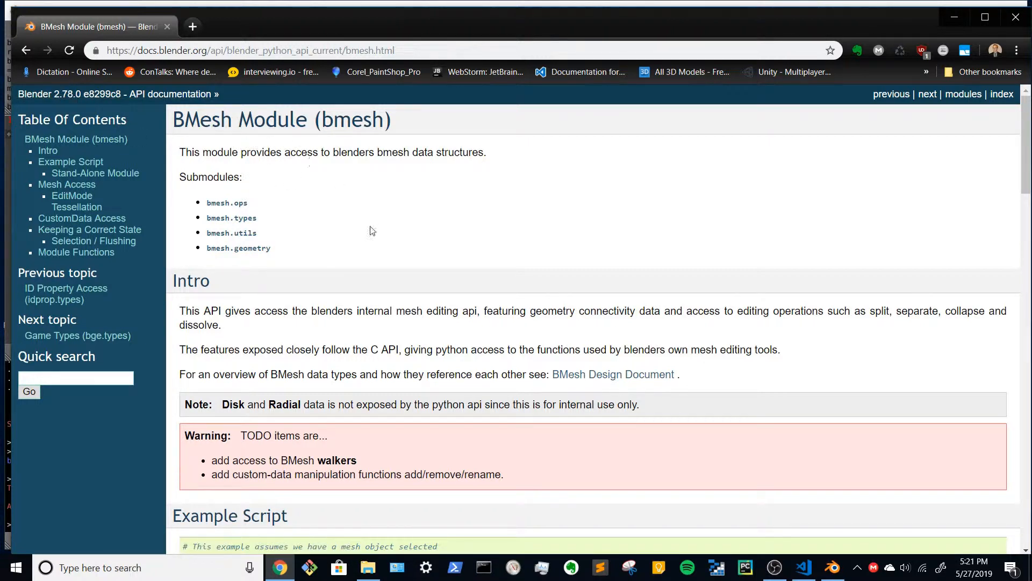
mouse_move(280, 201)
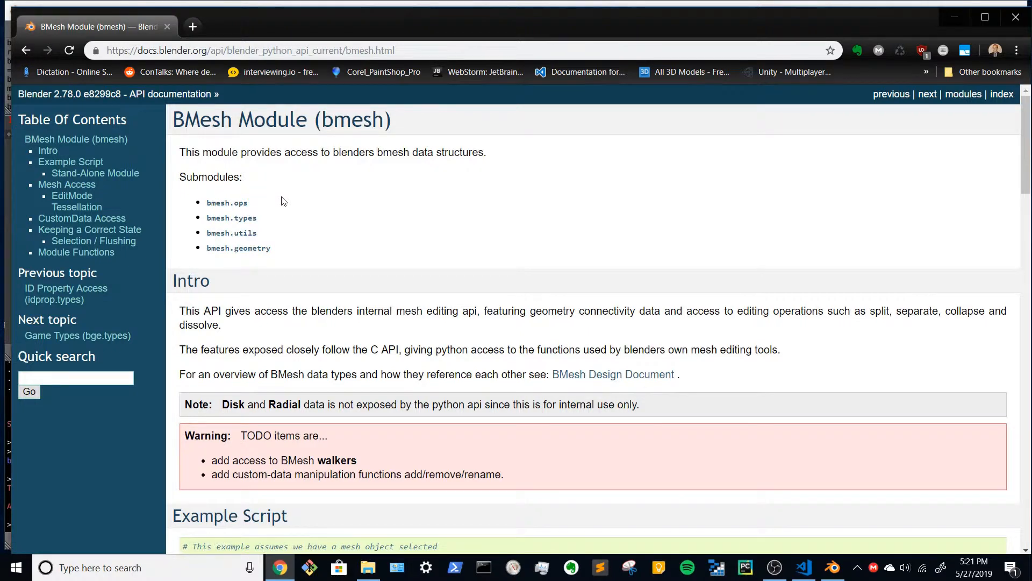
Step: Review the BMesh docs example, marking bm.verts, then return to the Blender window
scroll("down", 3)
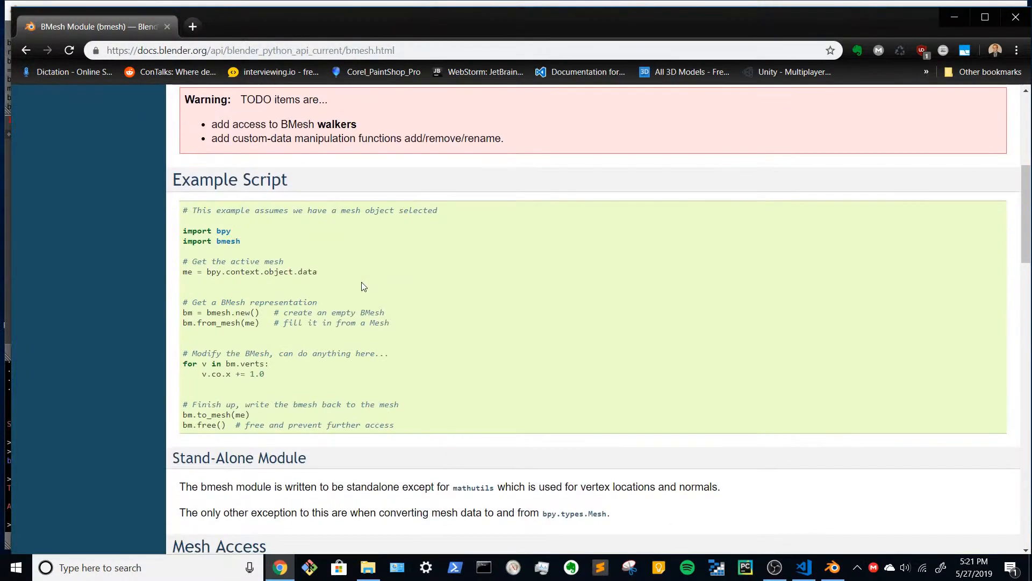
mouse_move(257, 298)
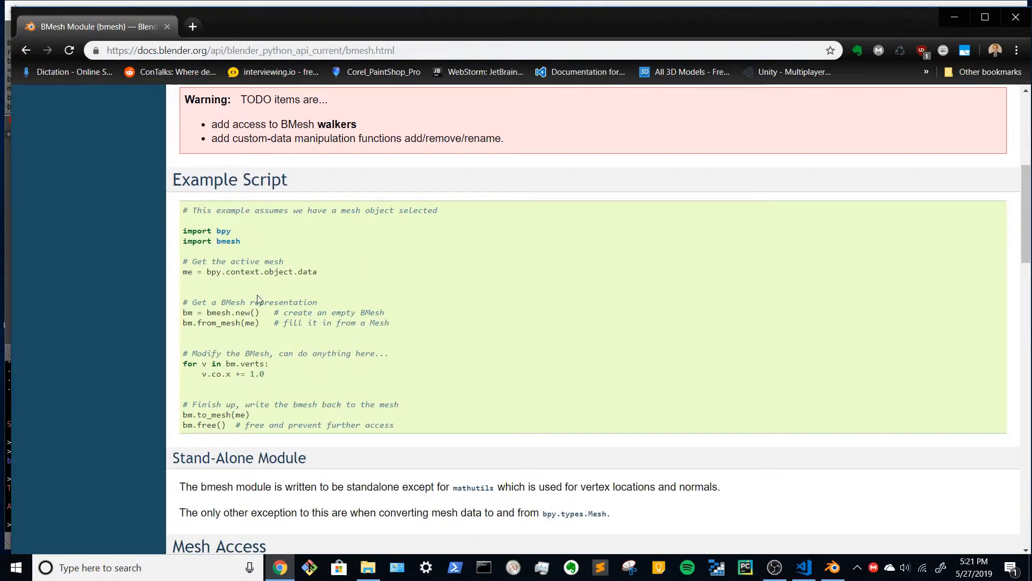
double_click(244, 364)
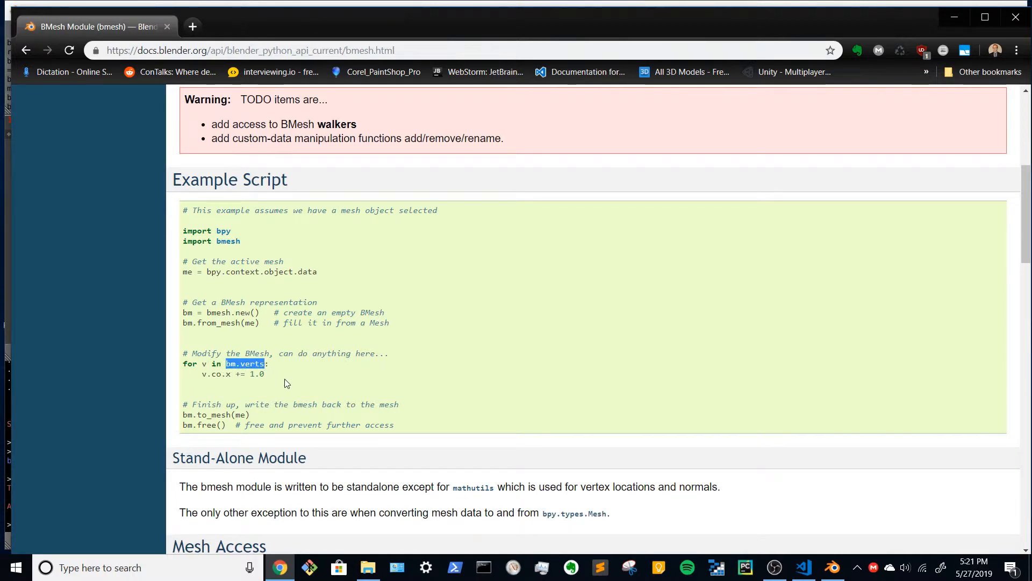
scroll("down", 3)
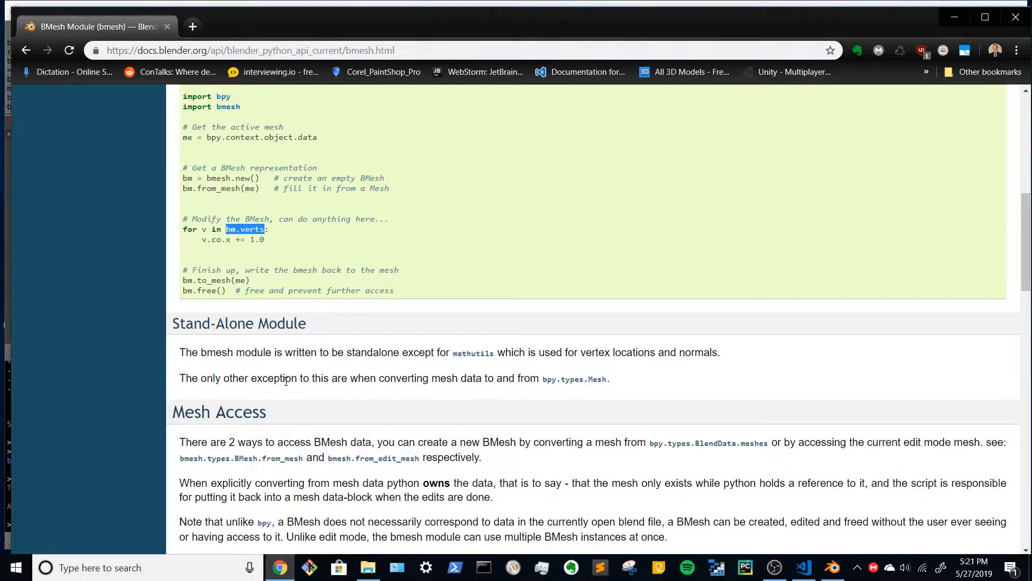
scroll("up", 3)
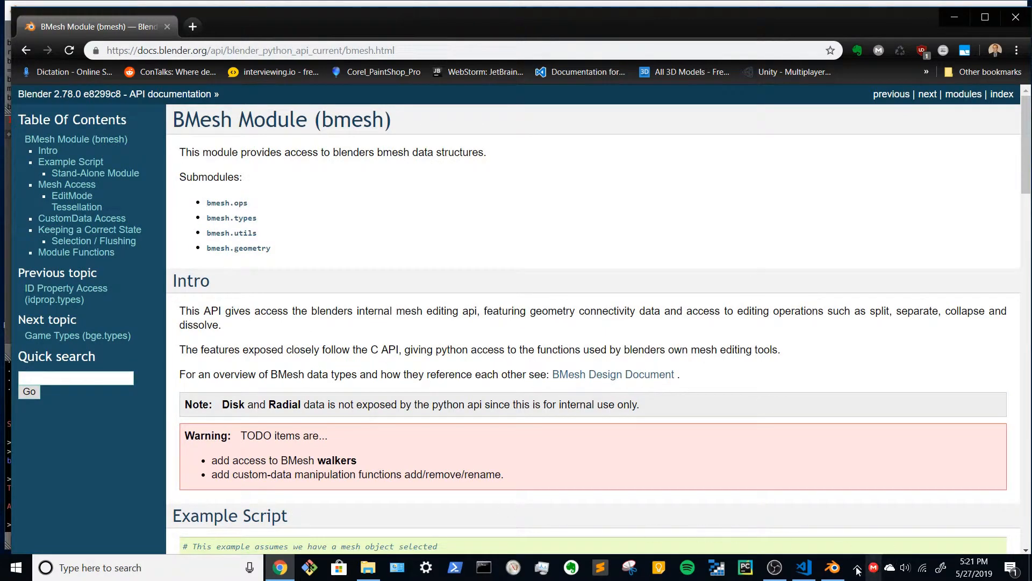
left_click(831, 568)
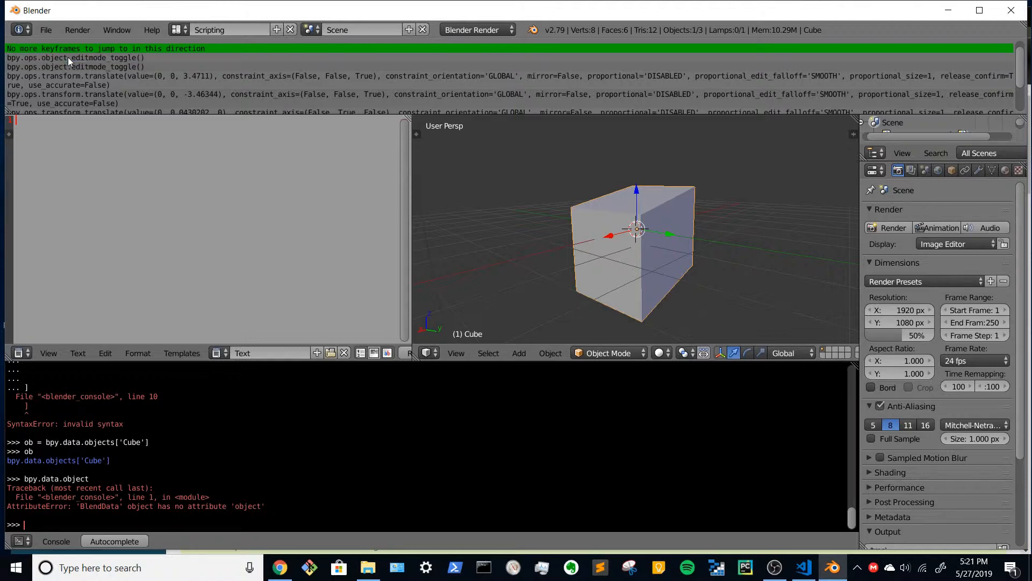
Step: Run bpy.ops.object.editmode_toggle() returning FINISHED, then browse the bpy.ops.object operators list
type("bpy.ops.object.editmode_toggle()")
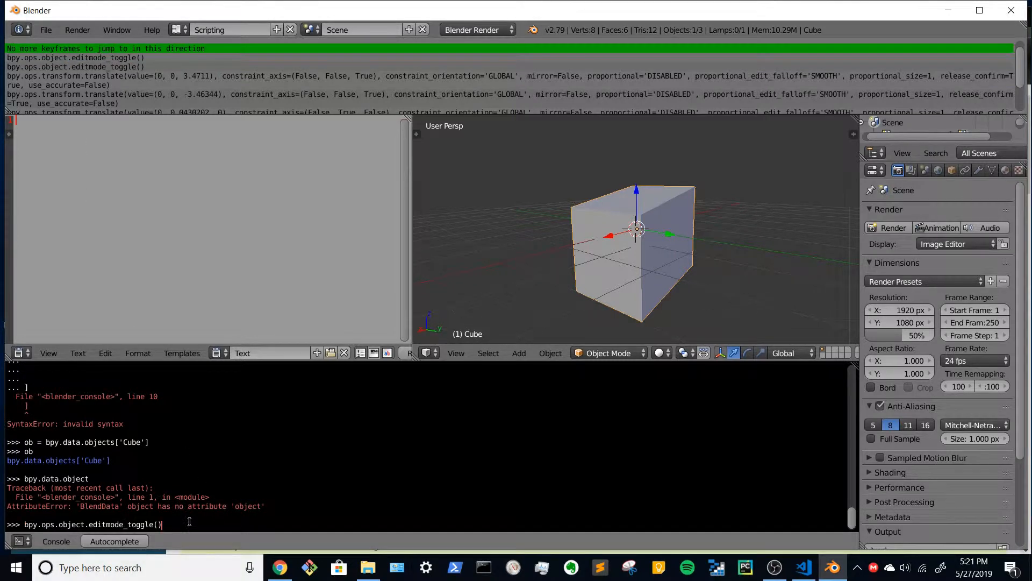
key("Return")
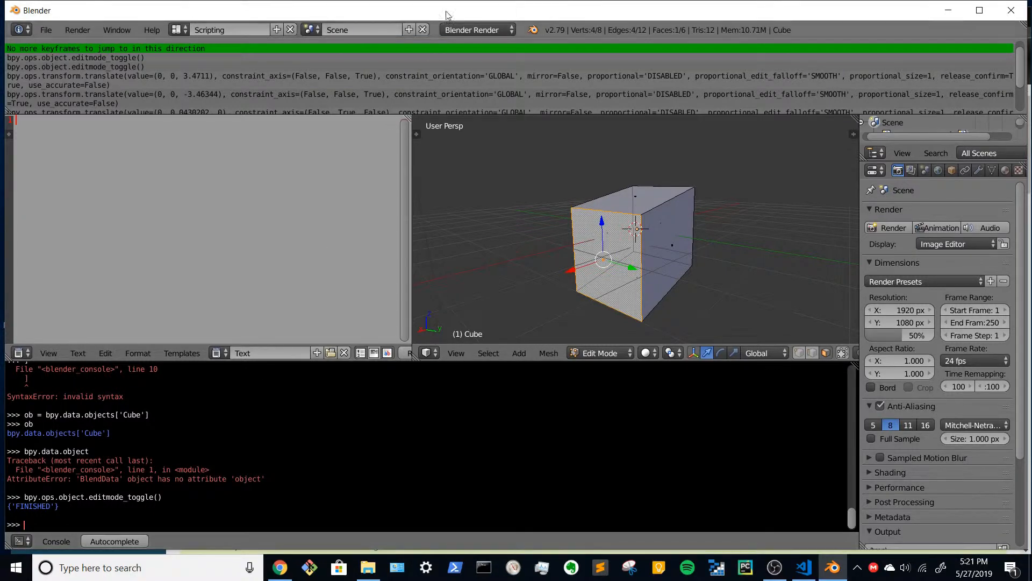
mouse_move(306, 106)
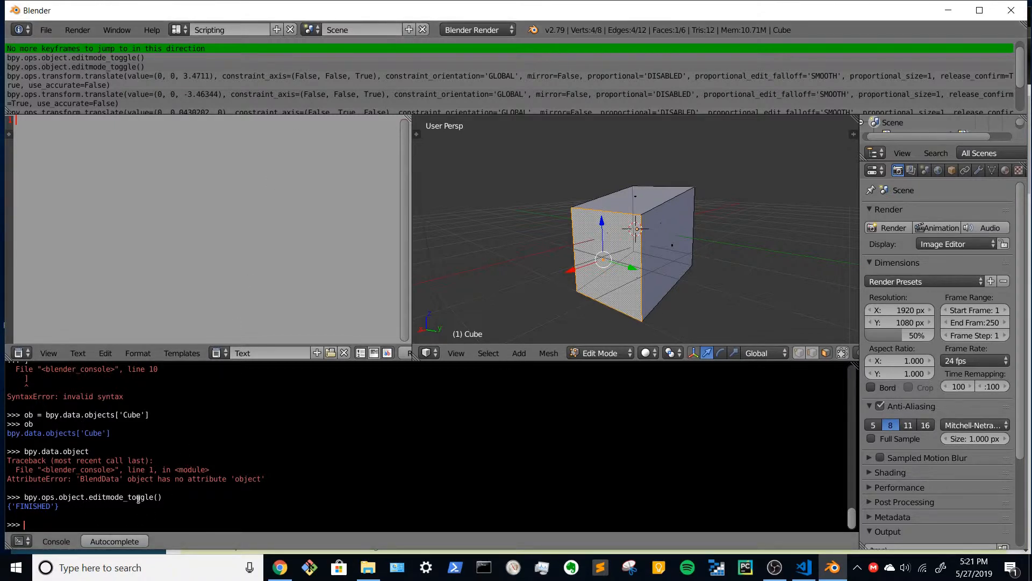
type("bpy.ops.object.editmode_toggle()")
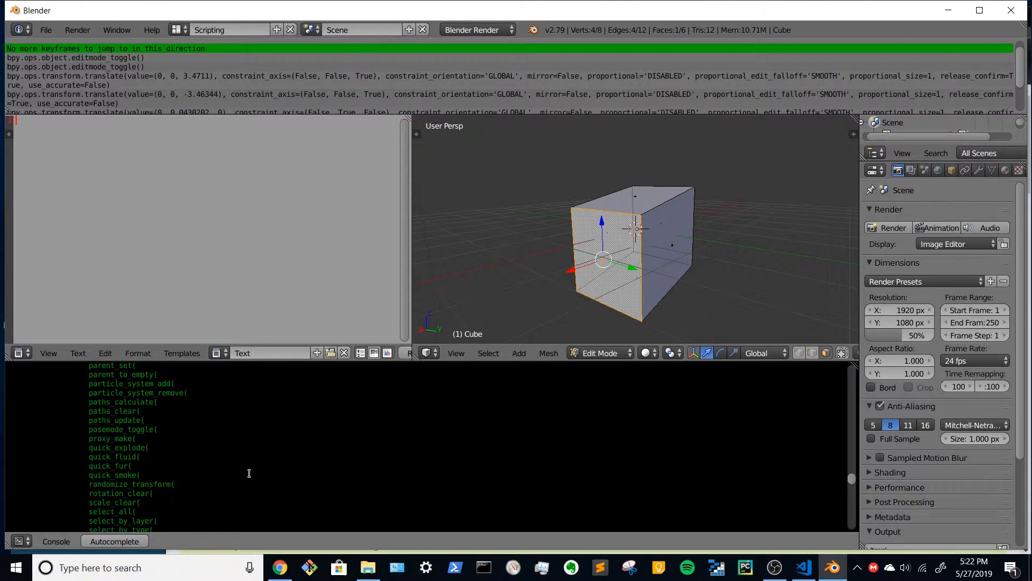
scroll("up", 3)
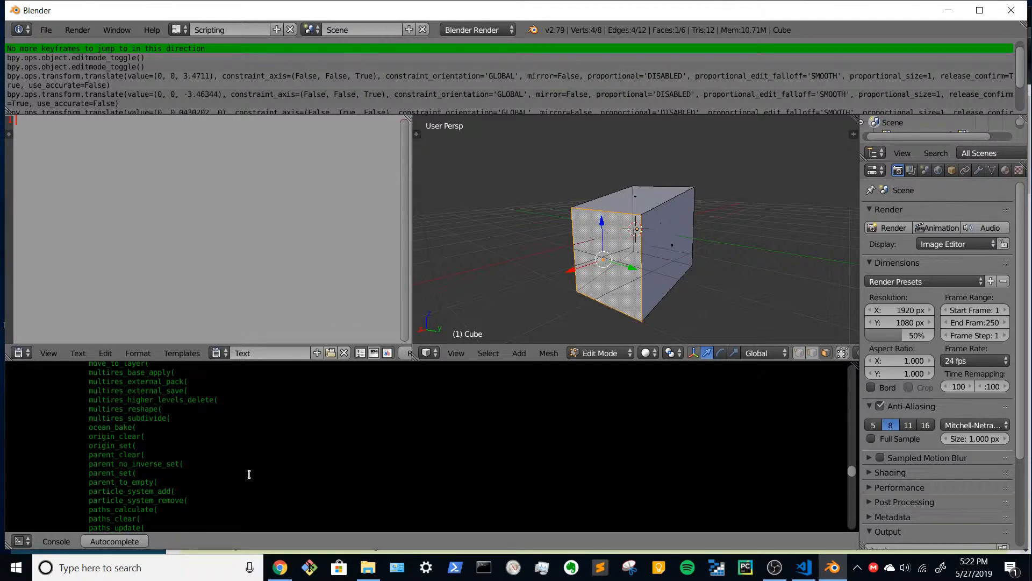
scroll("up", 3)
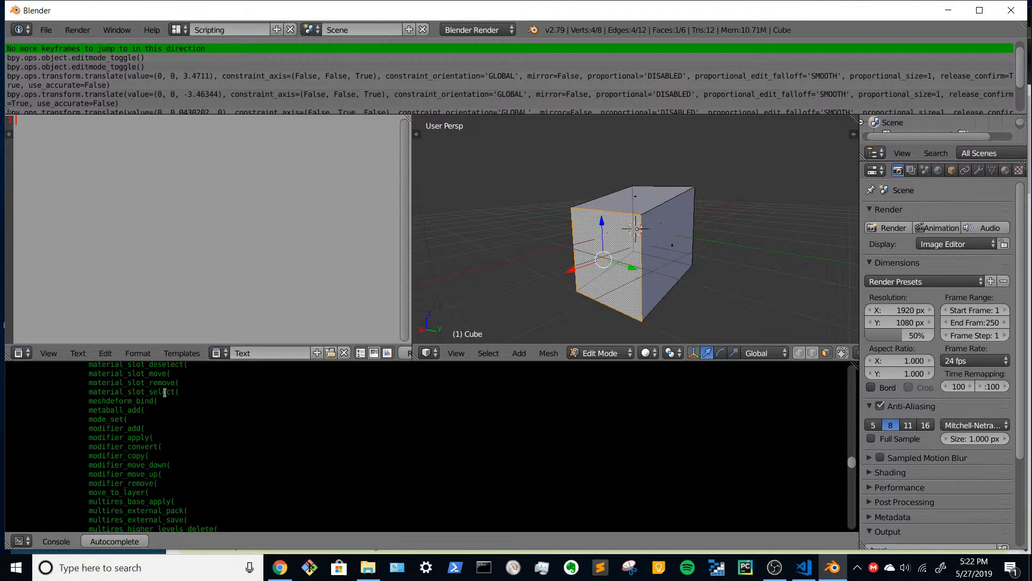
scroll("down", 3)
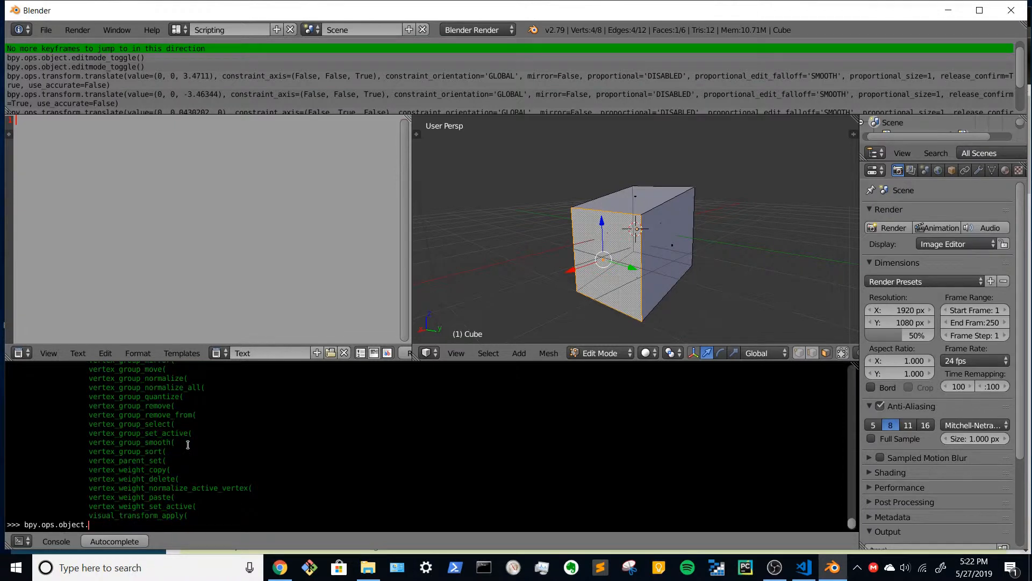
Step: Run bpy.ops.object.mode_set(mode='EDIT') from the console, returning FINISHED
type("mode")
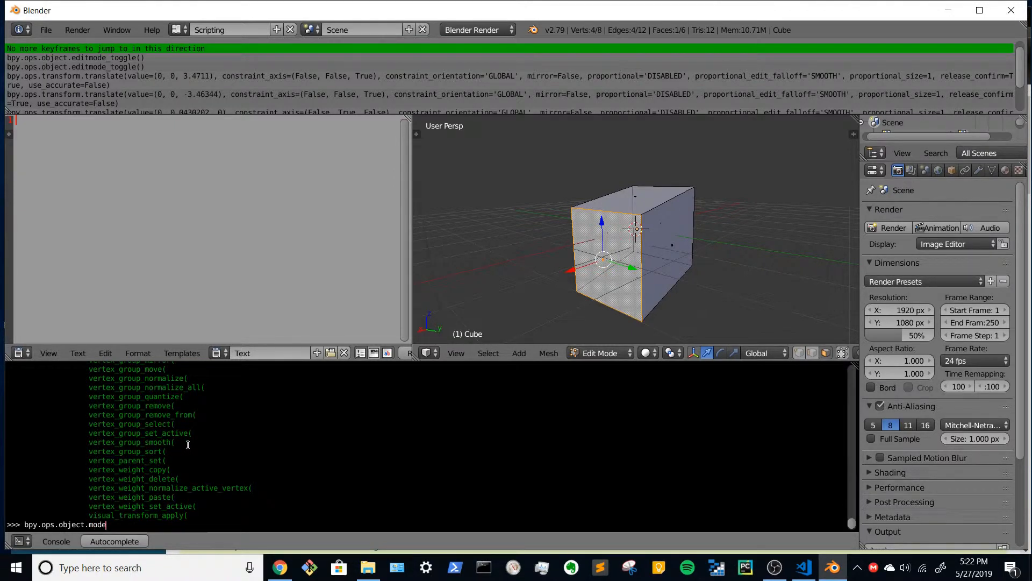
type("_set")
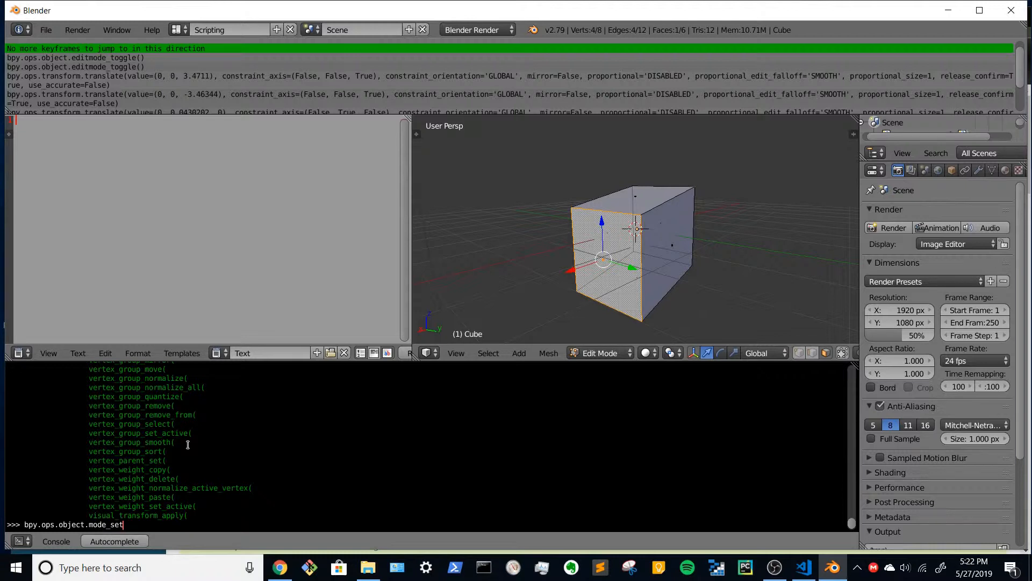
type("(mode")
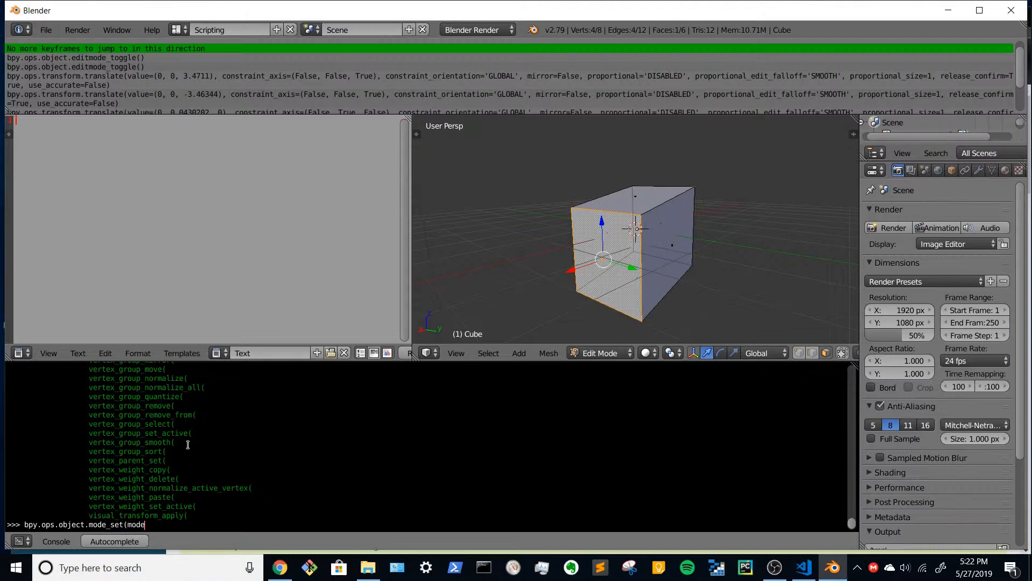
type("='")
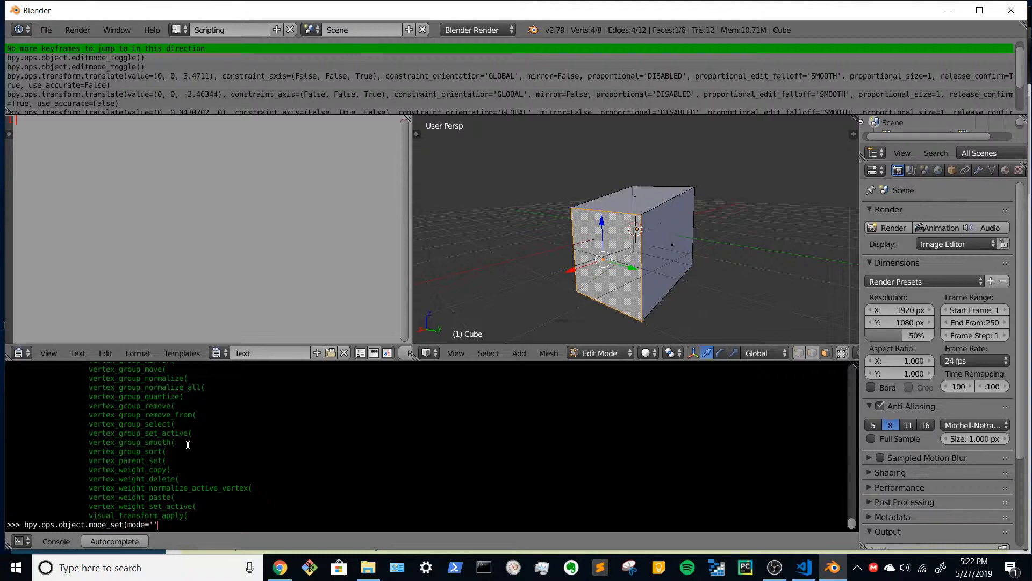
type("EDIT")
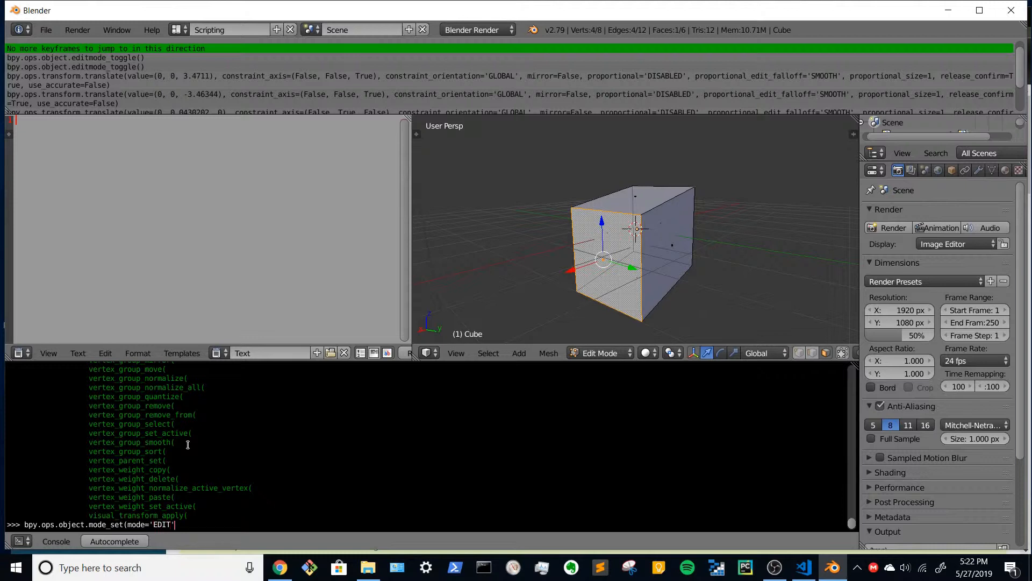
type(")")
key("Return")
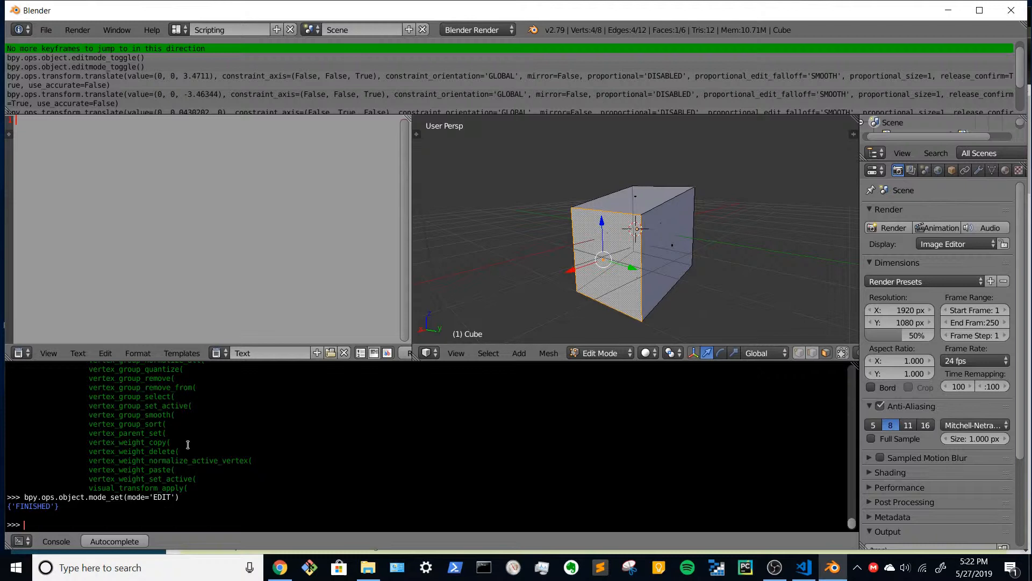
Step: Switch the Cube to Object Mode and back to Edit Mode with two more mode_set calls
type("bpy.ops.object.mode_set(mode='EDIT')")
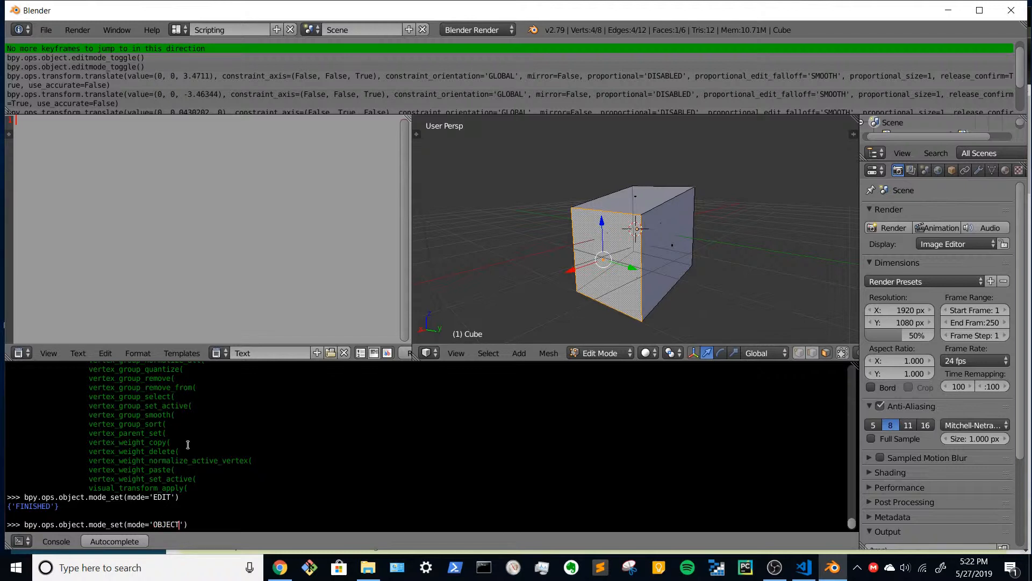
key("Return")
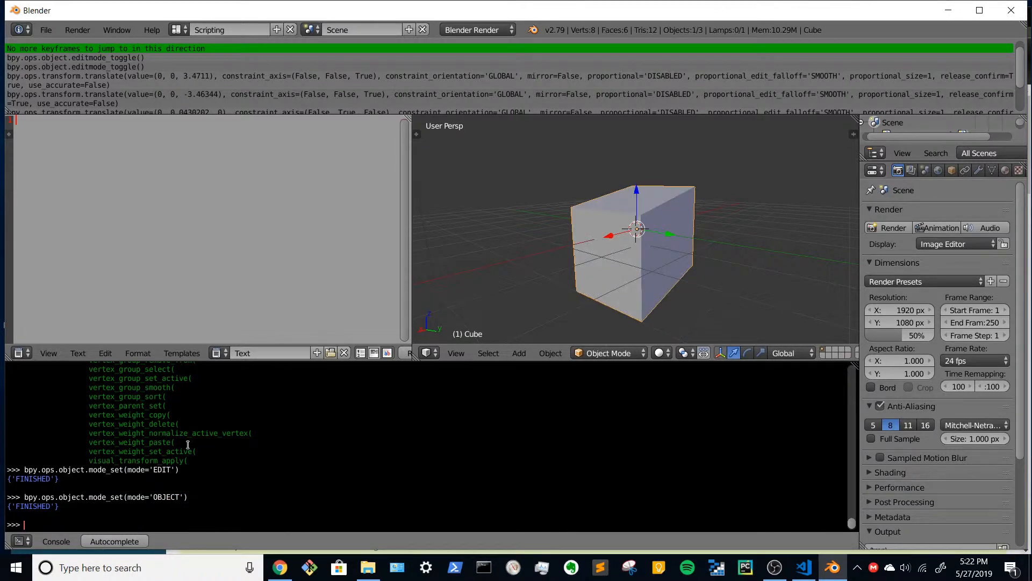
type("bpy.ops.object.mode_set(mode='EDIT')")
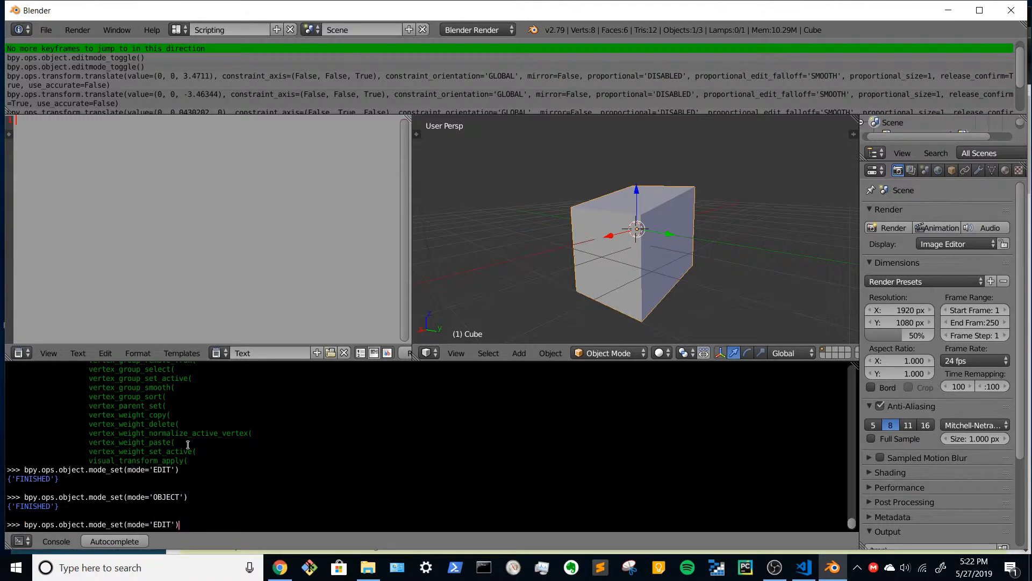
key("Return")
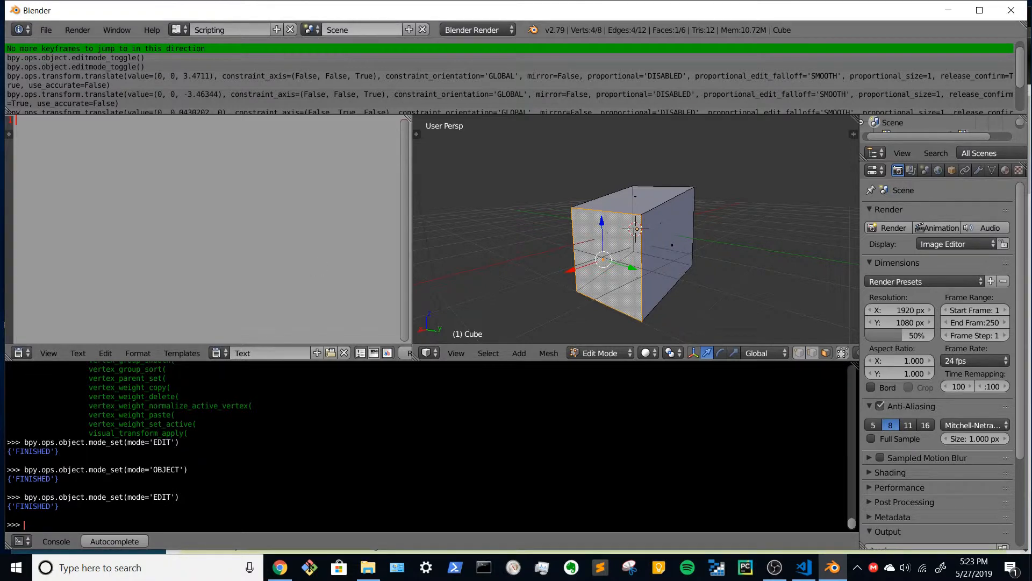
mouse_move(359, 30)
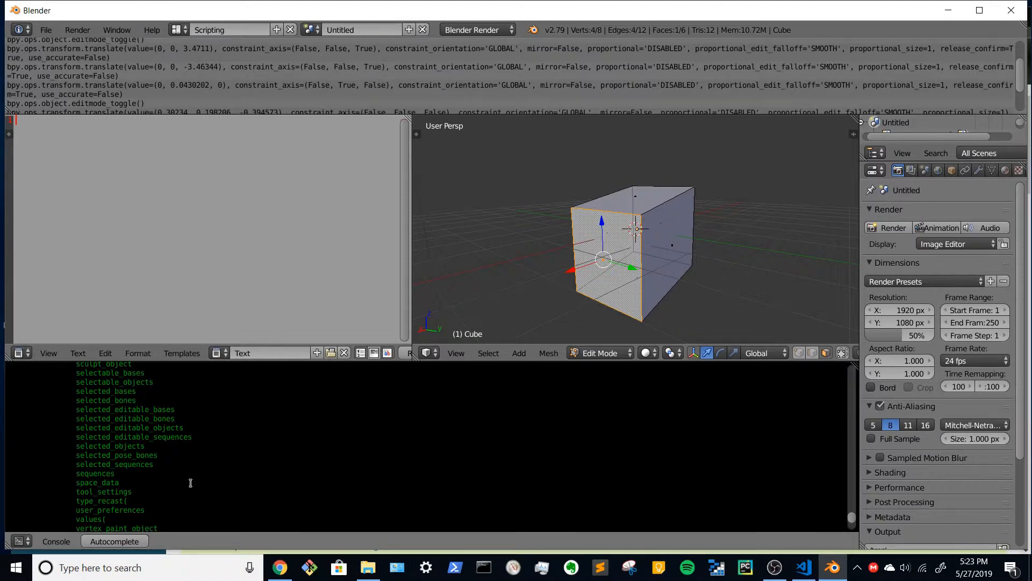
Step: Autocomplete bpy.context. in the console and scroll through its attribute suggestions
scroll("up", 3)
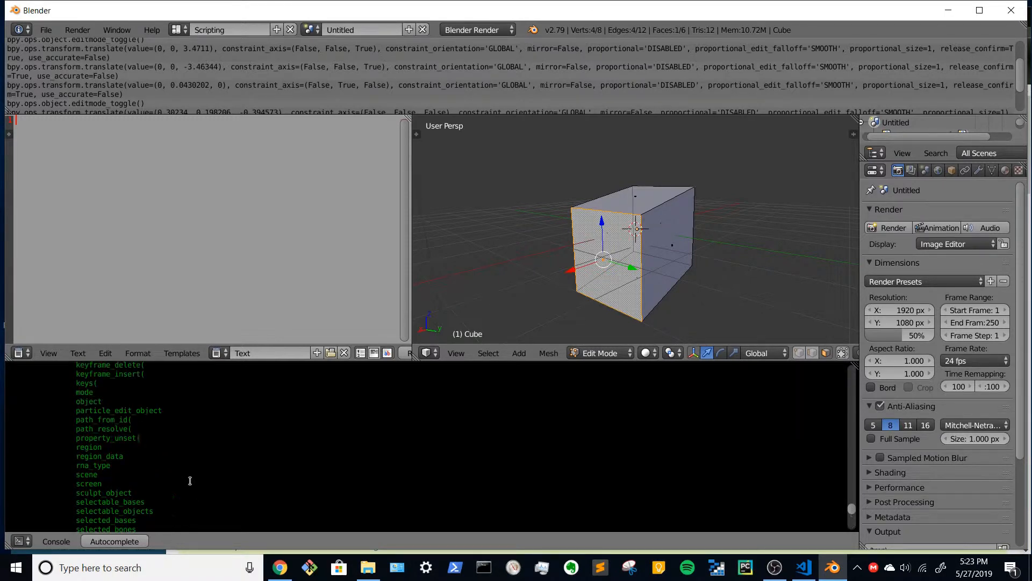
type("bpy.context.")
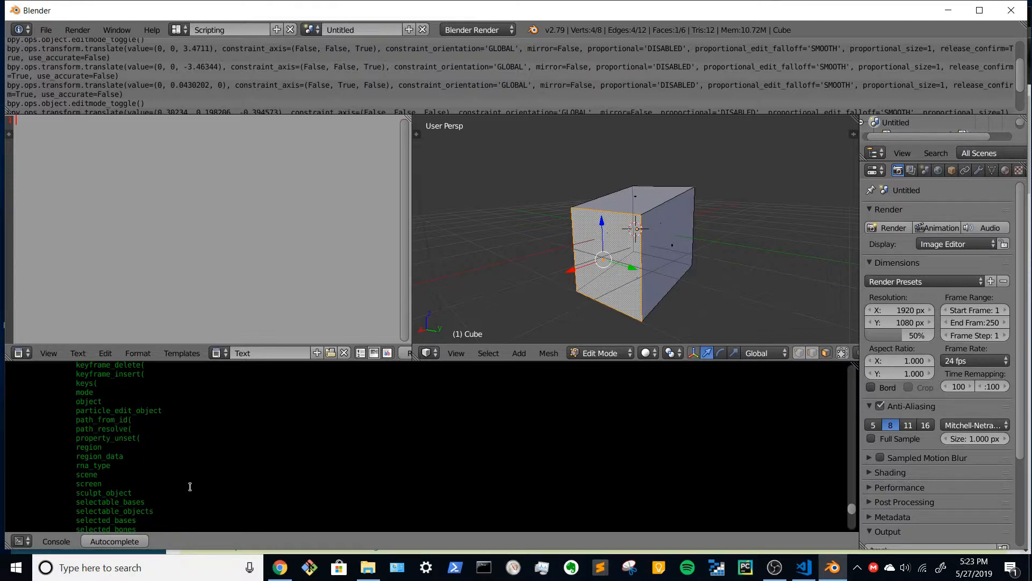
scroll("down", 3)
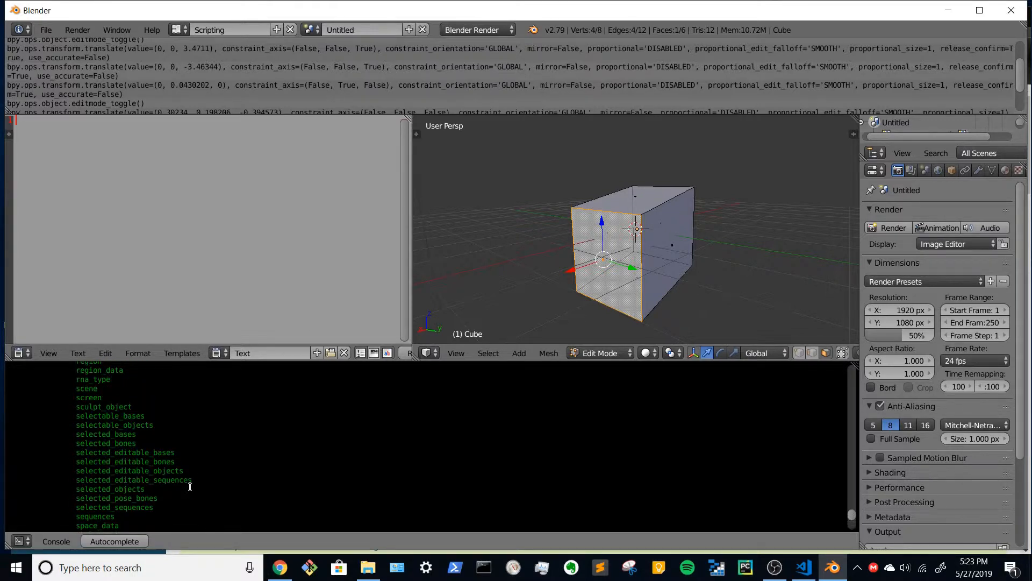
scroll("up", 3)
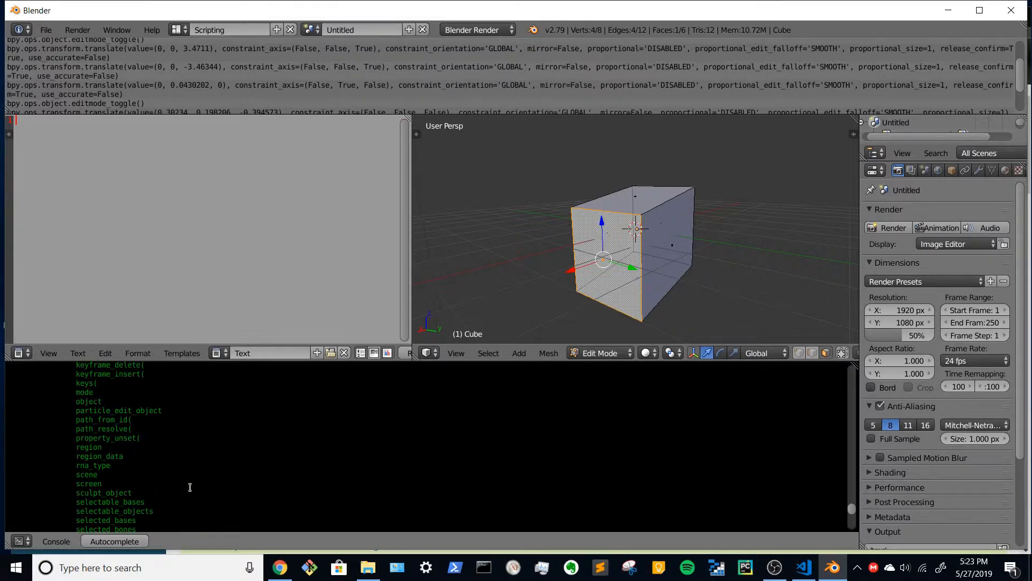
scroll("up", 3)
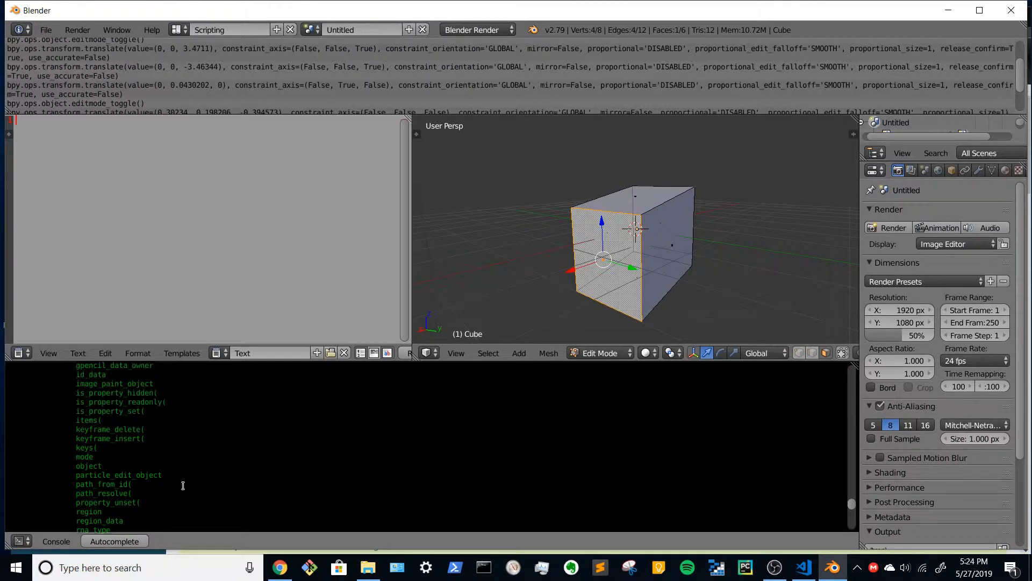
scroll("up", 3)
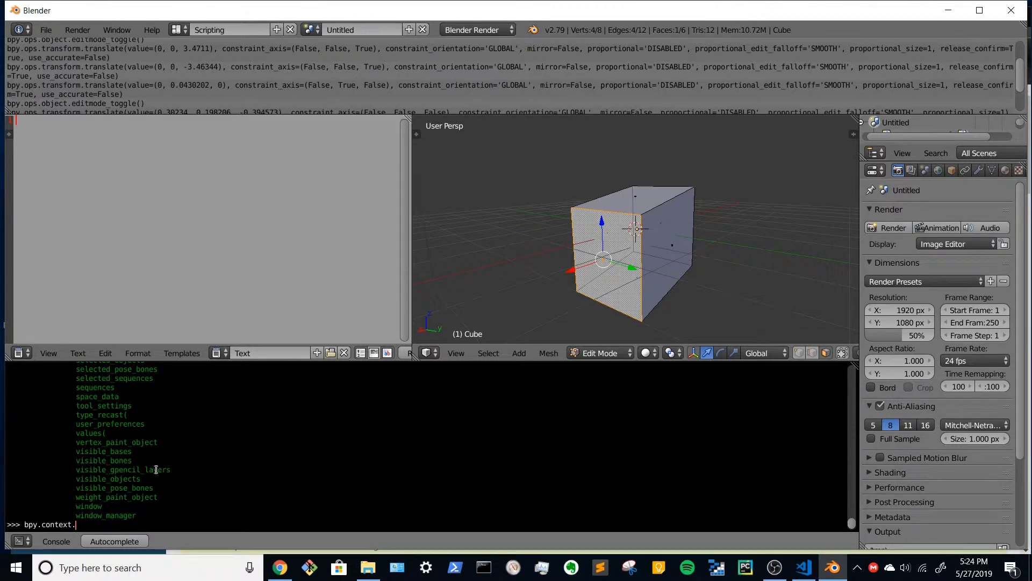
Step: Autocomplete bpy.context.object. and browse its attributes to locate the mesh data
type("object.")
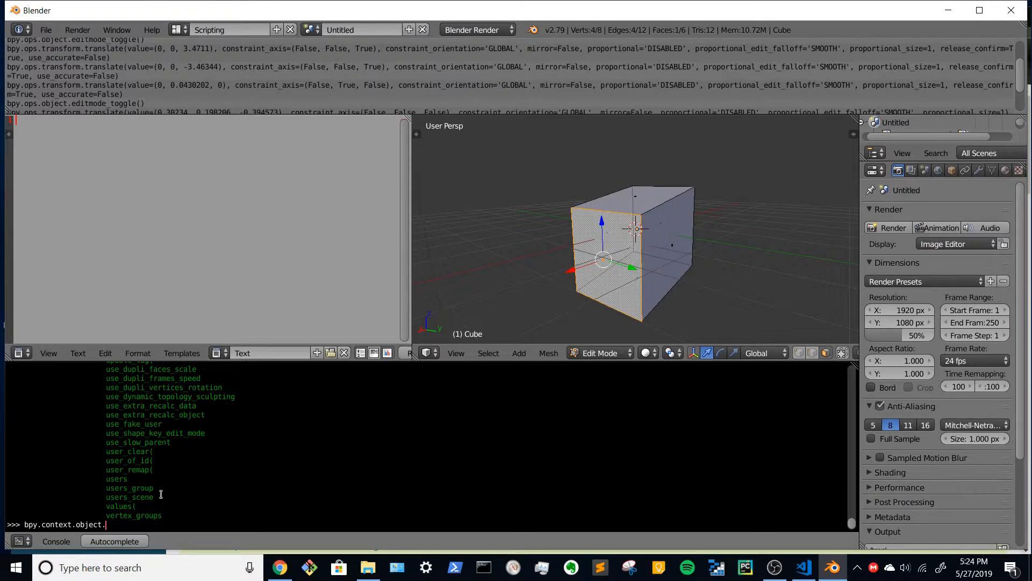
mouse_move(192, 503)
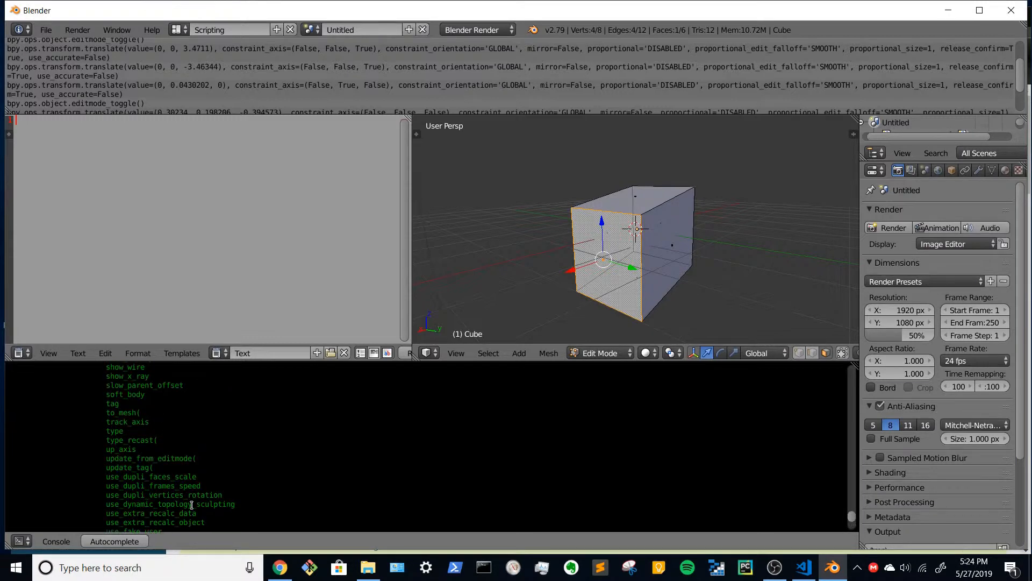
scroll("up", 3)
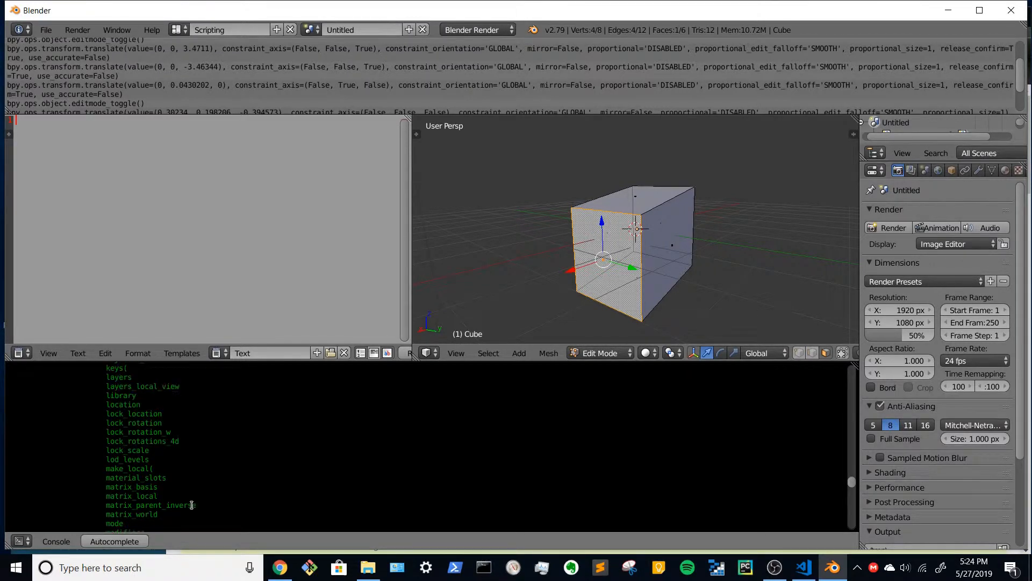
scroll("up", 3)
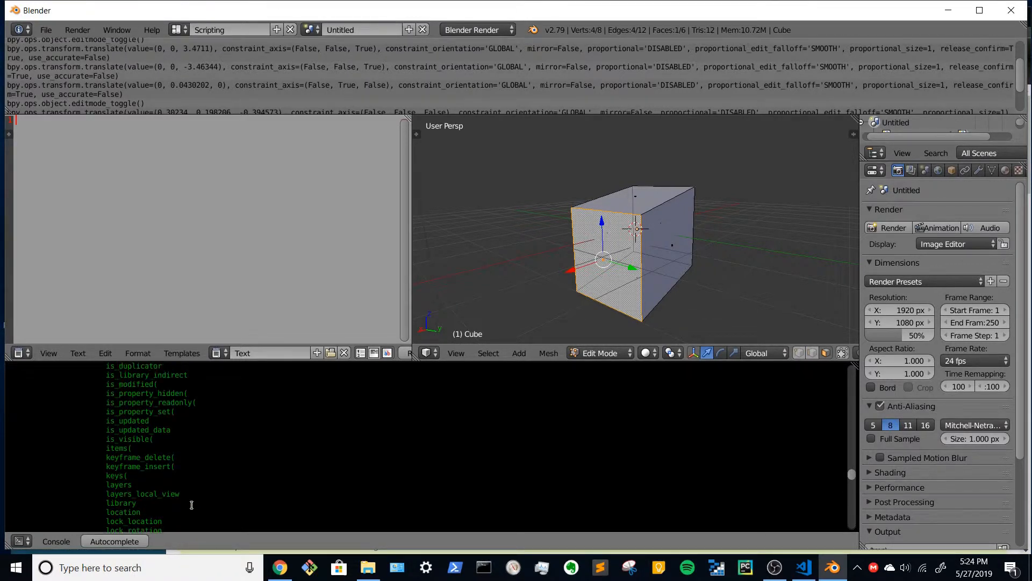
scroll("up", 3)
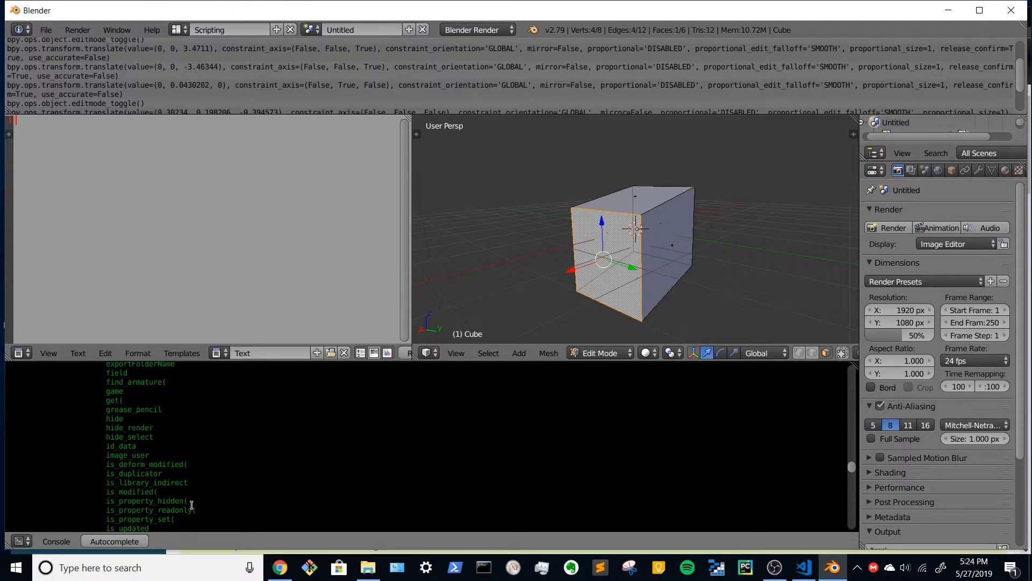
scroll("up", 3)
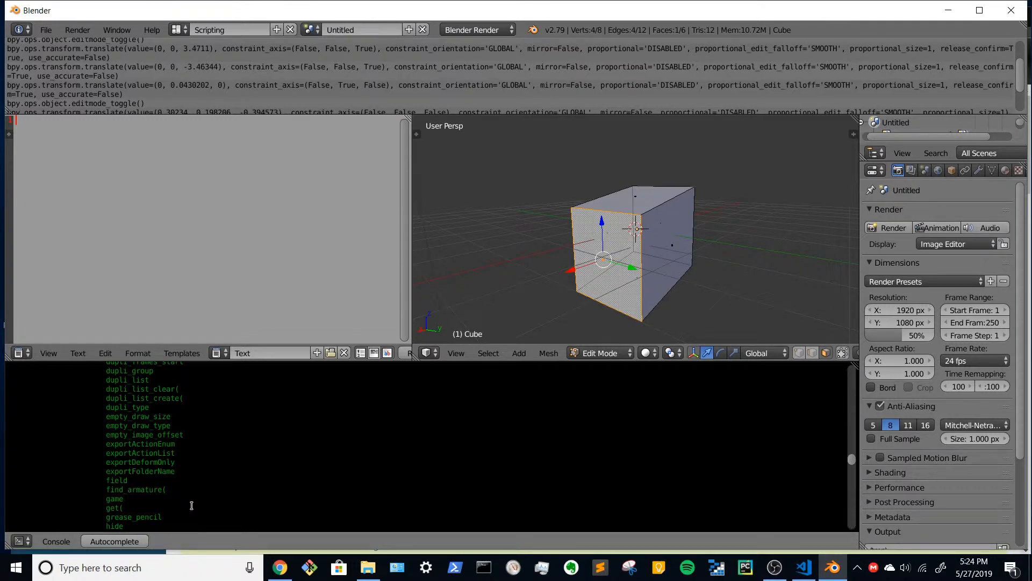
scroll("up", 3)
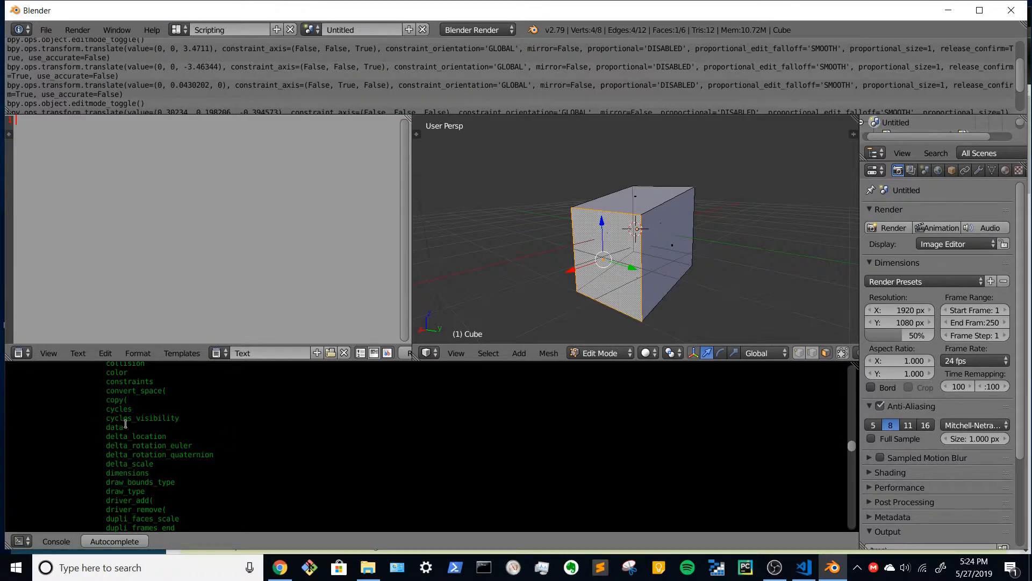
scroll("down", 3)
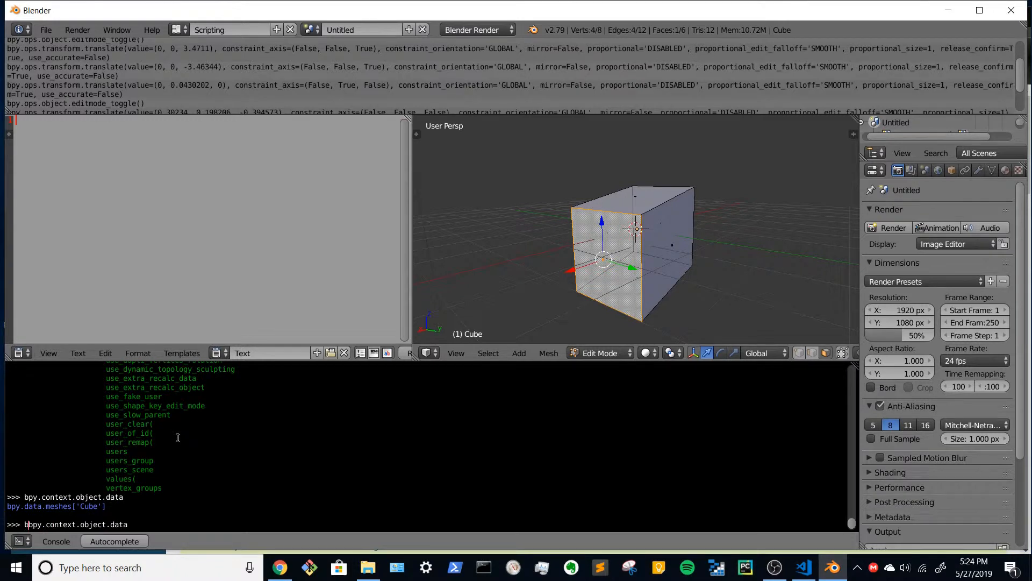
Step: Run mesh = bmesh.from_edit_mesh(bpy.context.object.data), which raises a NameError
type("bmesh.from_edit_mes")
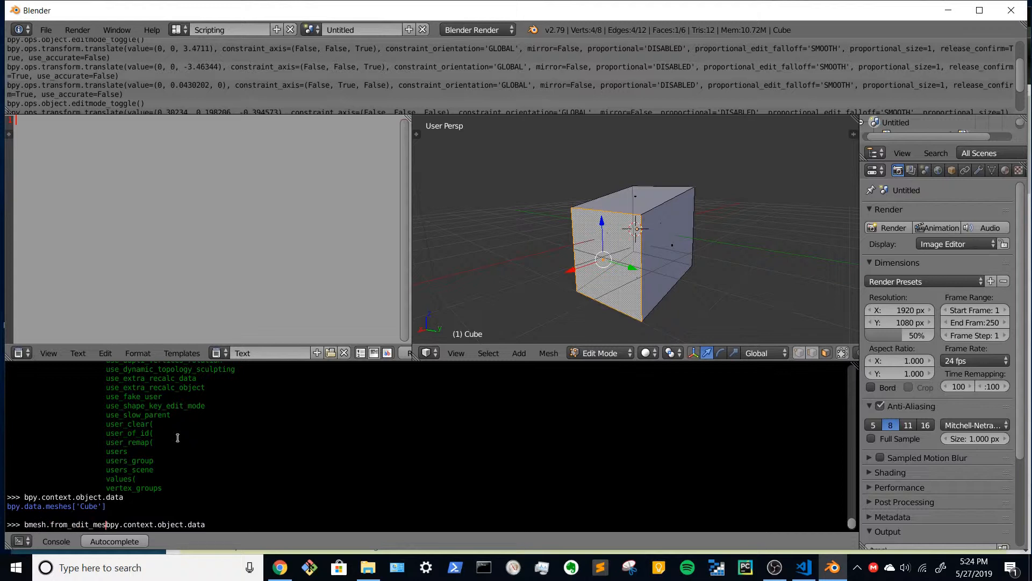
type("(")
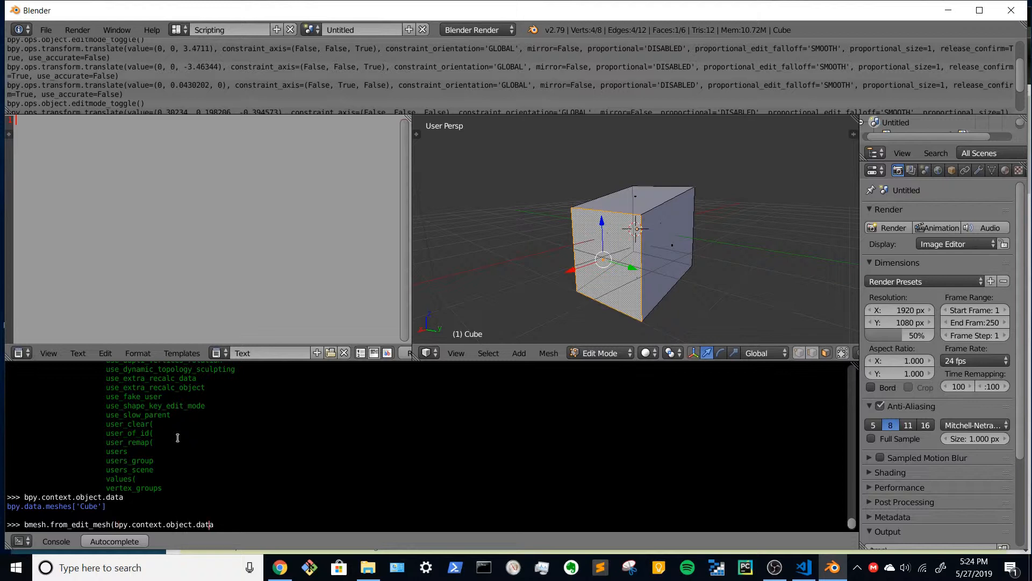
type(")")
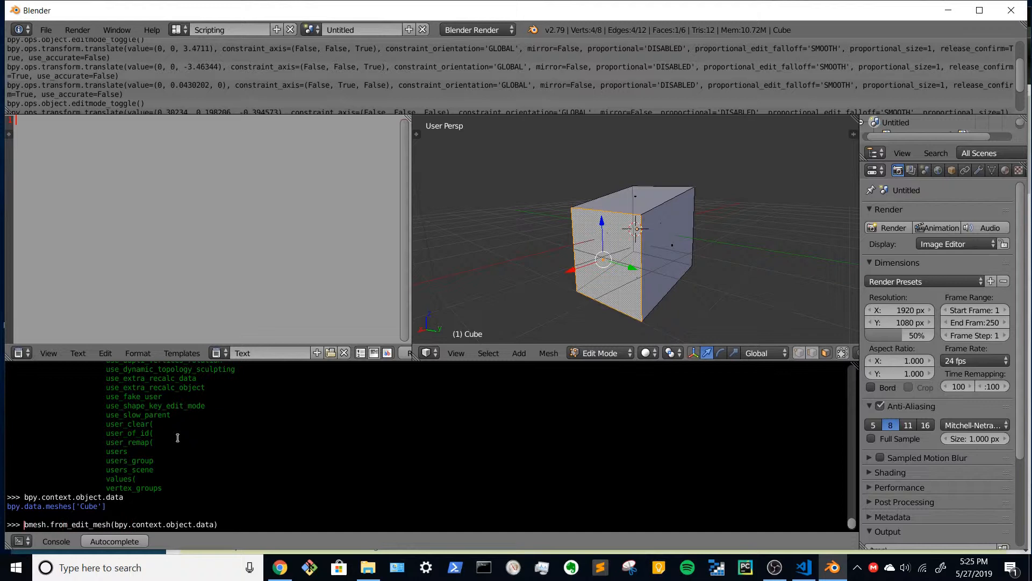
type("me")
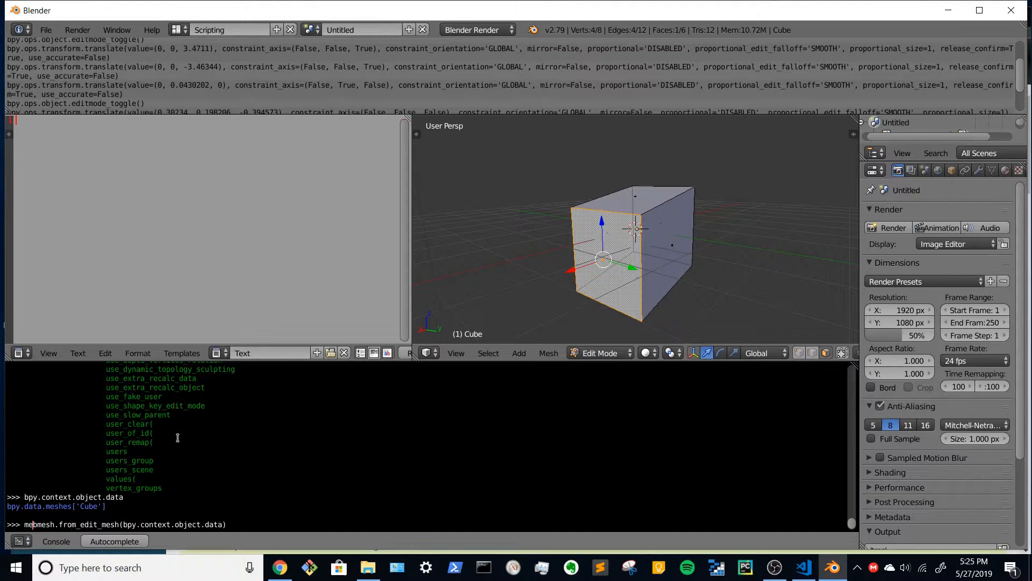
key("Return")
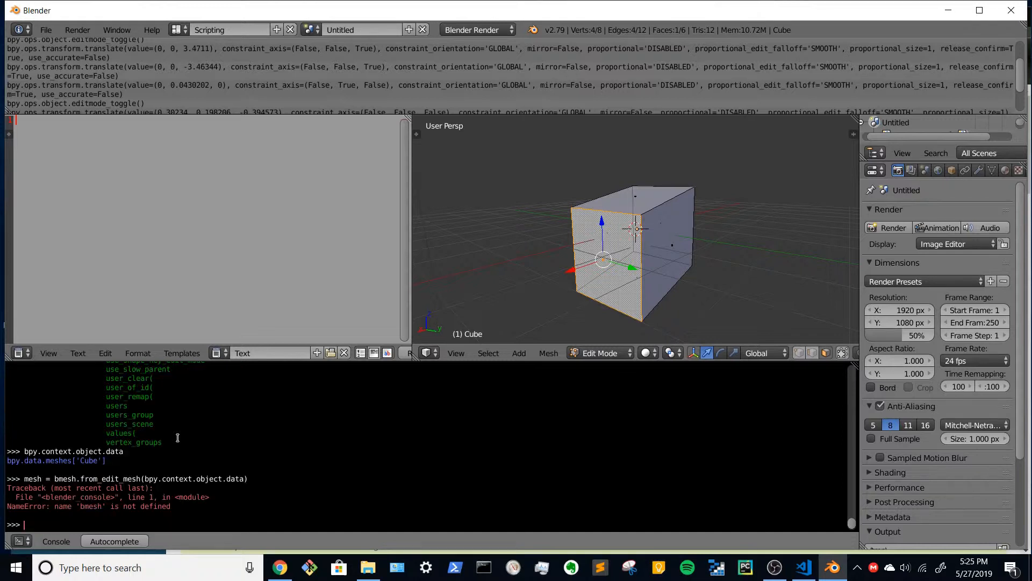
Step: Import bmesh, rerun the assignment, and display mesh: a BMesh with 8 verts, 12 edges, 6 faces
type("im")
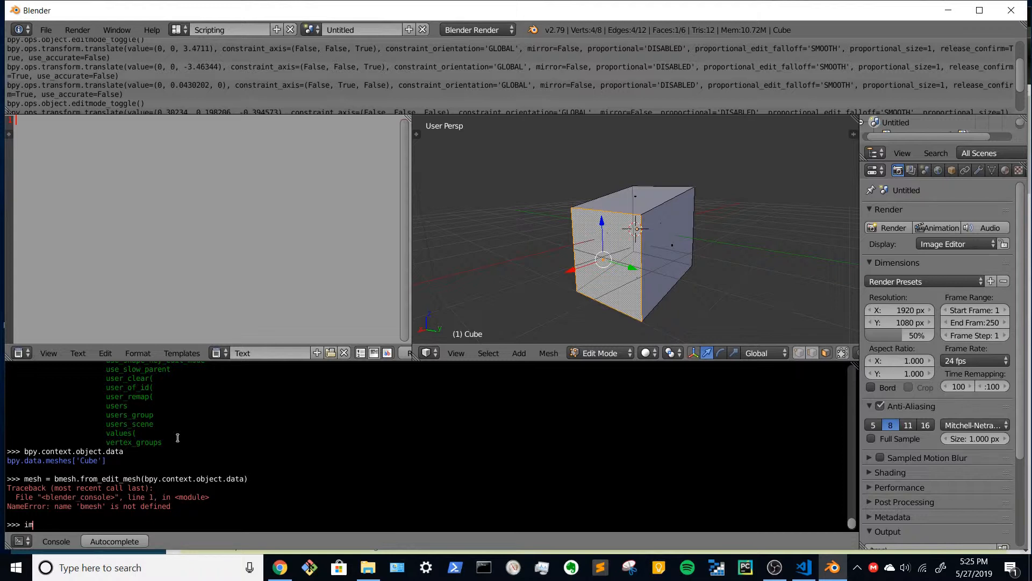
type("port bm")
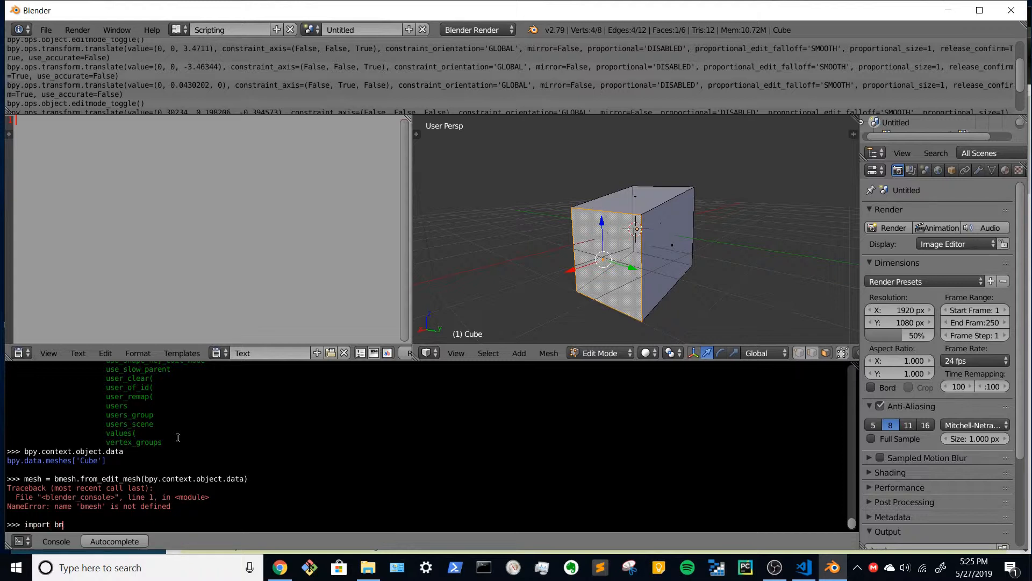
key("Return")
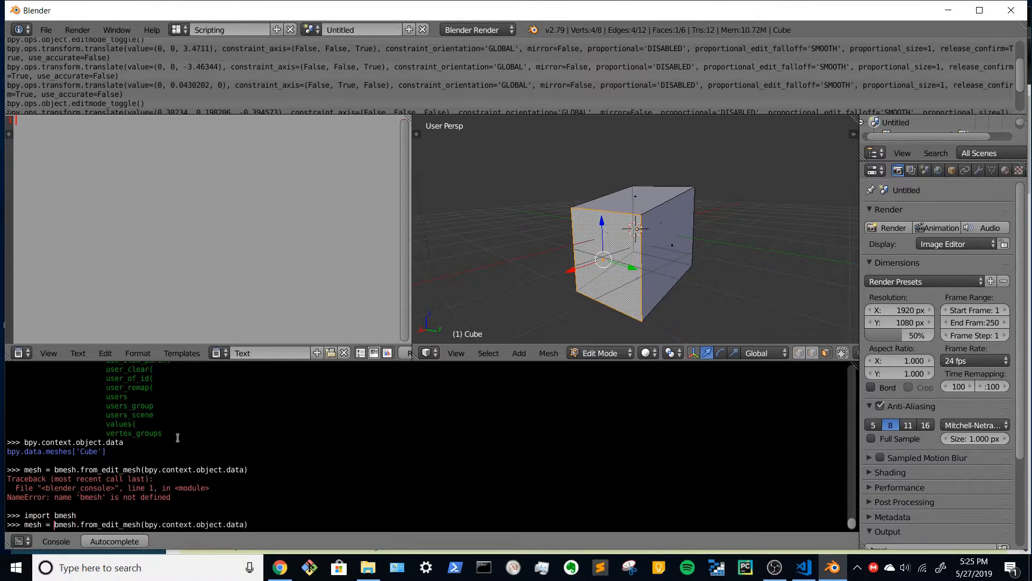
key("Return")
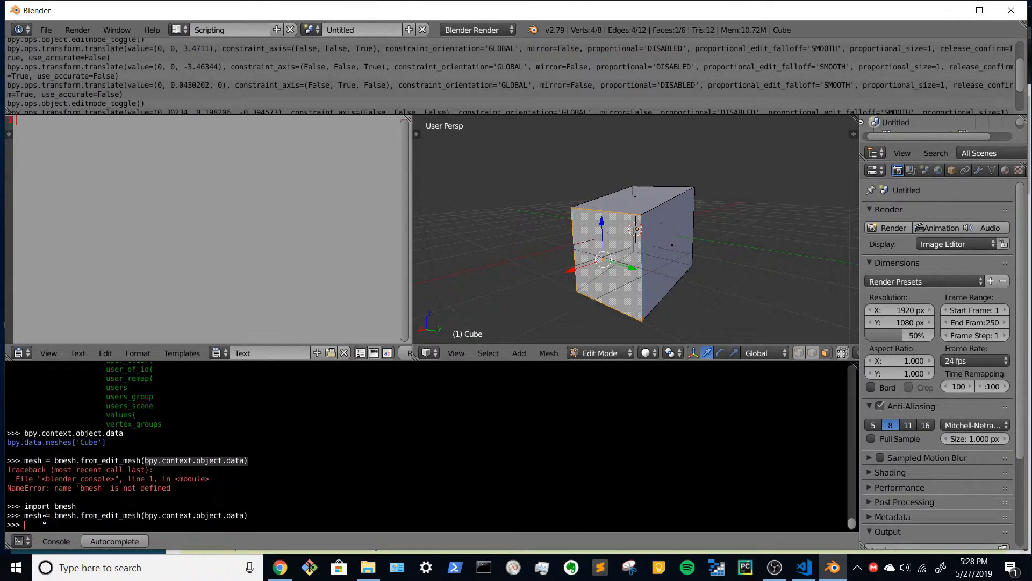
type("mesh")
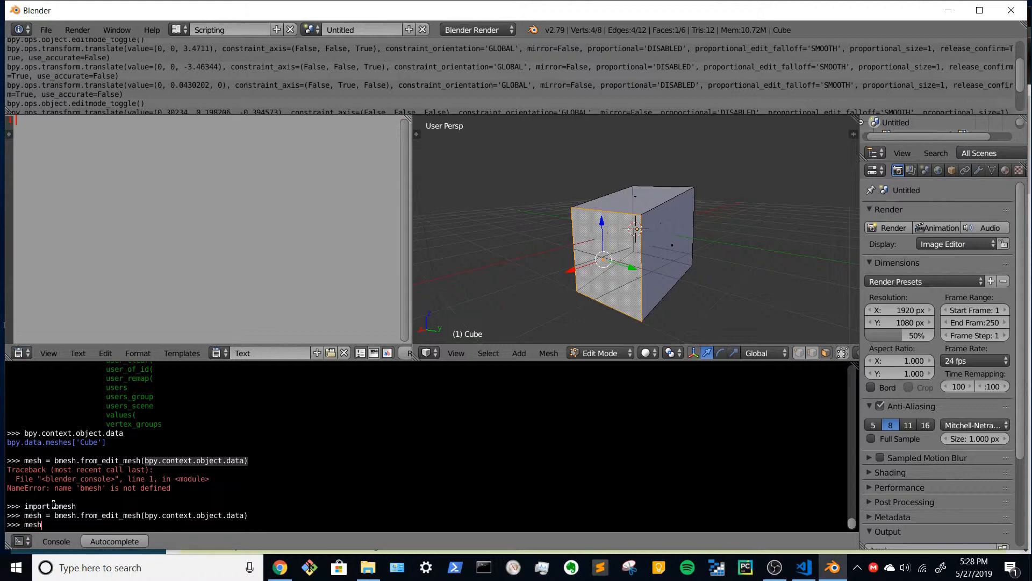
key("Return")
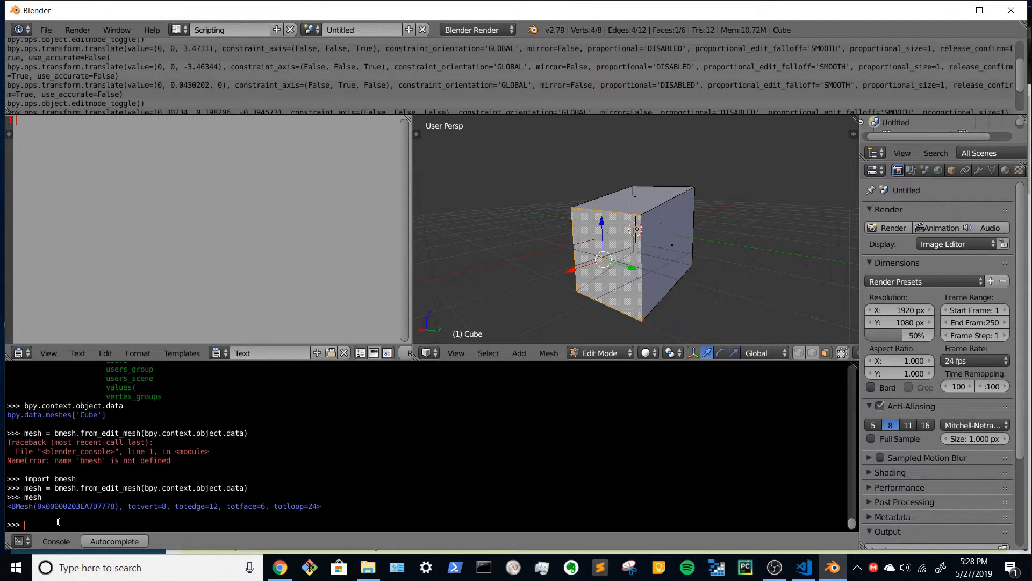
mouse_move(56, 515)
type("mesh.")
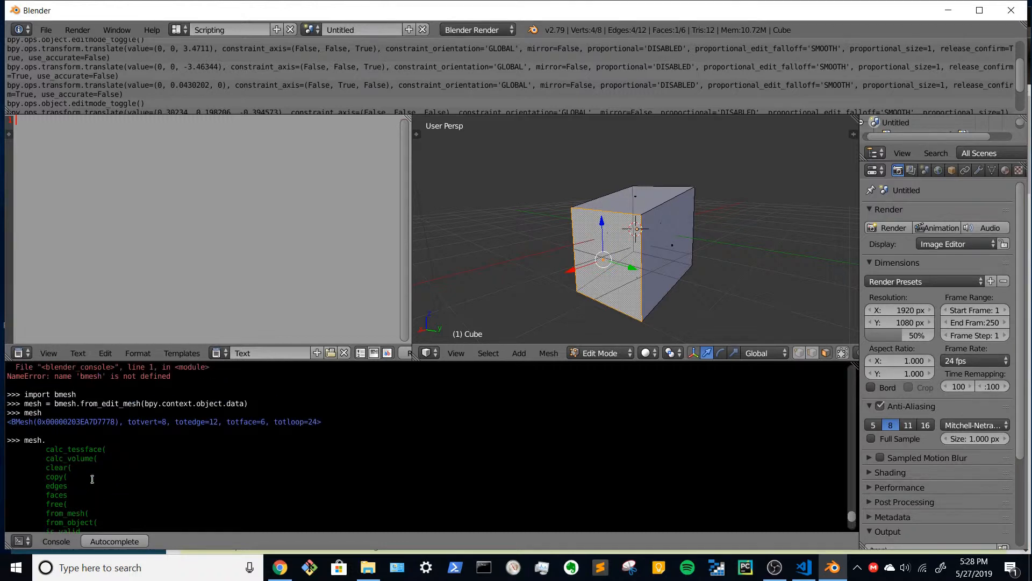
Step: Browse mesh.verts. autocompletion, then evaluate mesh.verts to get the BMVertSeq object
scroll("down", 3)
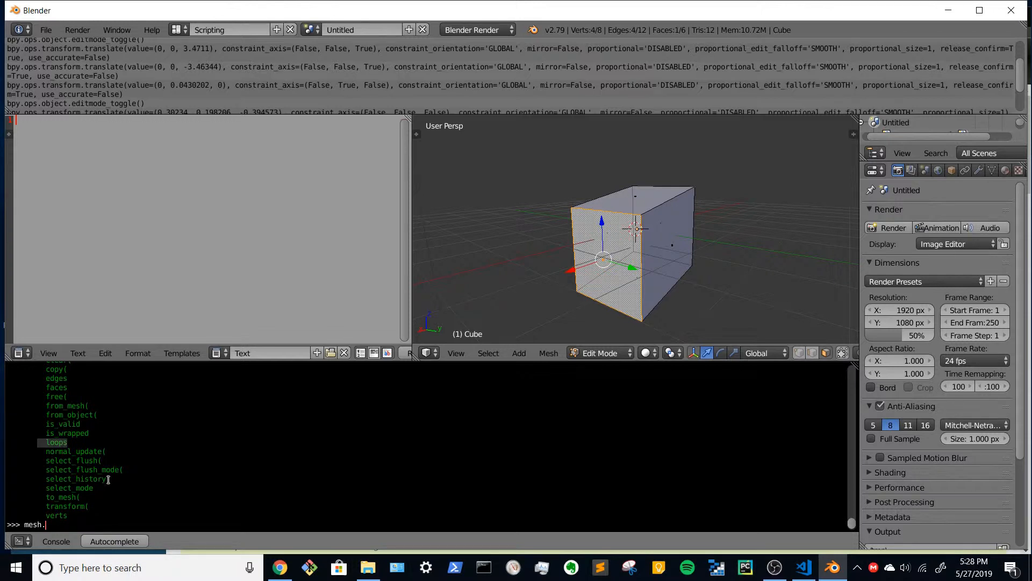
scroll("up", 3)
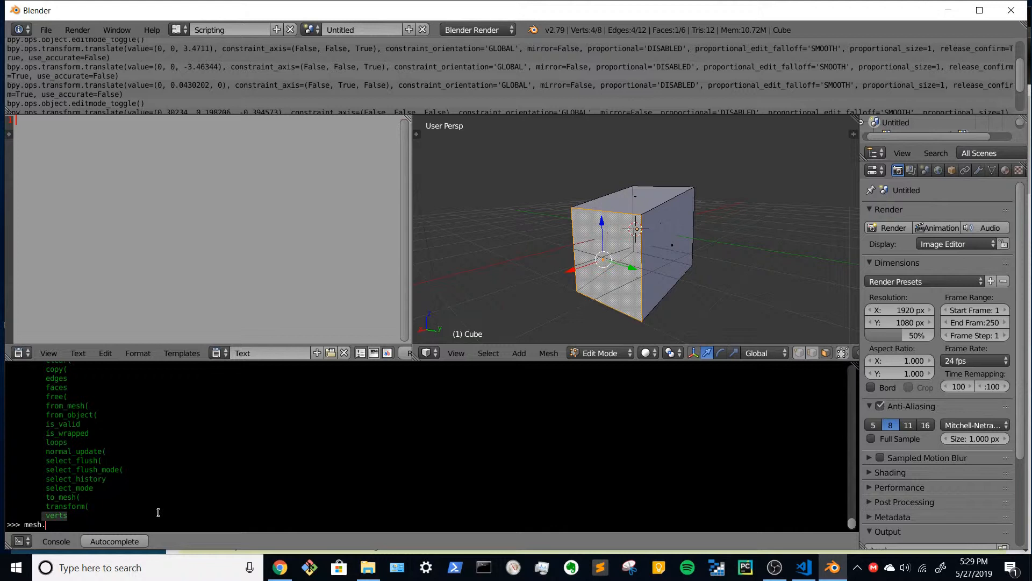
type("n")
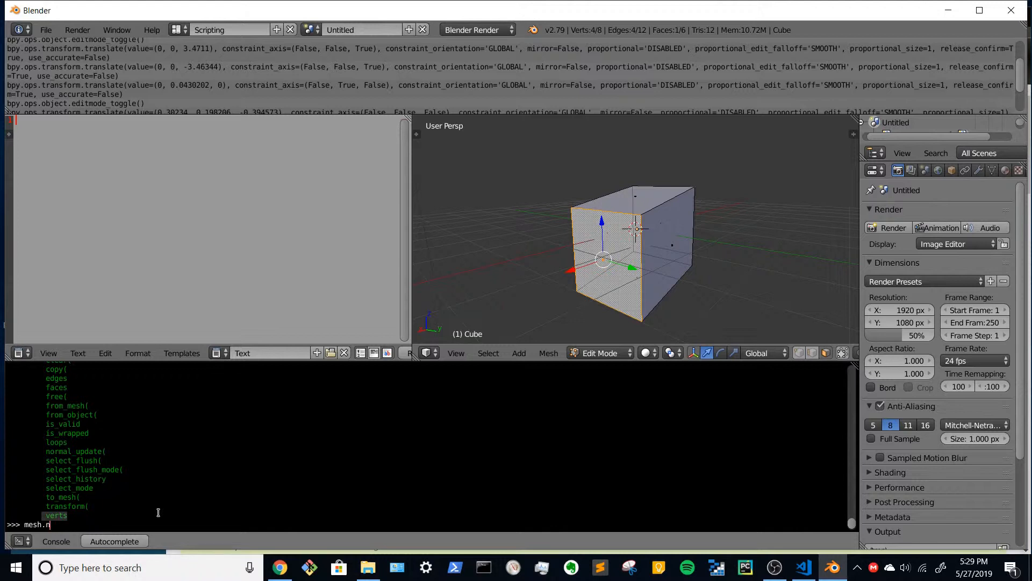
type("verts")
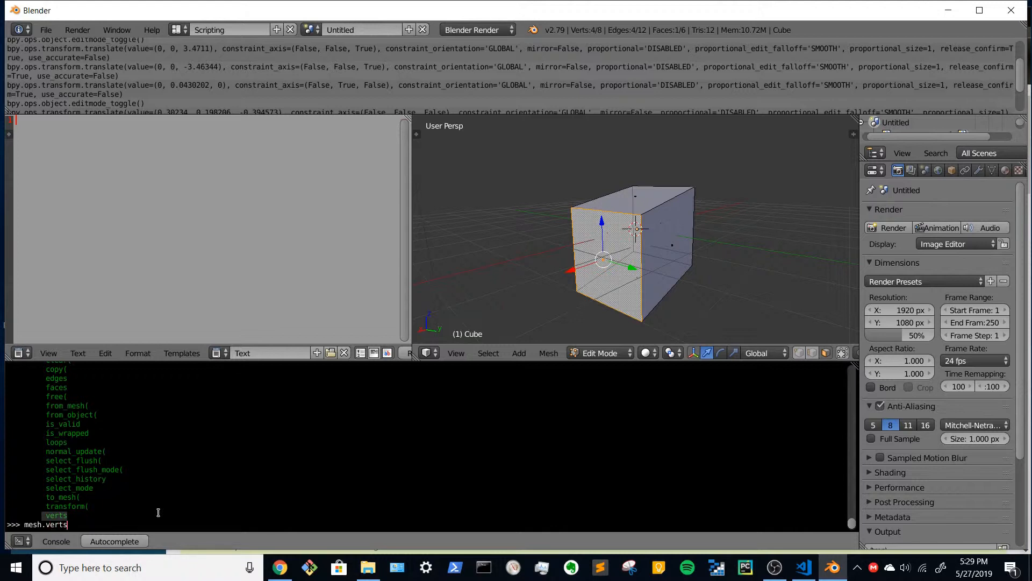
type(".")
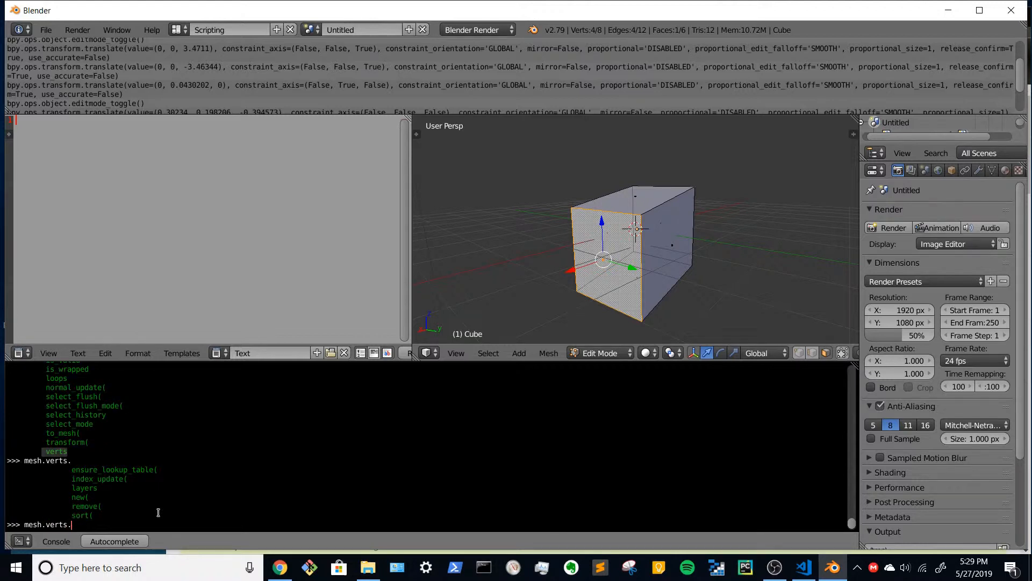
key("Return")
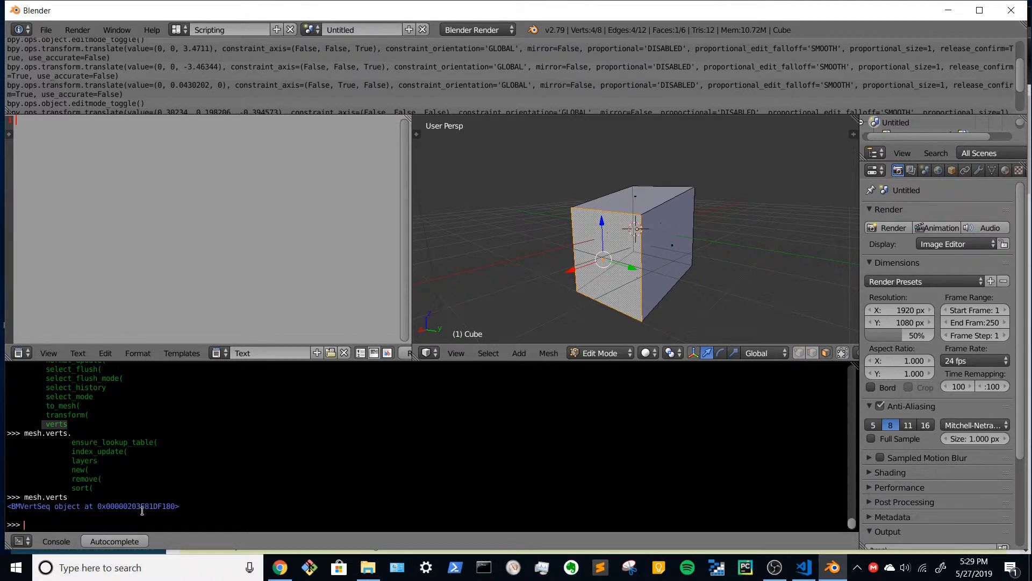
Step: Evaluate mesh.verts[0], returning the BMVert with index 0
type("mesh.verts")
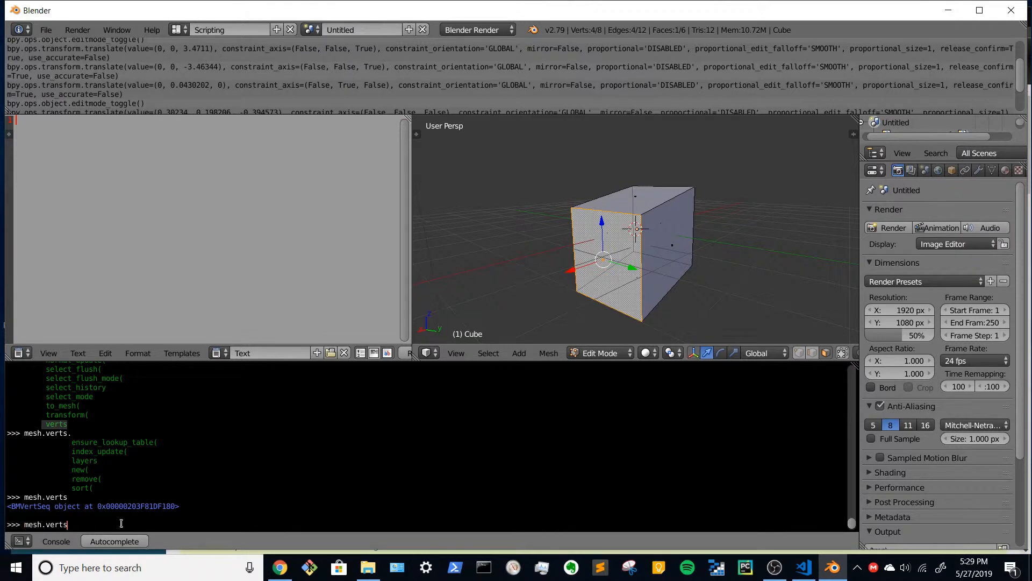
type("[]")
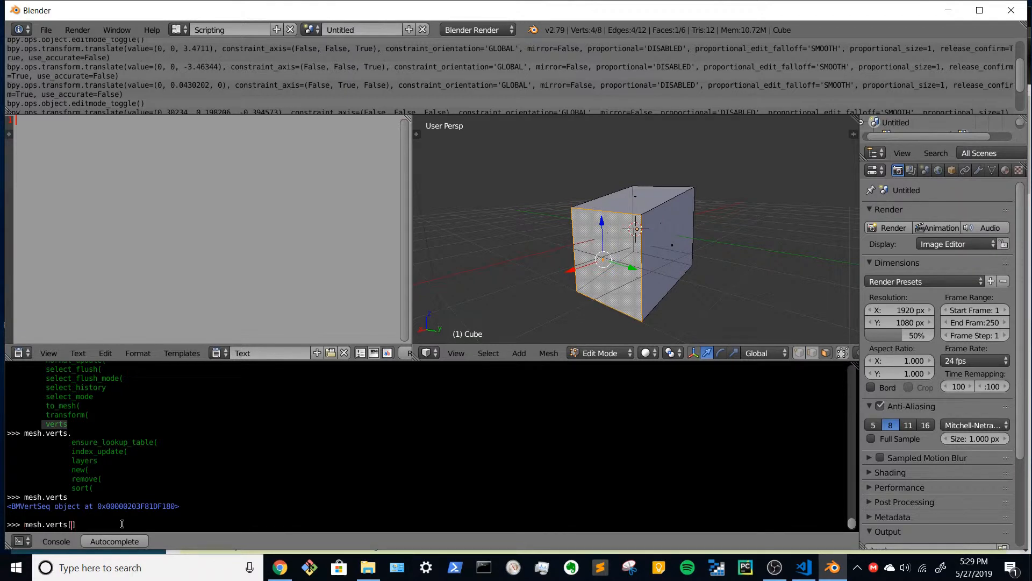
type("0")
key("Return")
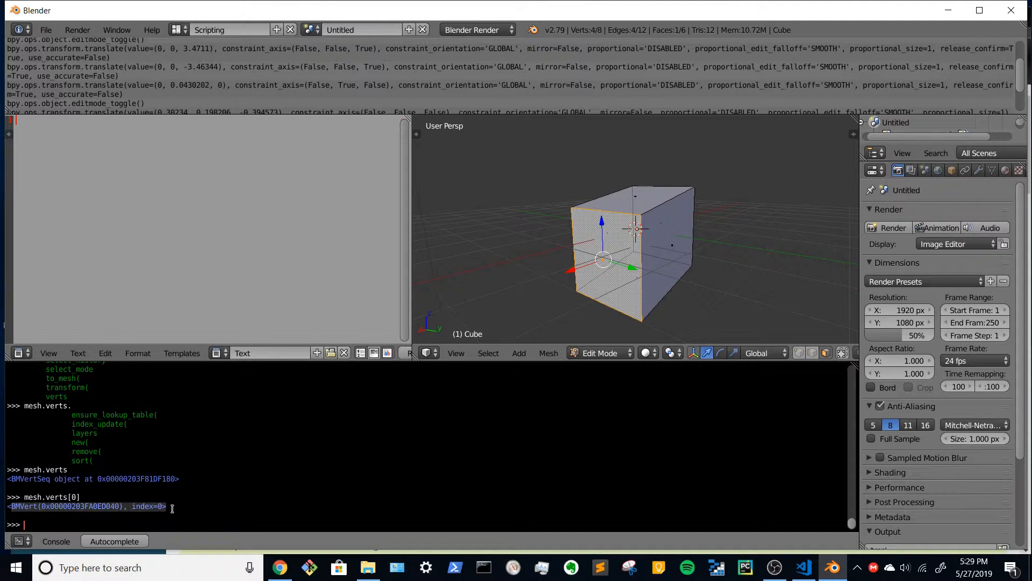
Step: List the attributes on mesh.verts[0]. via autocomplete, including select
type("mesh.verts[0]")
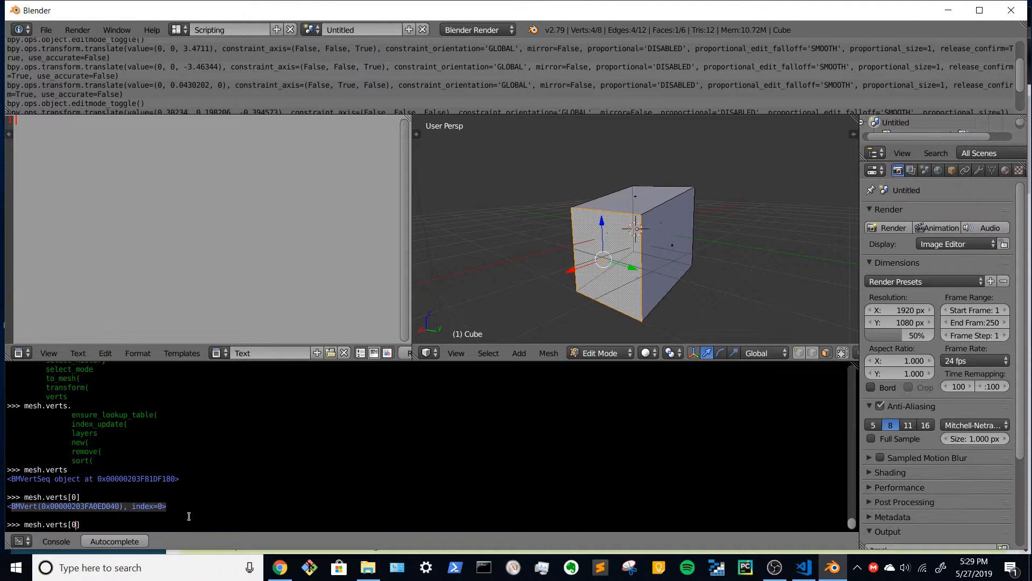
type(".")
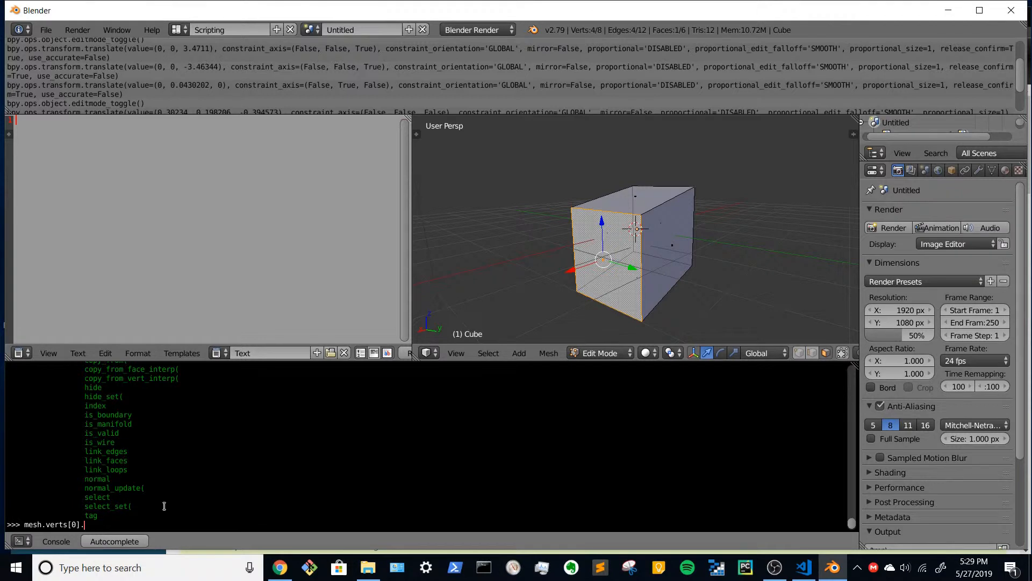
key("Return")
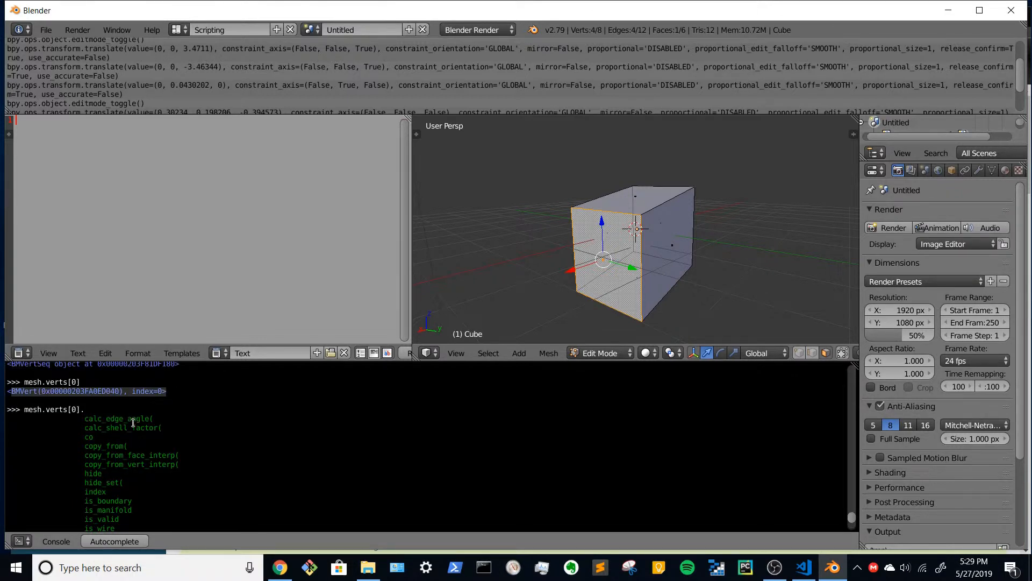
scroll("down", 3)
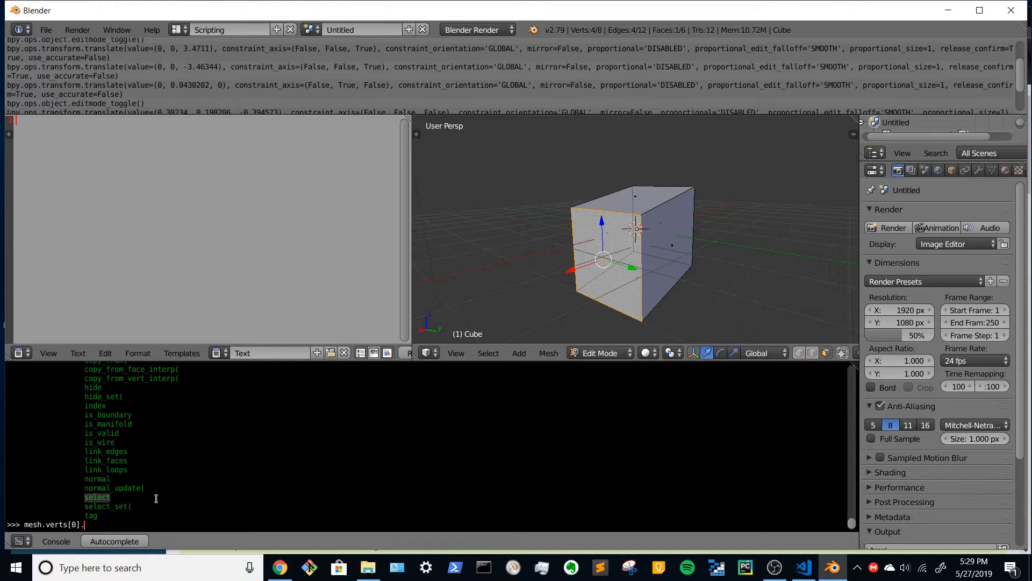
Step: Try mesh.verts[0].select() (fails), read select as True, then False after deselecting everything
type("sele")
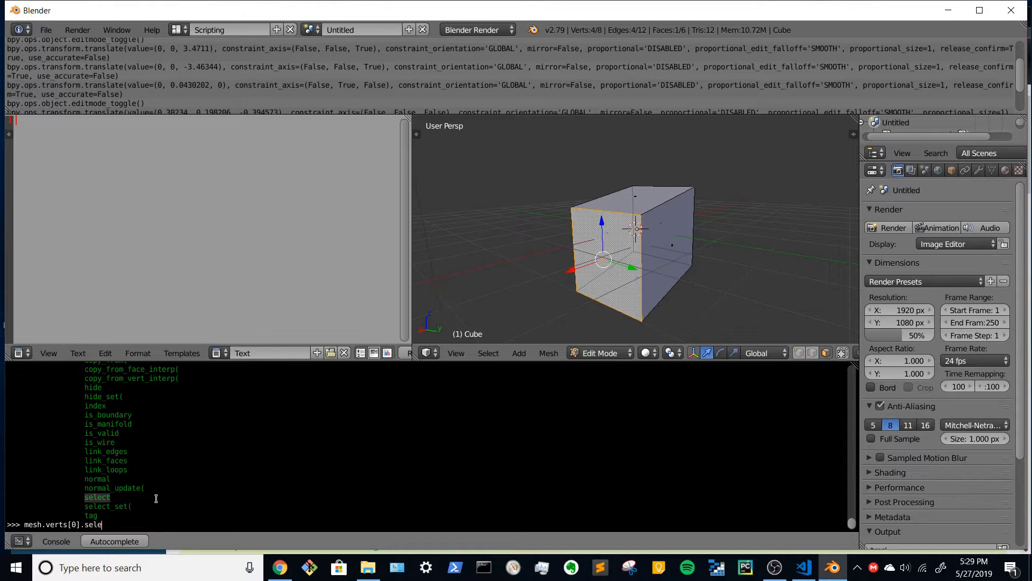
type("ct")
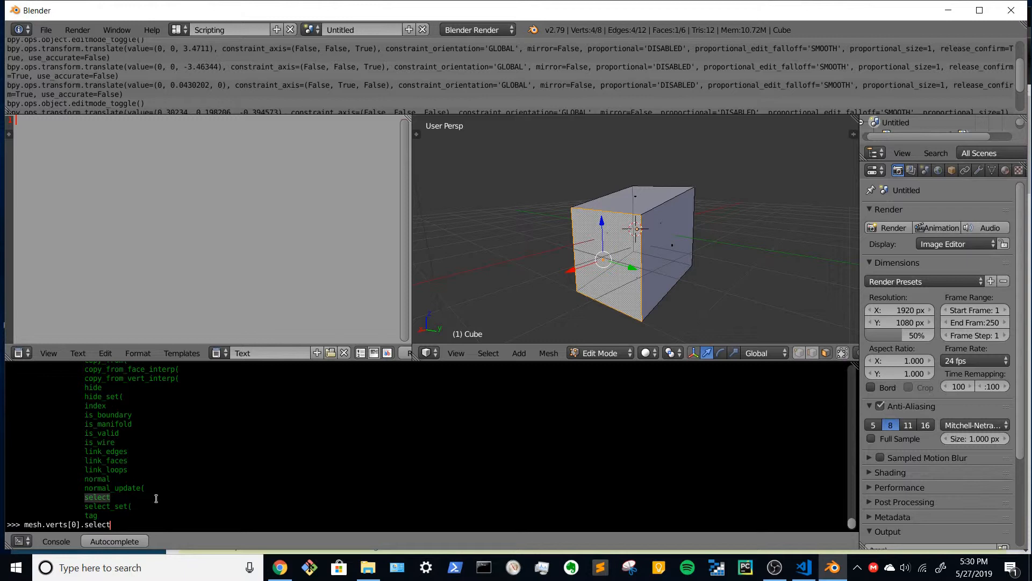
type("()")
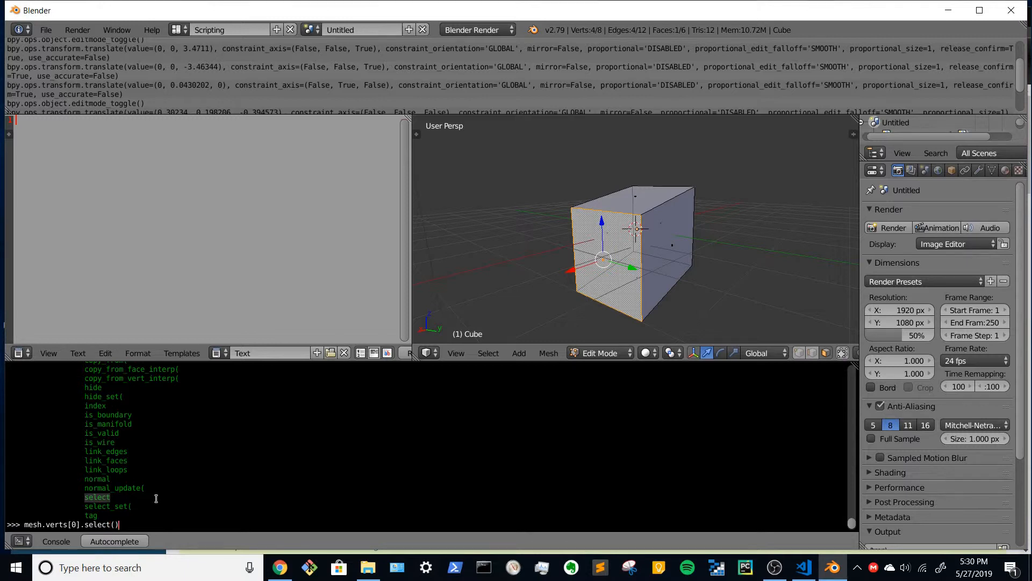
key("Return")
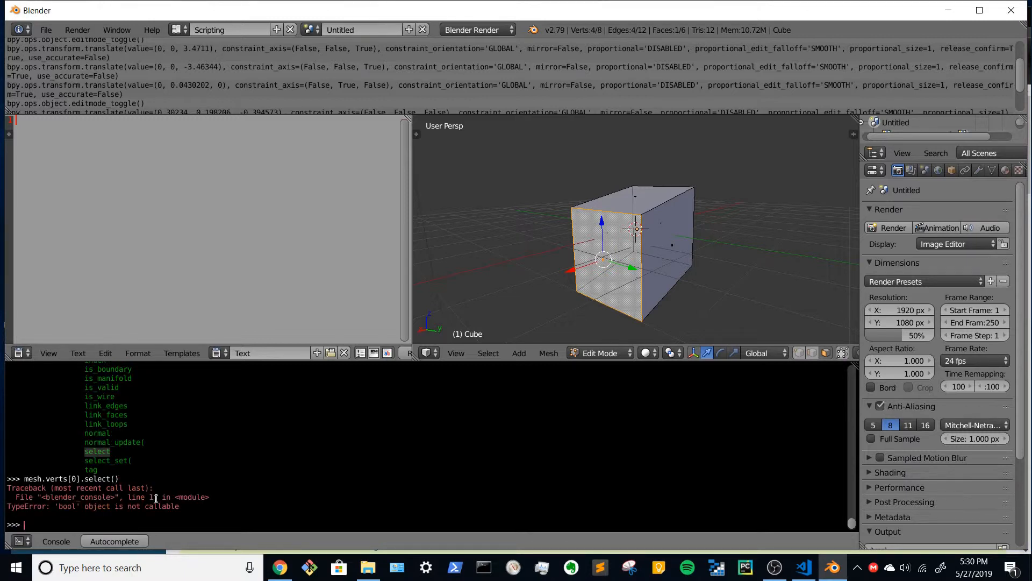
key("Return")
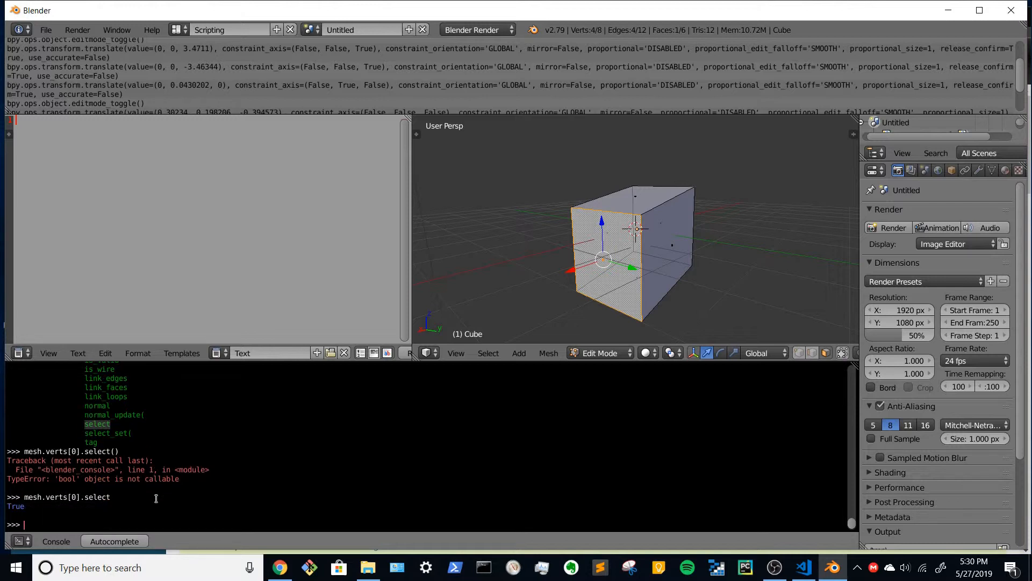
mouse_move(635, 208)
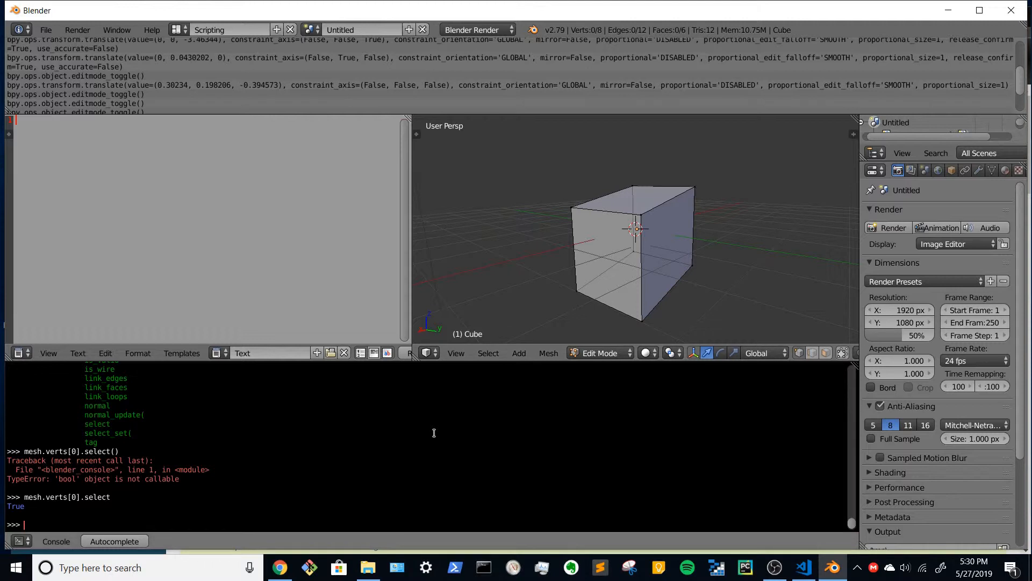
key("Return")
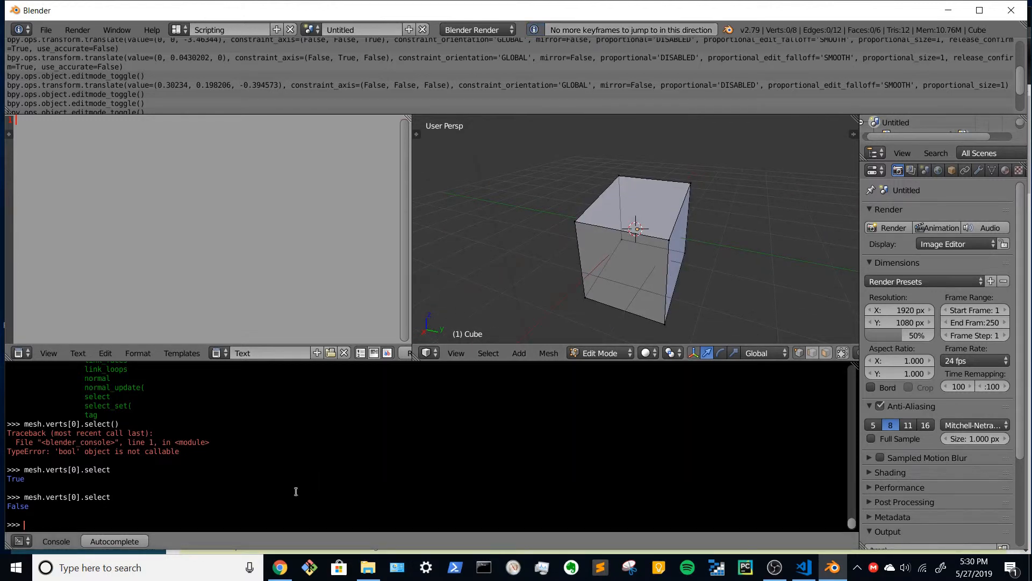
Step: Run mesh.verts[0].select = True so the first vertex highlights in the viewport
type("mesh.verts[0].select")
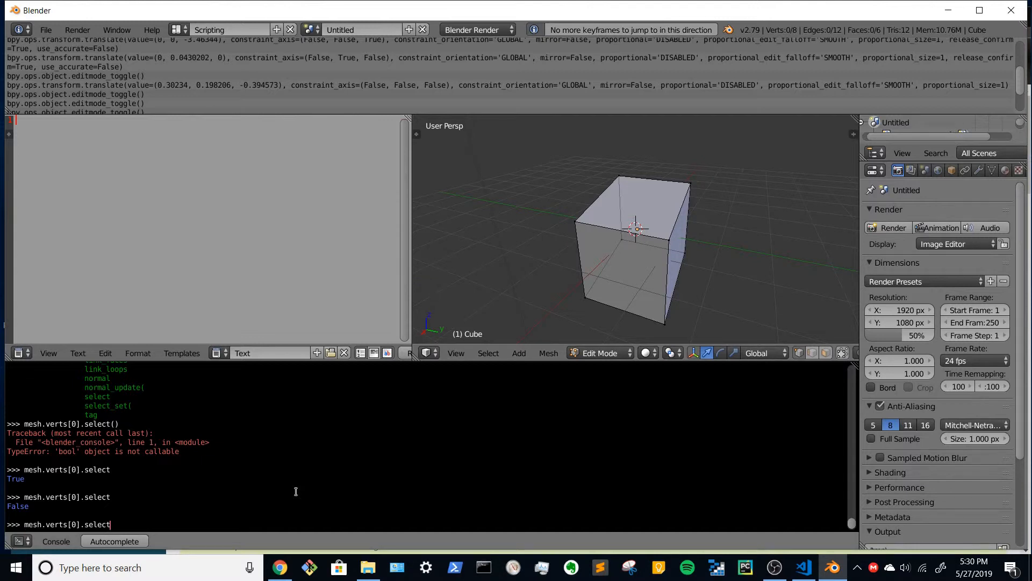
type("= Tr")
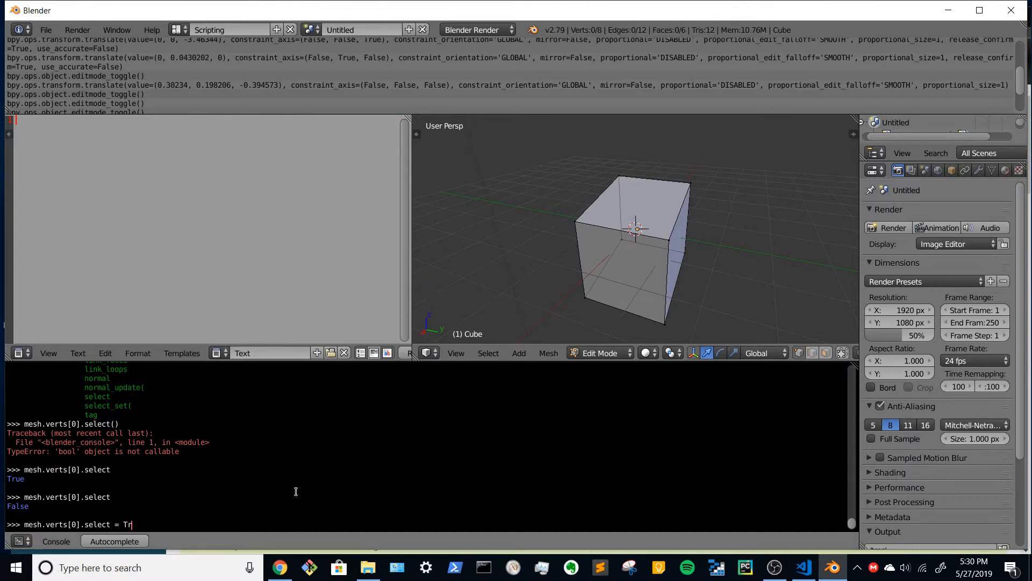
key("Return")
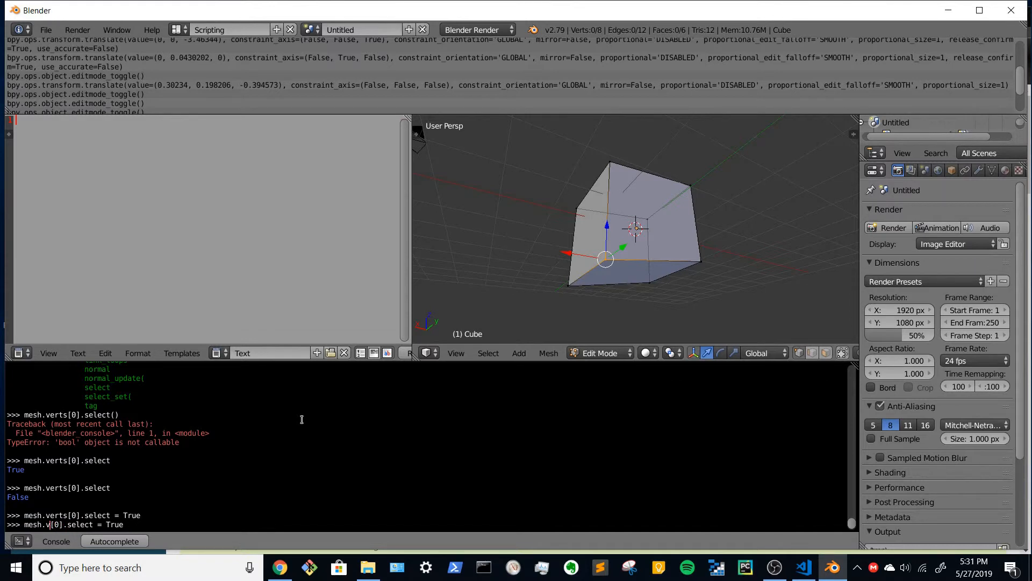
Step: Run mesh.face[0].select = True (AttributeError), then mesh.faces[0].select = True to select the first face
key("Return")
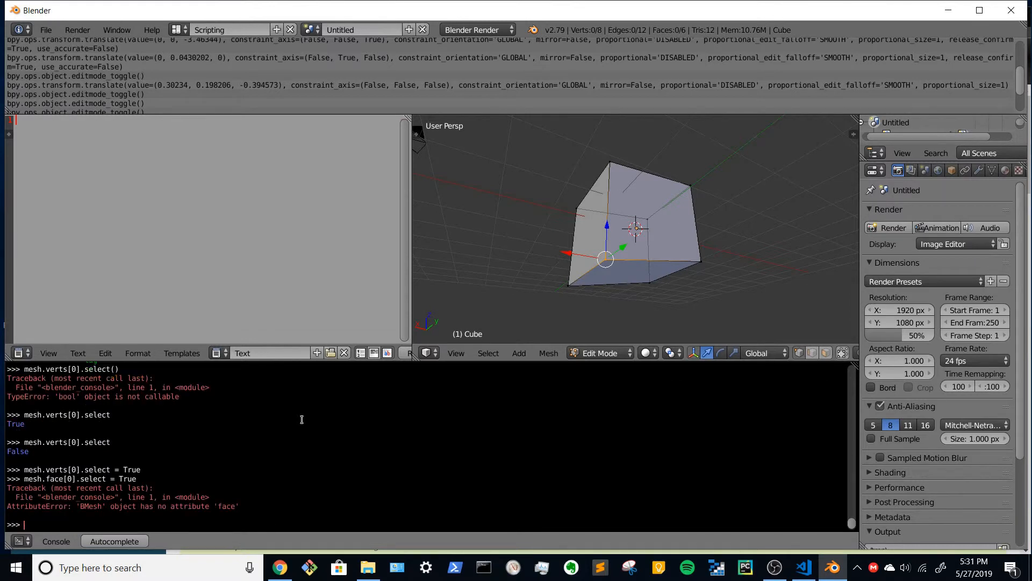
type("mesh.face[0].select = True")
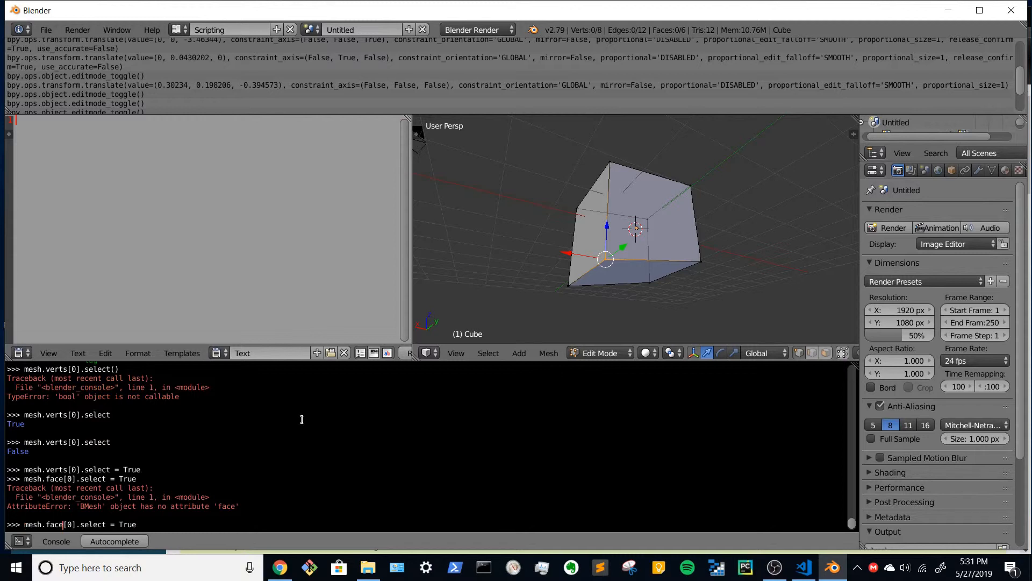
type("s")
key("Return")
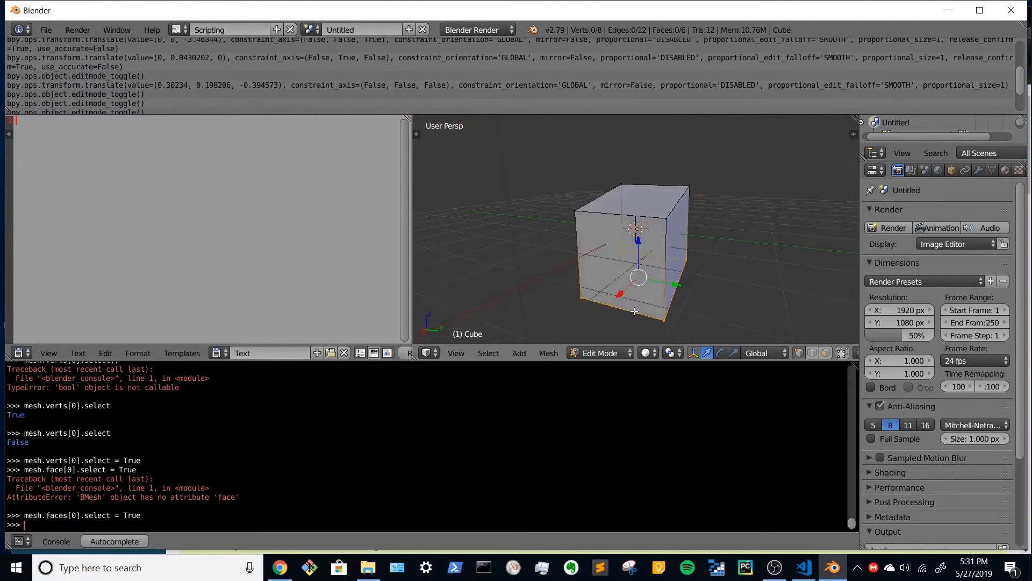
mouse_move(714, 306)
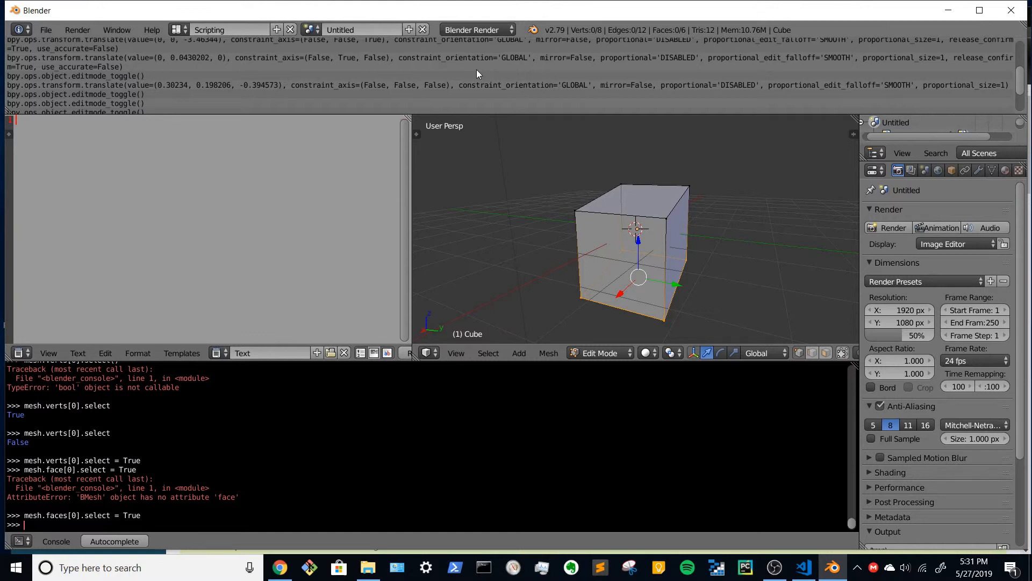
mouse_move(481, 288)
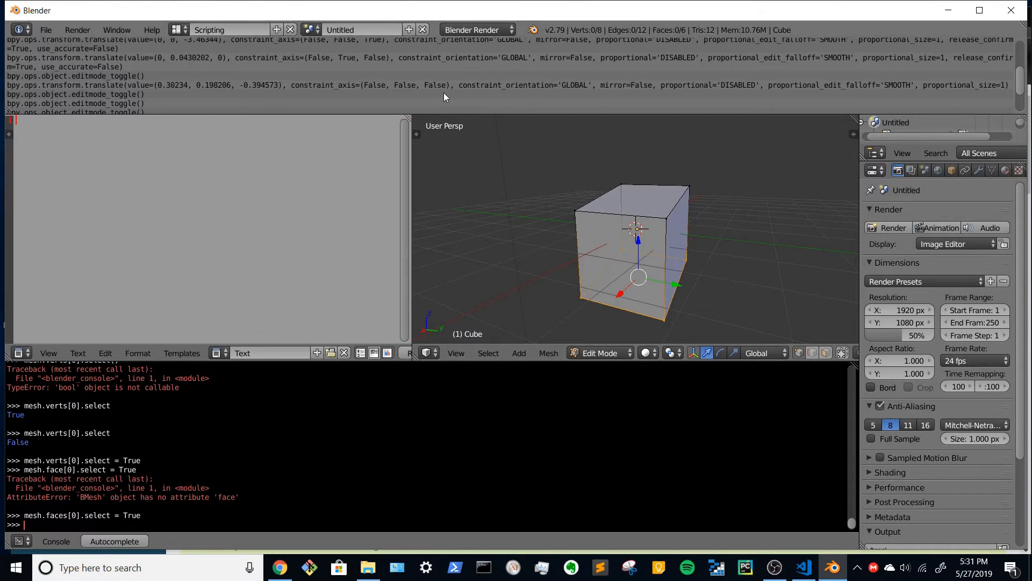
mouse_move(502, 163)
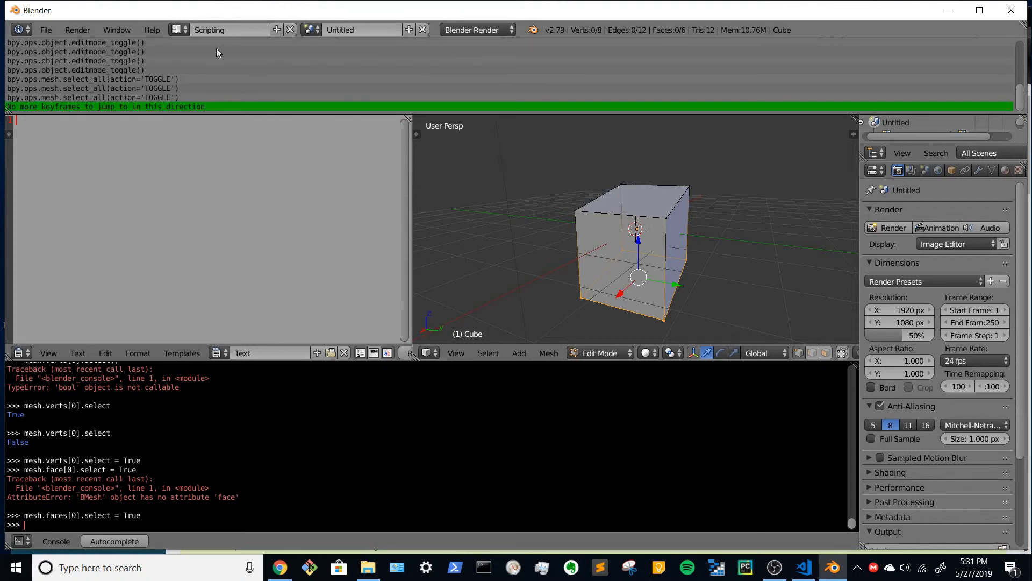
mouse_move(95, 77)
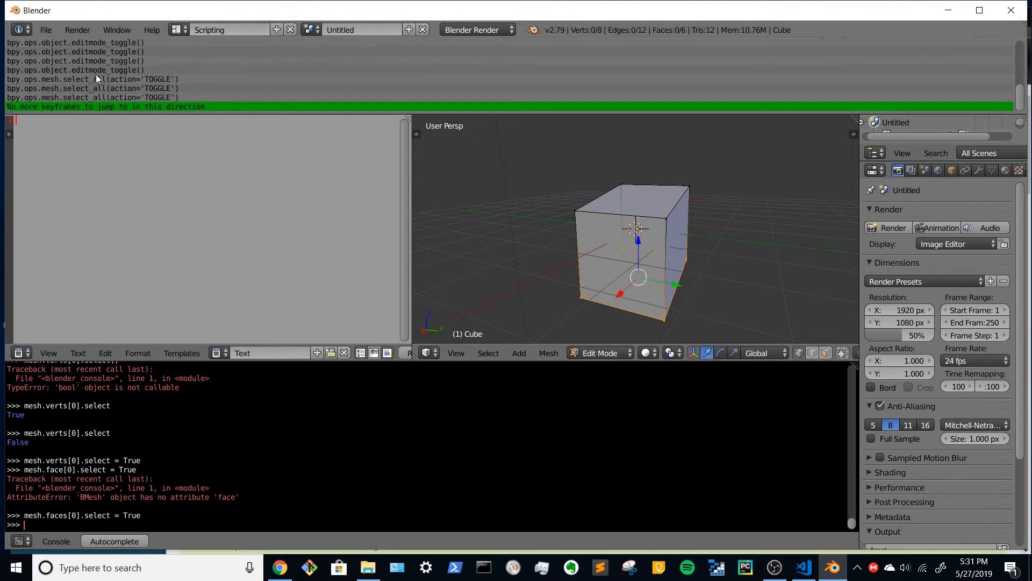
mouse_move(165, 64)
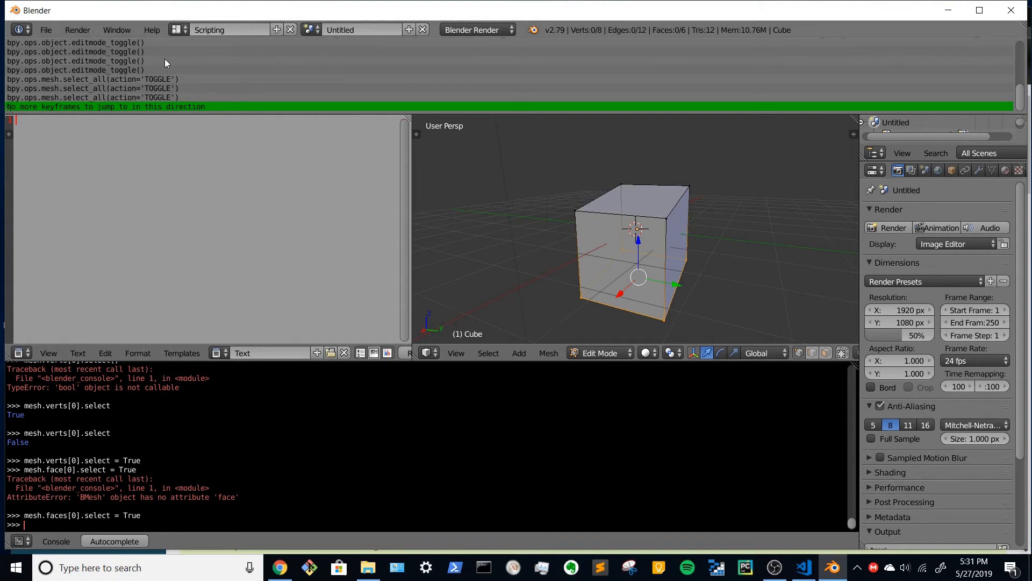
mouse_move(626, 255)
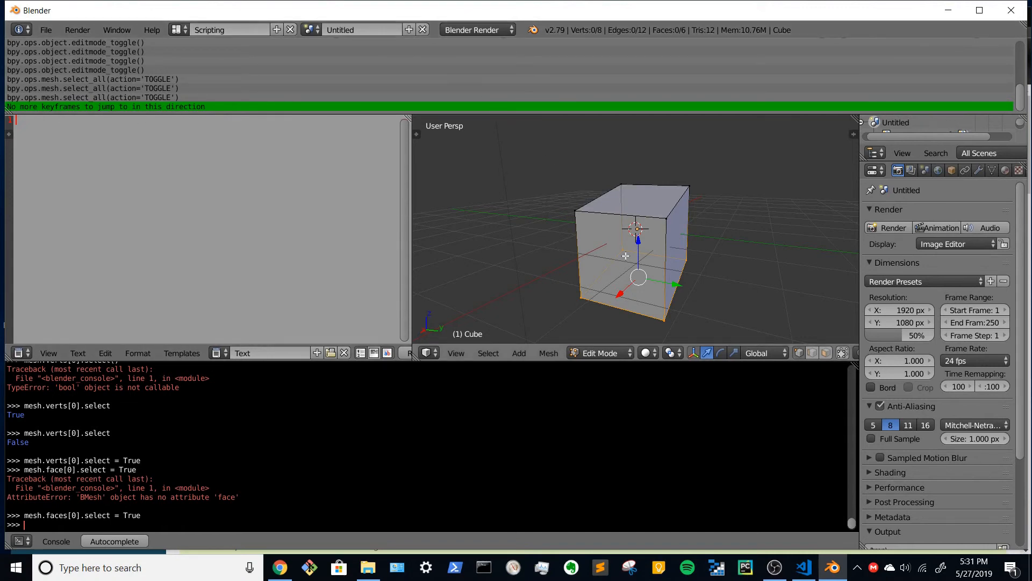
mouse_move(581, 249)
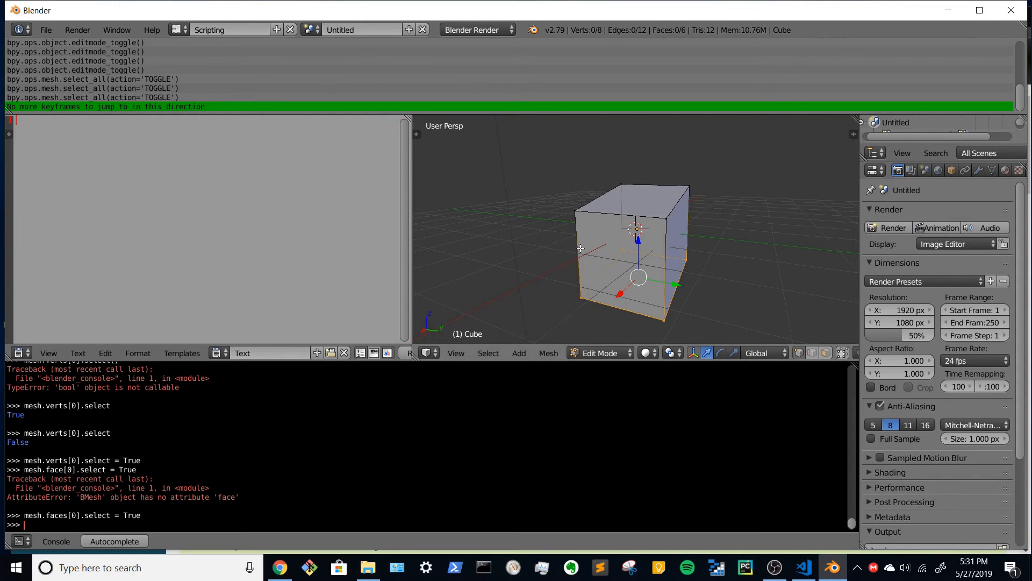